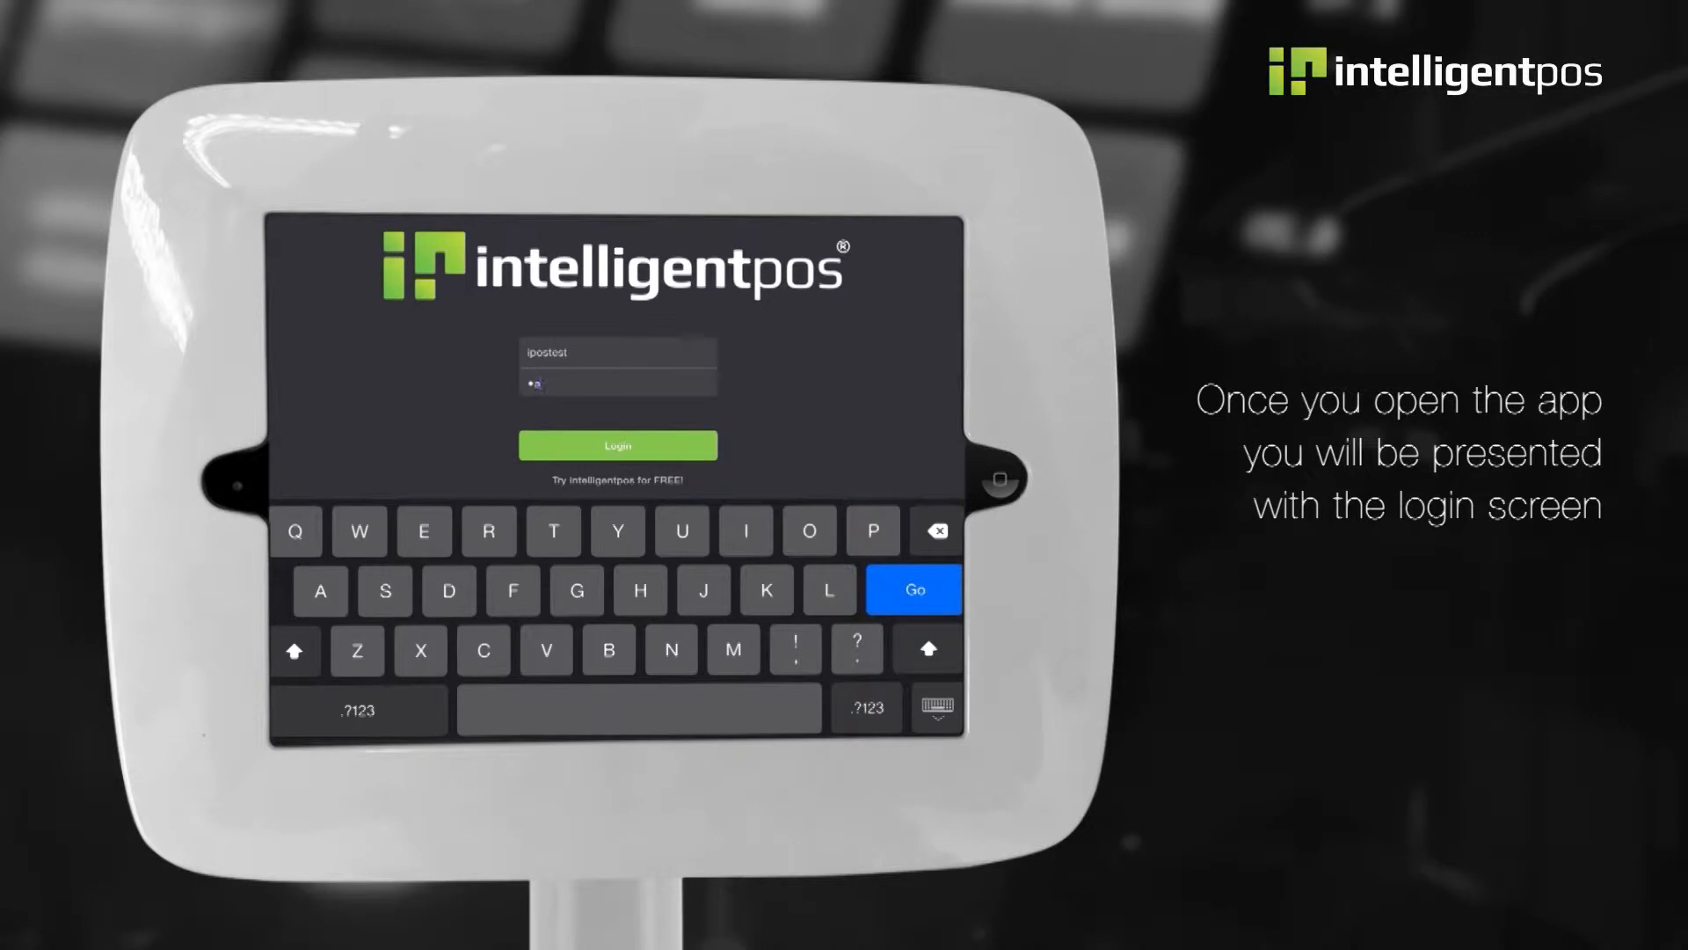
- Fill in the account password on the login screen
{"action": "type", "text": "password"}
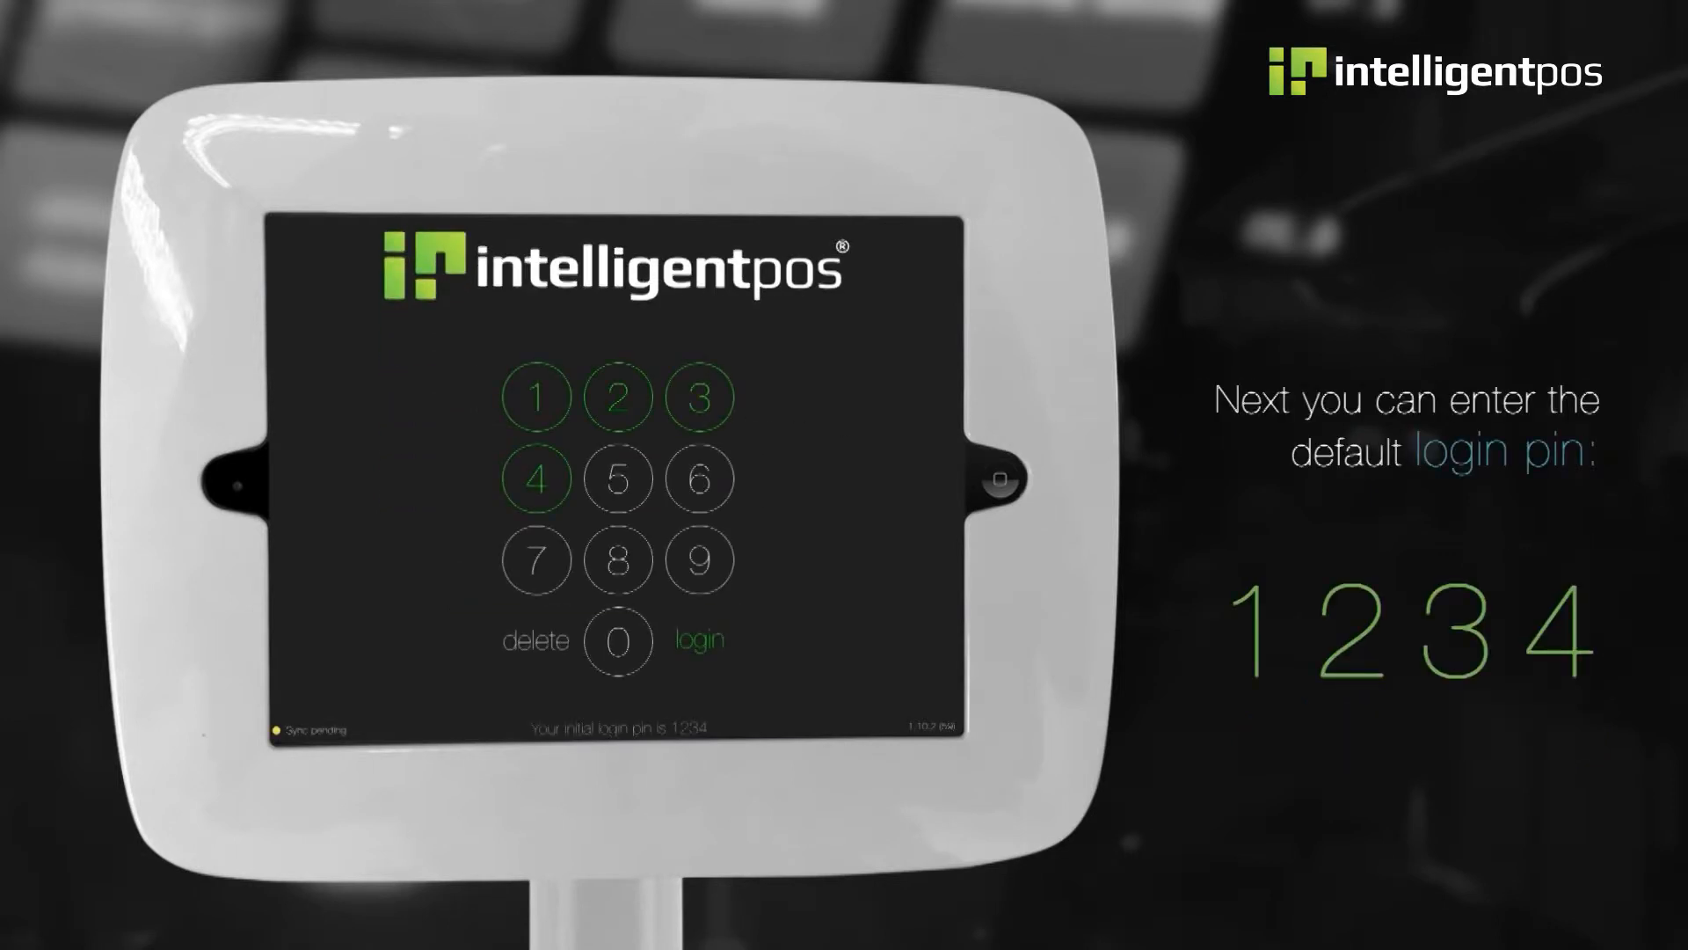
{"action": "left_click", "coordinate": [698, 397]}
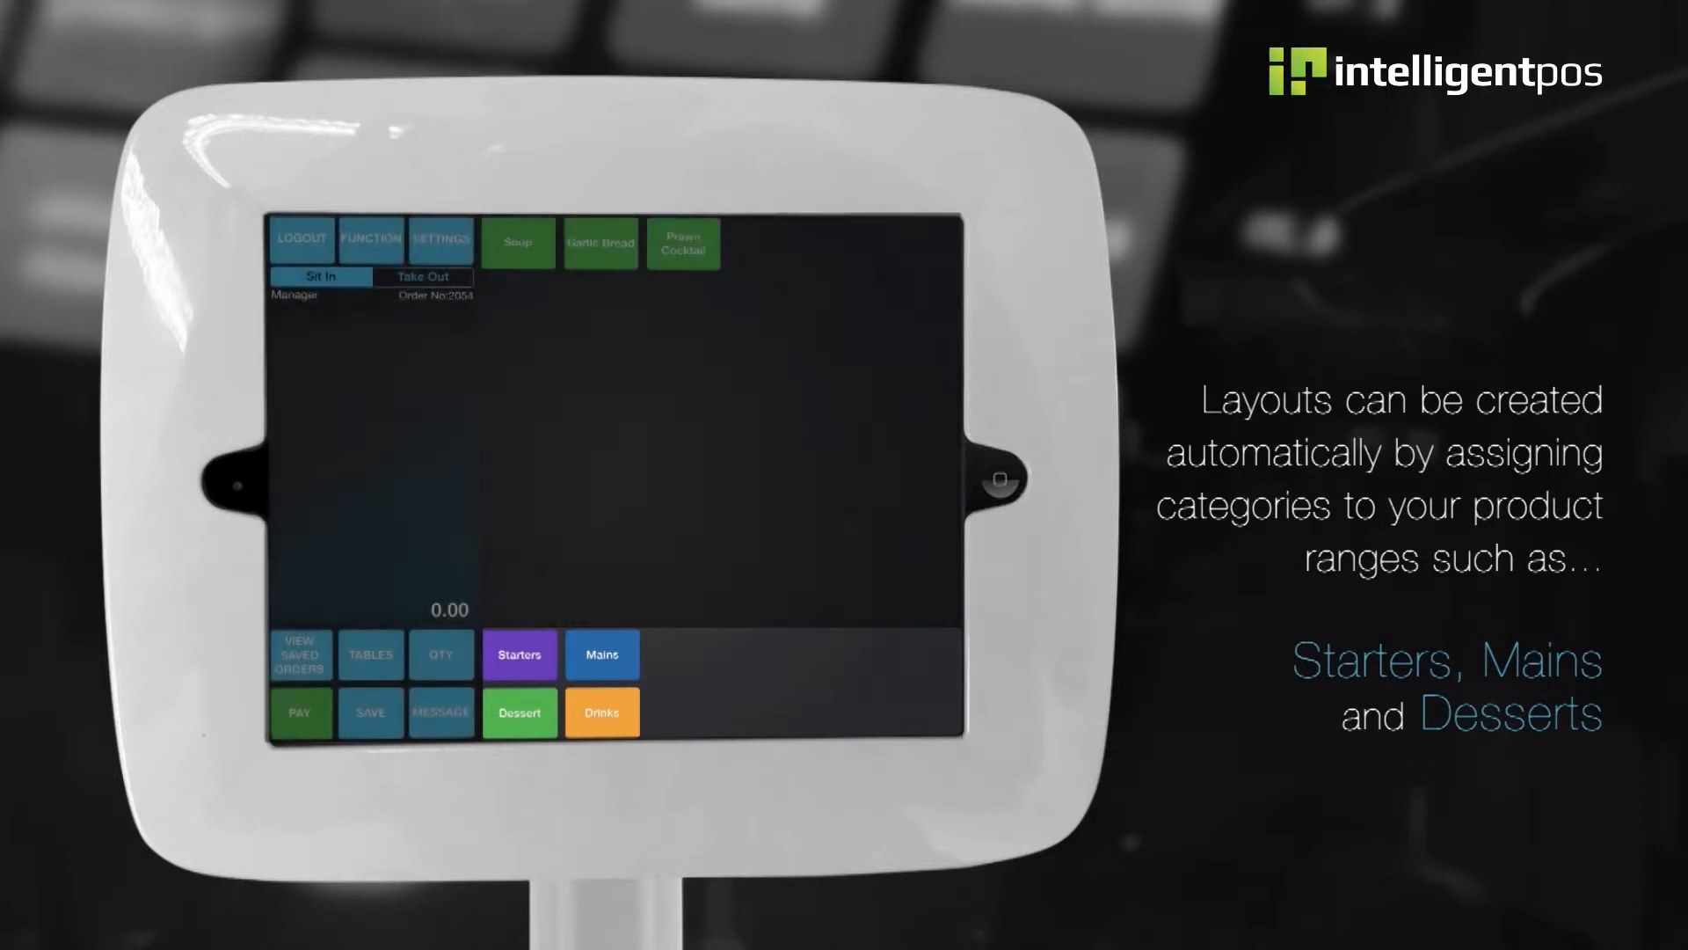
{"action": "left_click", "coordinate": [602, 654]}
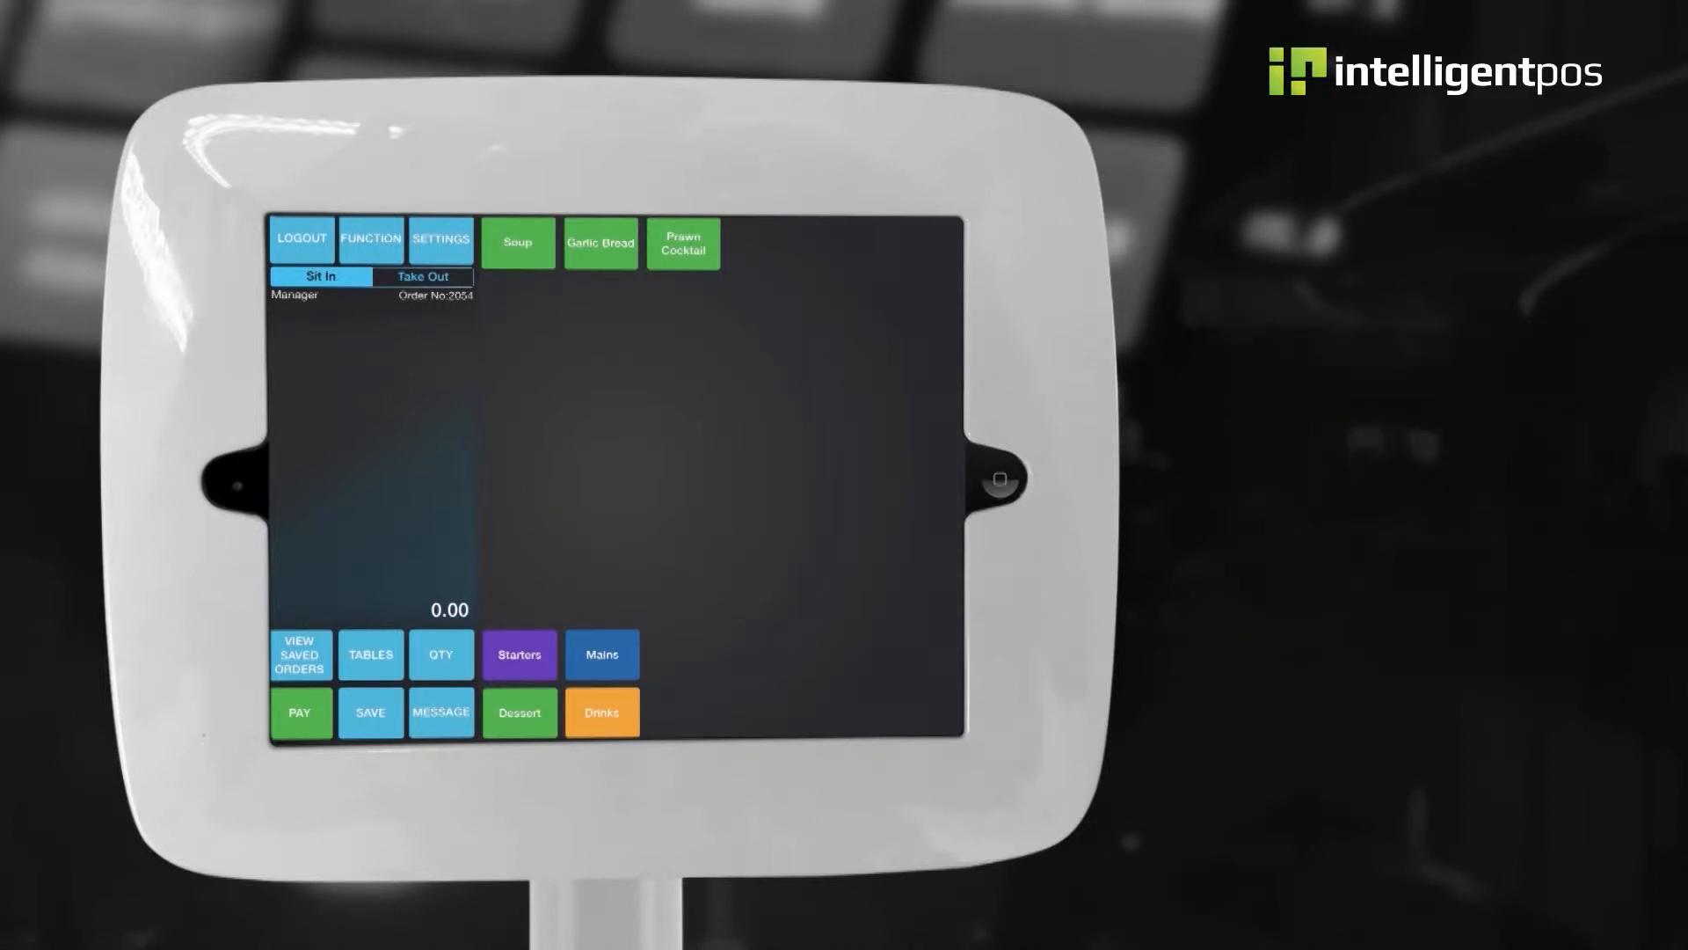
- Browse the back office: Portions, the table areas list, then the main Config settings
{"action": "left_click", "coordinate": [440, 238]}
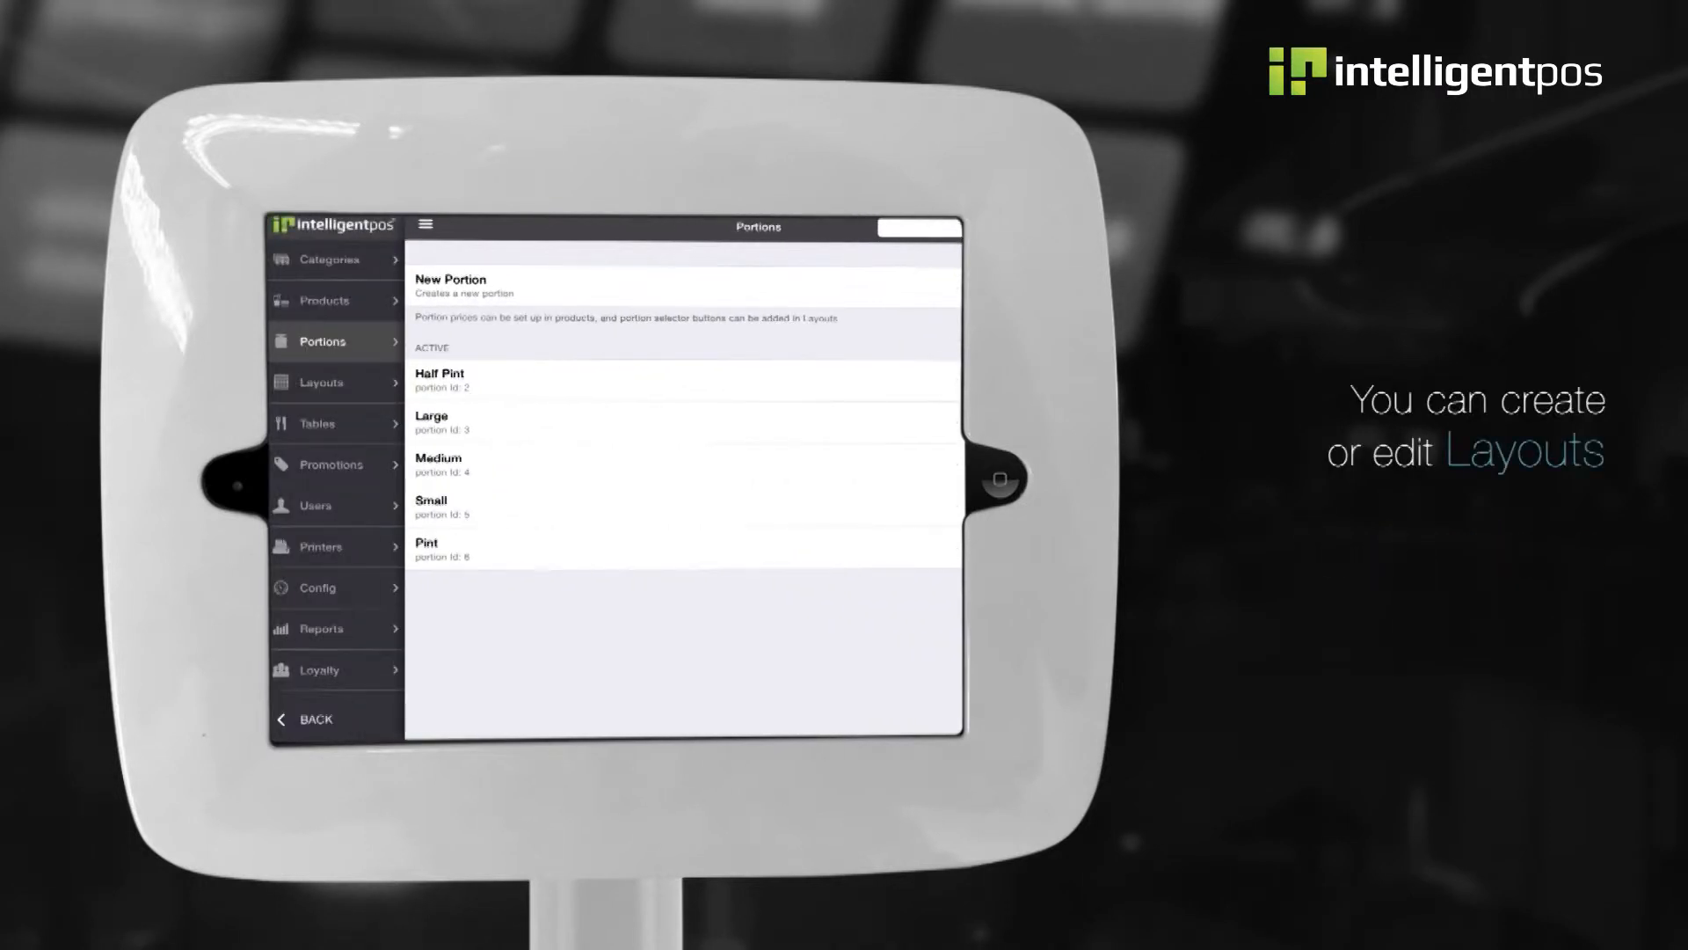
{"action": "left_click", "coordinate": [320, 381]}
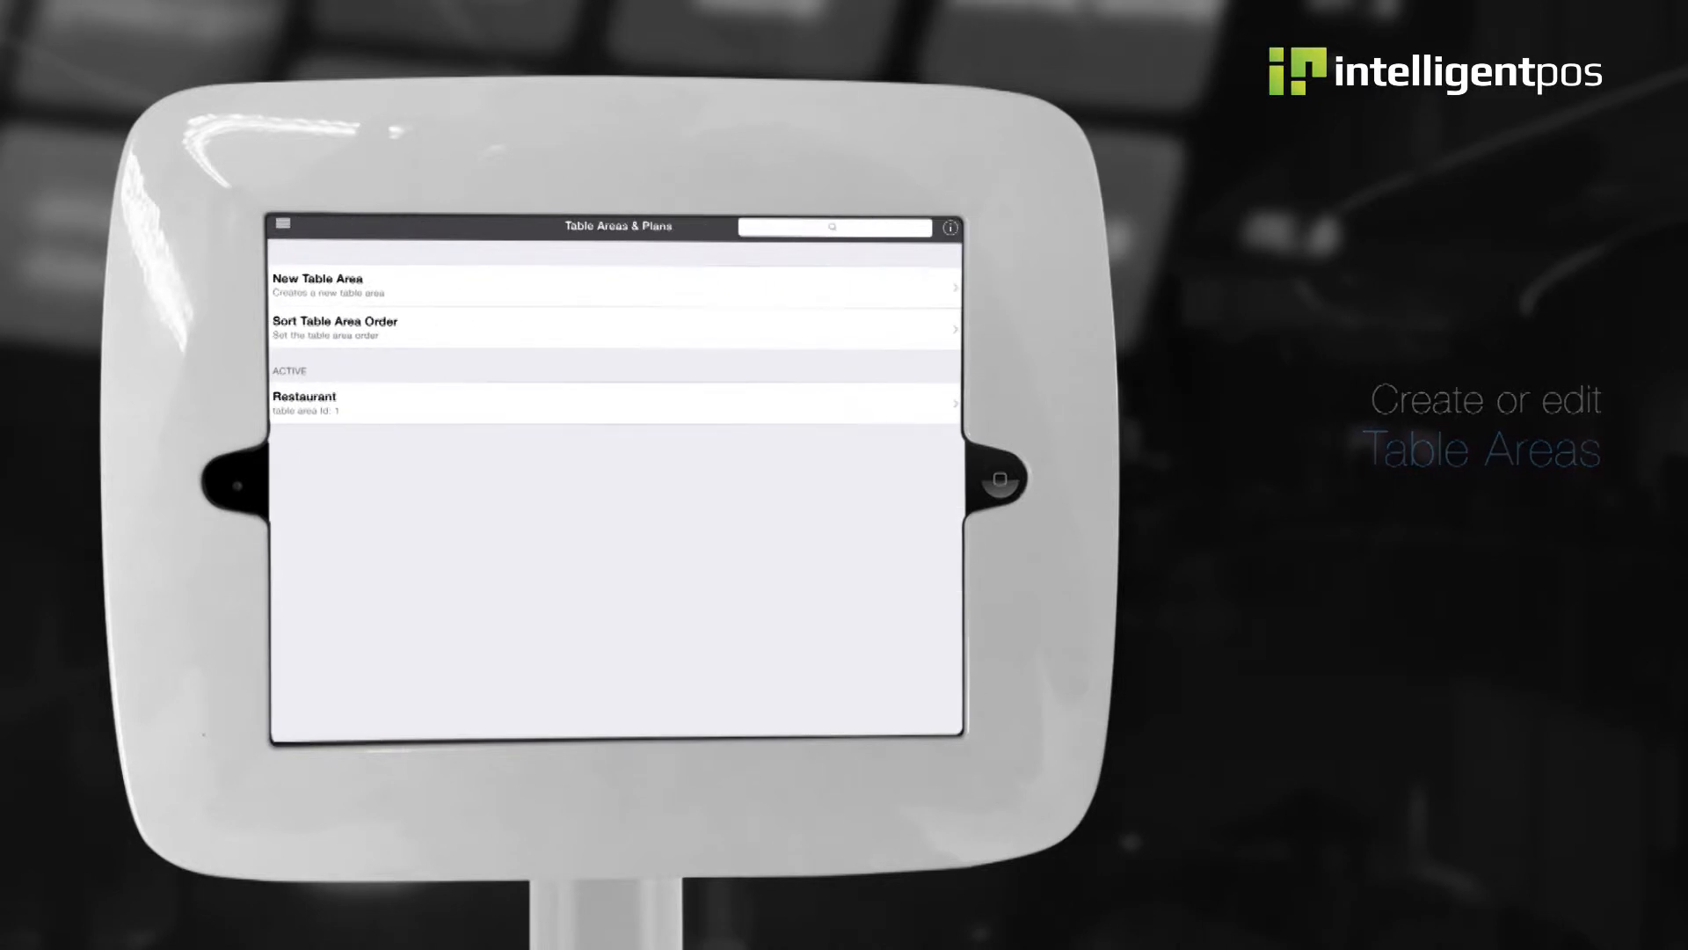
{"action": "left_click", "coordinate": [288, 227]}
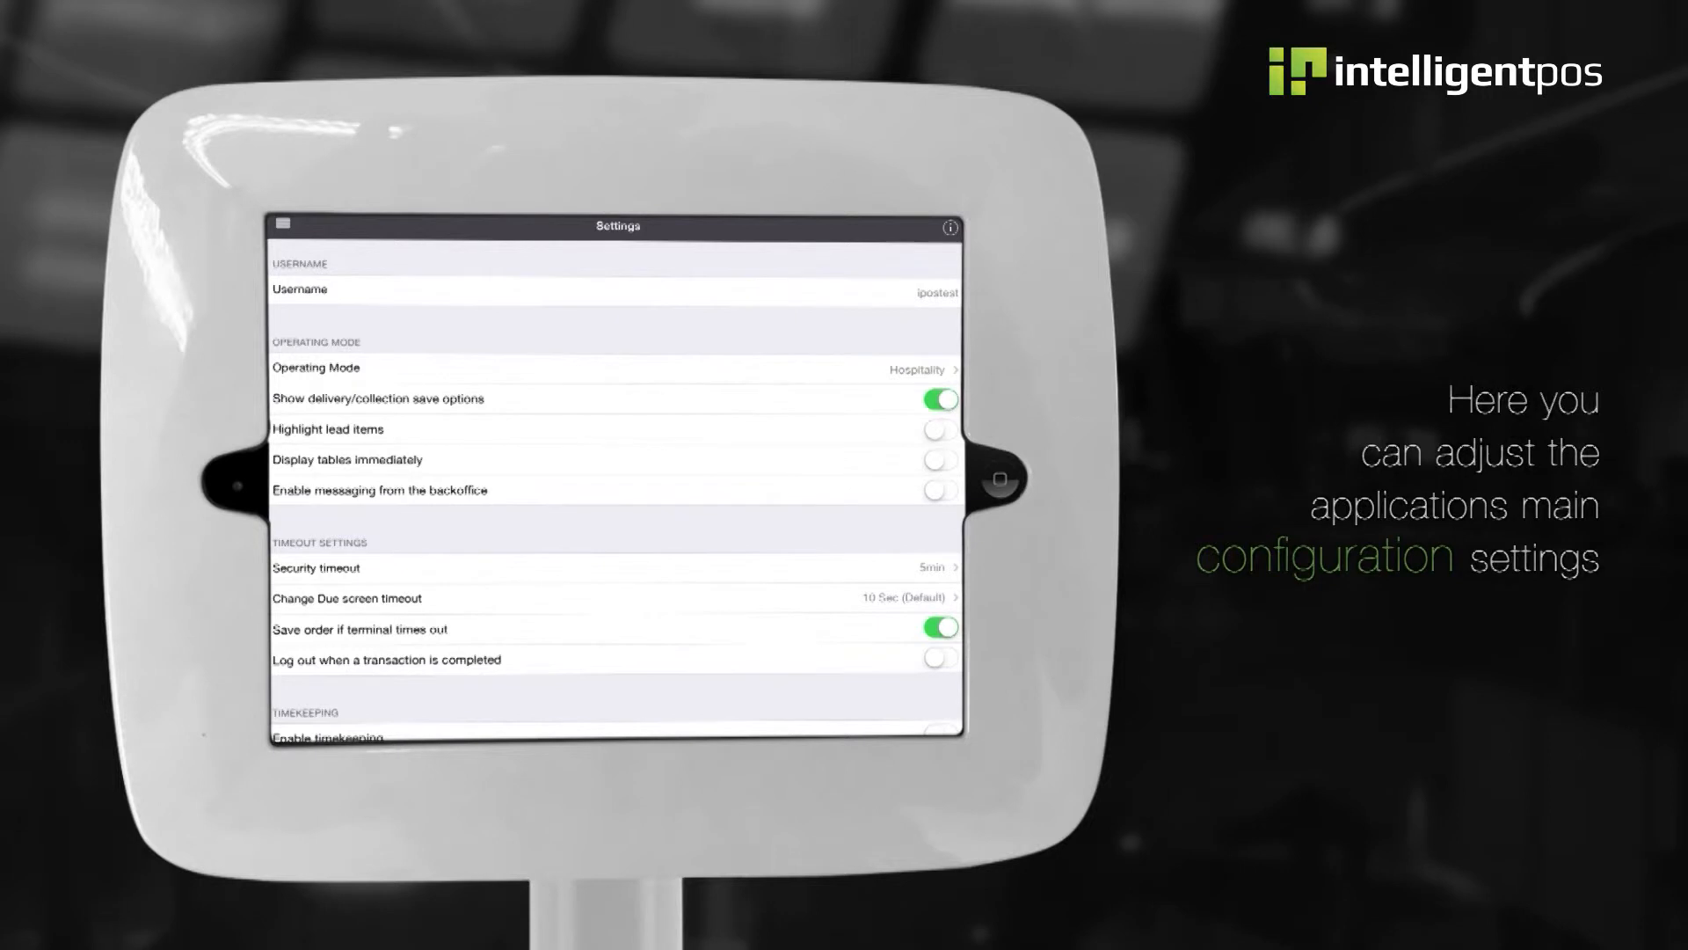
{"action": "scroll", "scroll_direction": "down", "scroll_amount": 3}
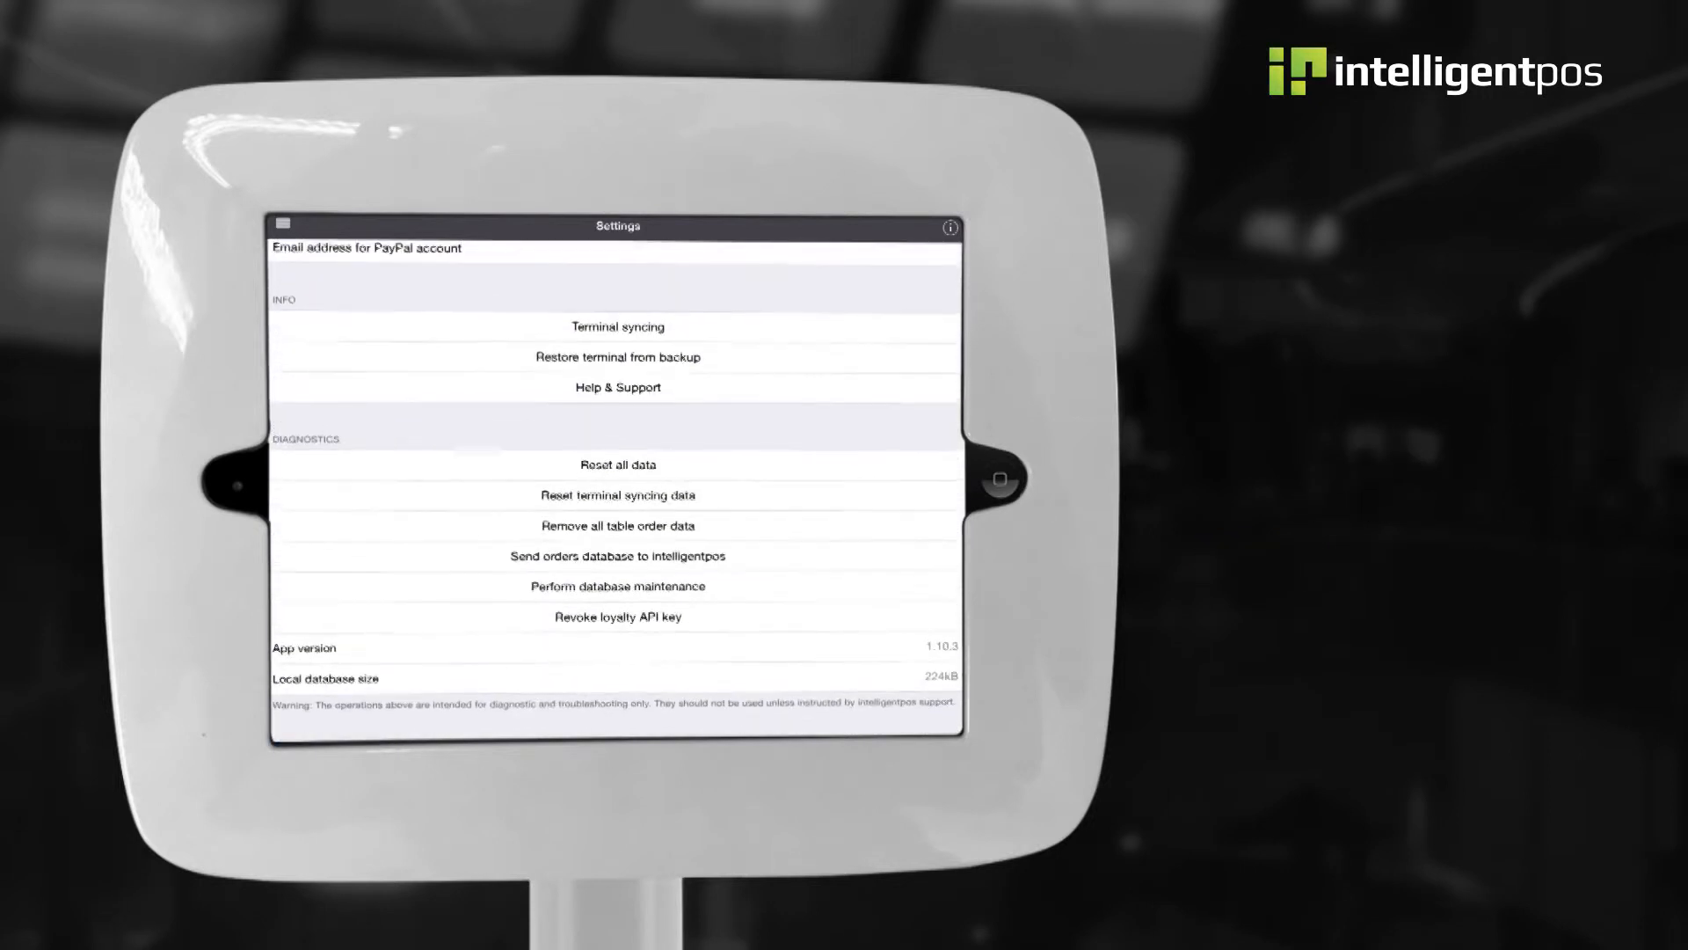
- View the Help & Support options, then return to the till's ordering screen
{"action": "left_click", "coordinate": [617, 387]}
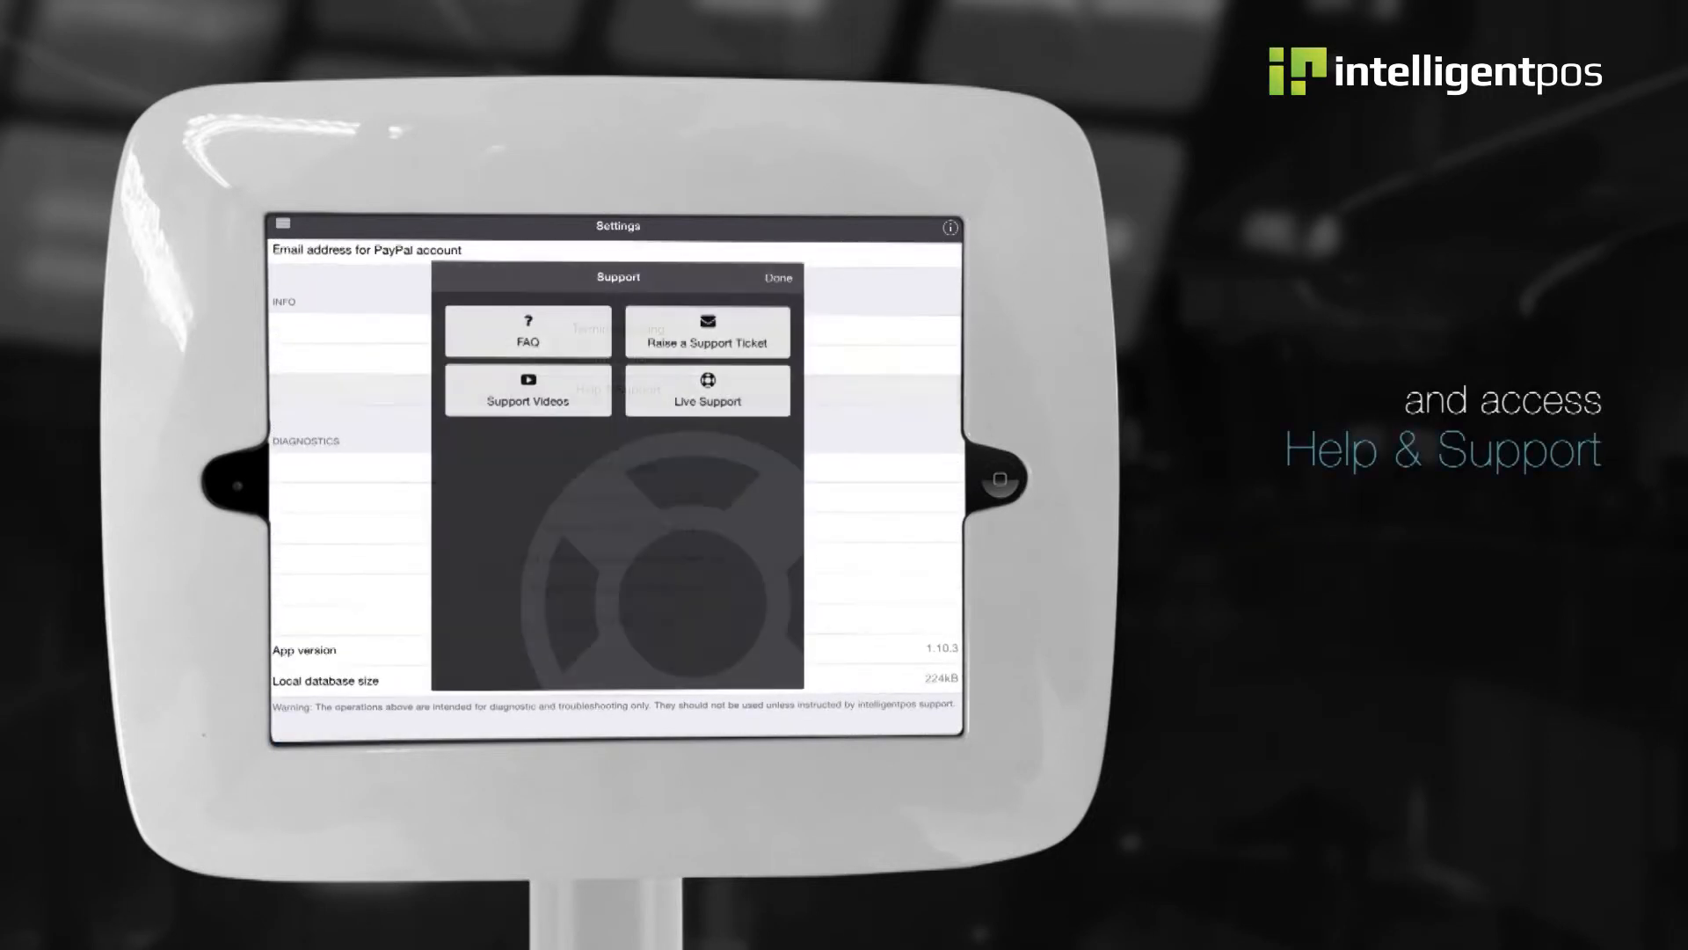
{"action": "left_click", "coordinate": [776, 278]}
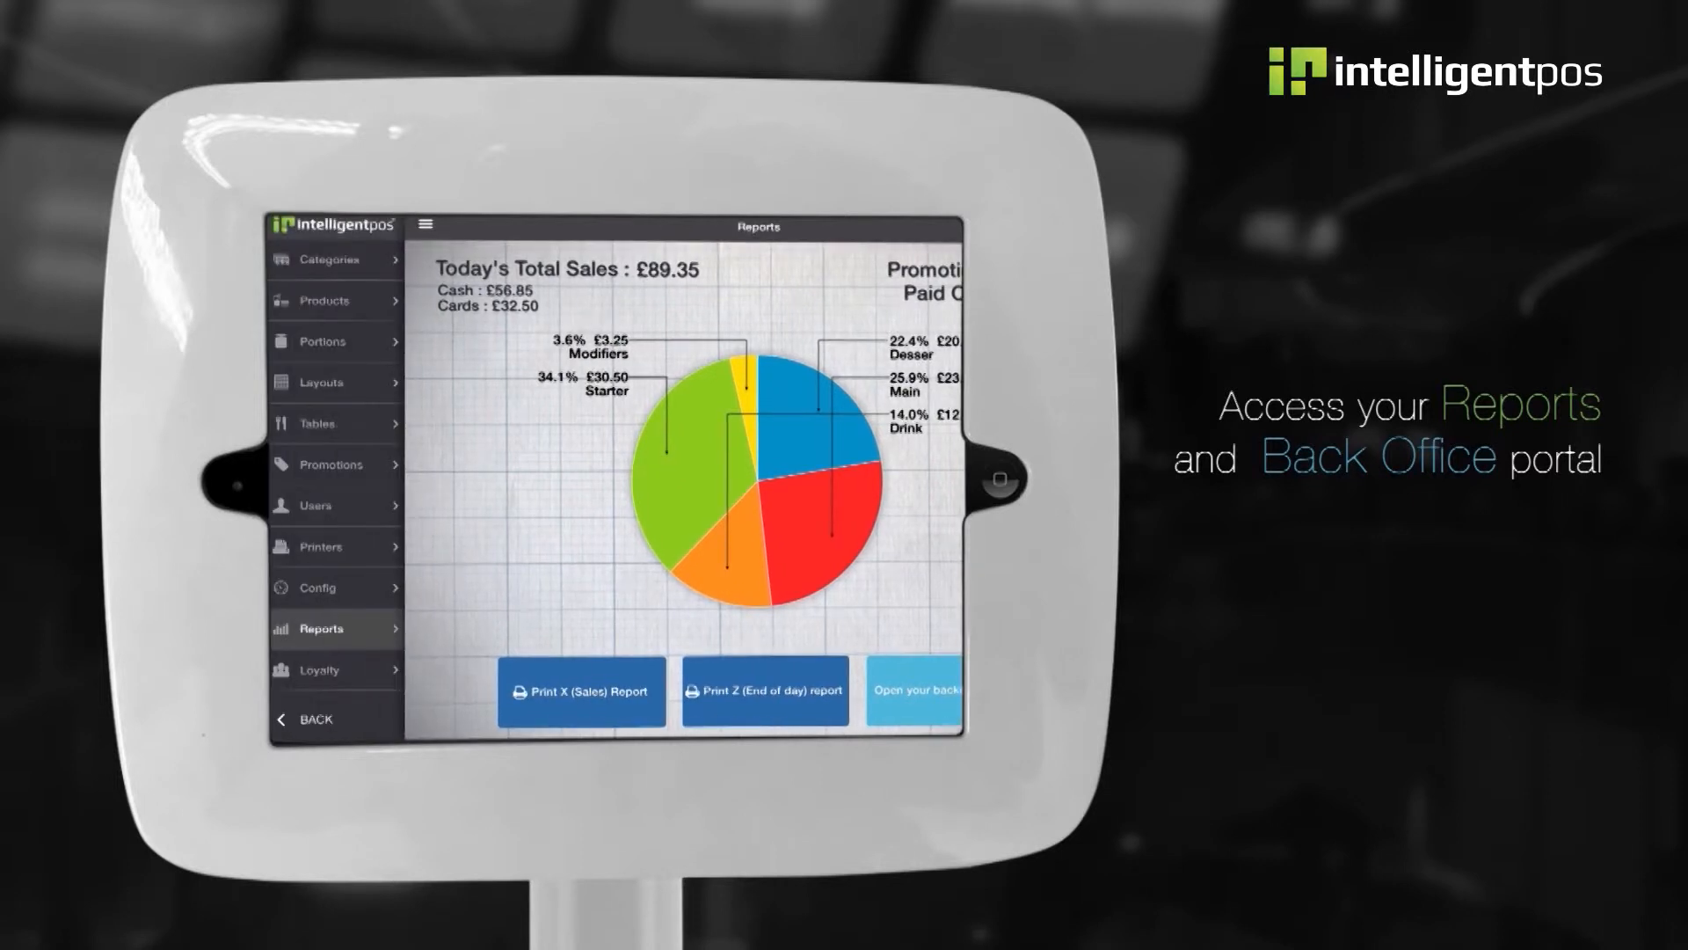
{"action": "left_click", "coordinate": [319, 670]}
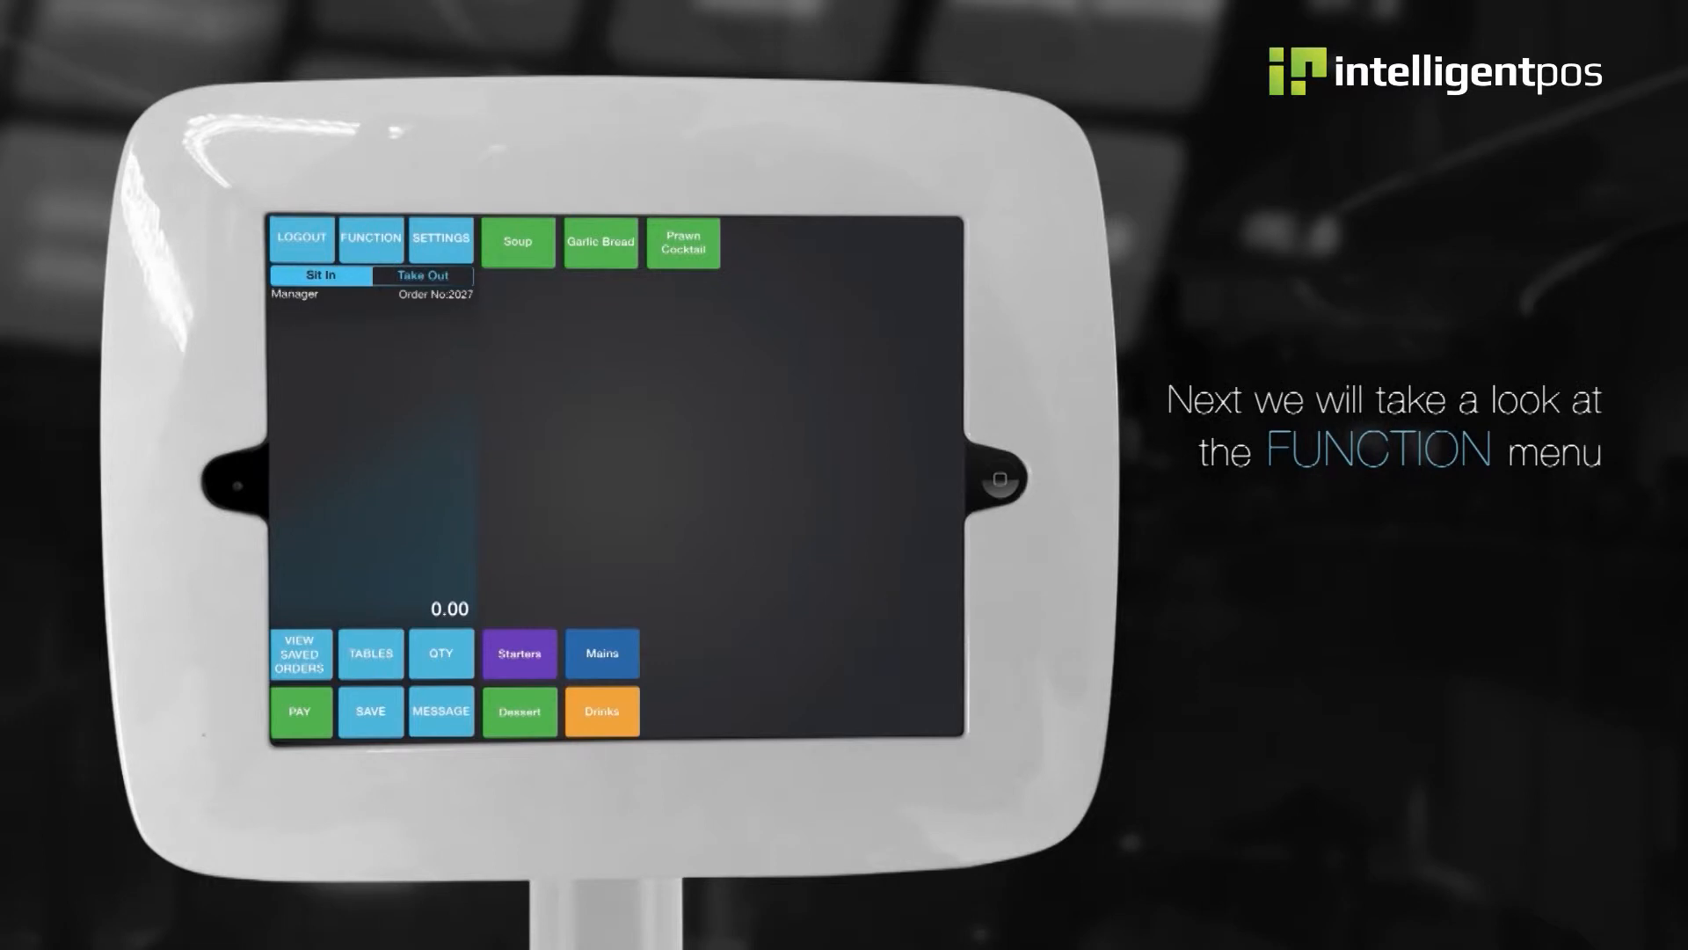
{"action": "left_click", "coordinate": [371, 237]}
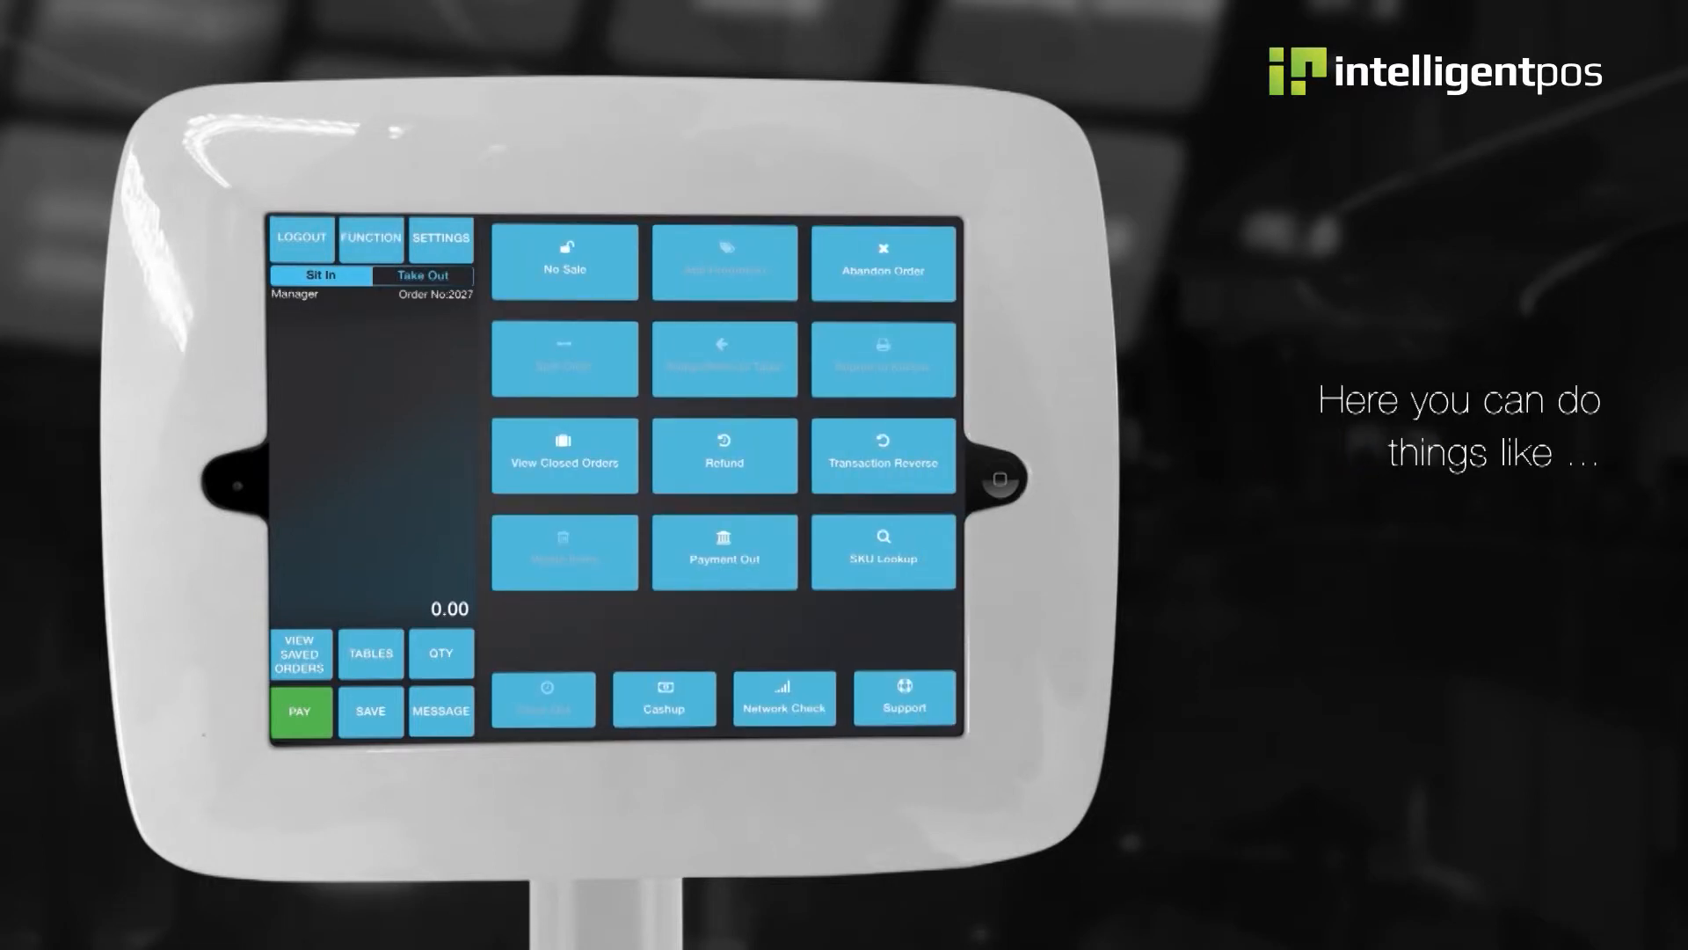
{"action": "left_click", "coordinate": [563, 456]}
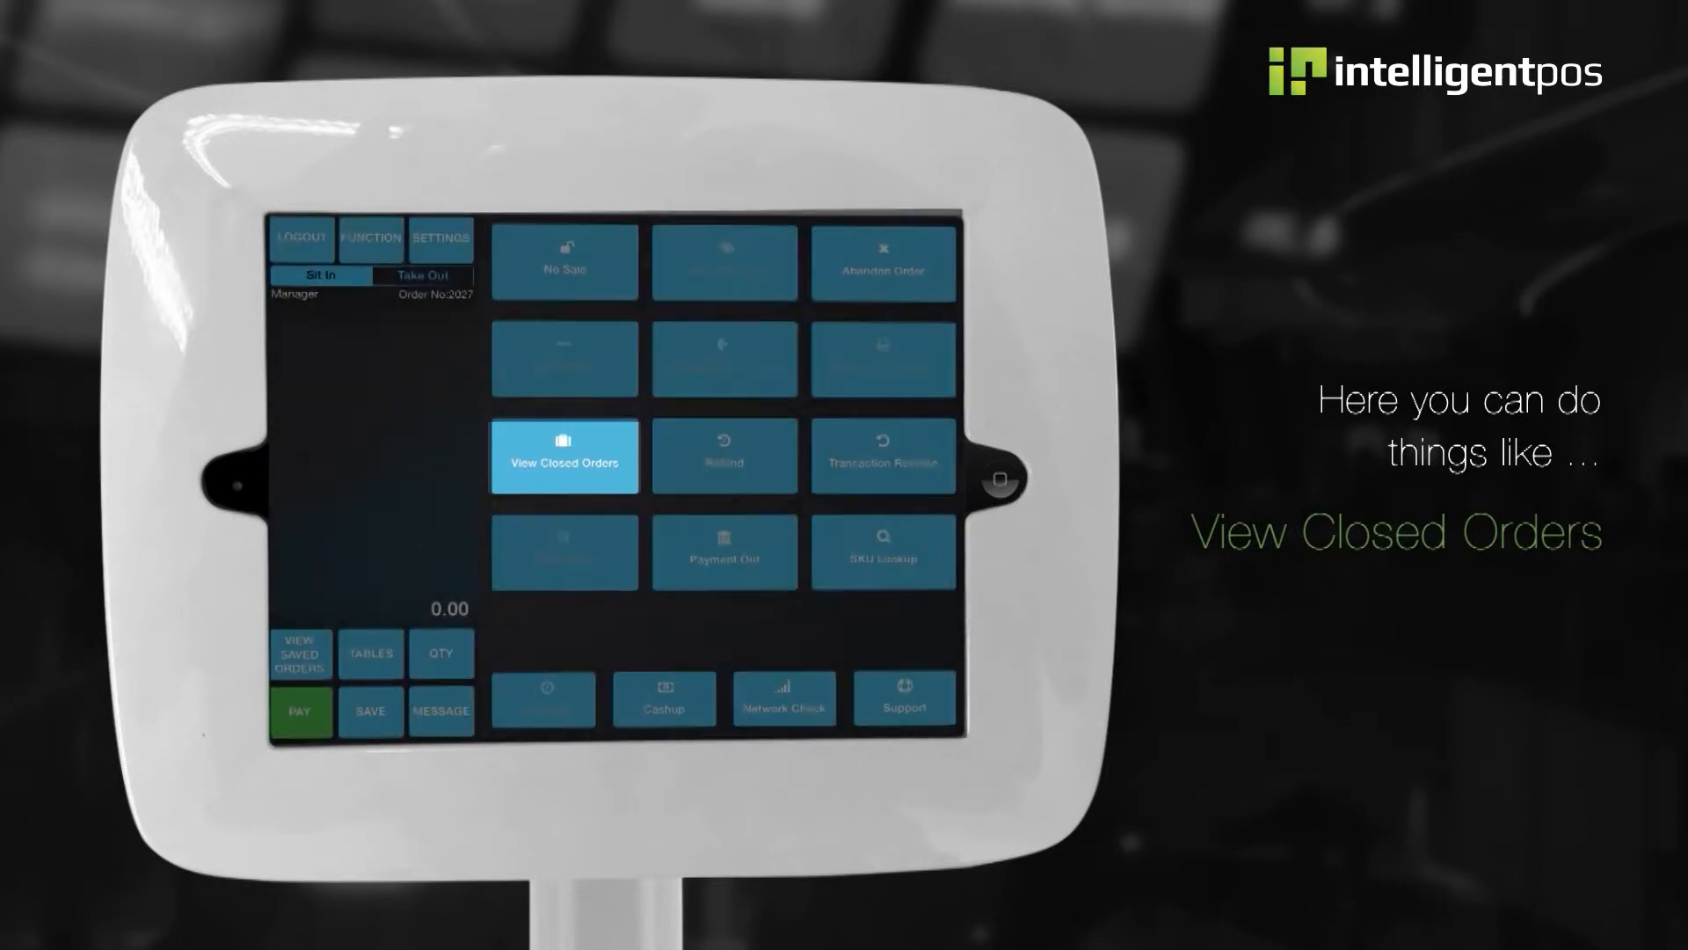
{"action": "left_click", "coordinate": [723, 455]}
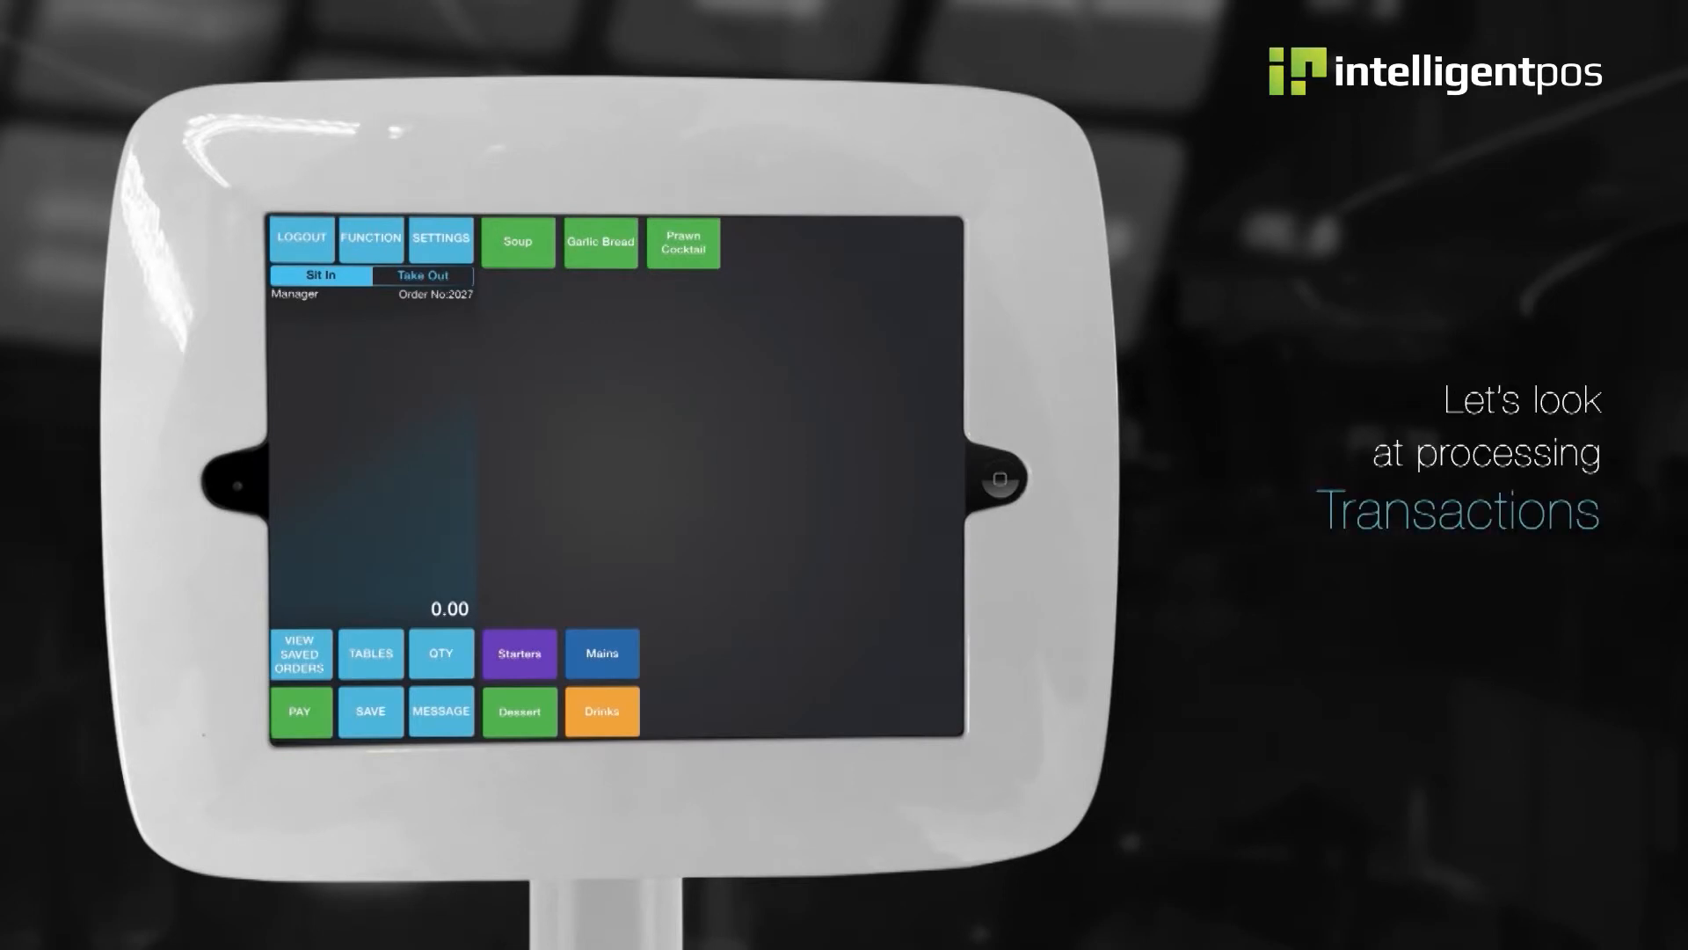
- Make a Take Out order with Garlic Bread (£4.00) and save it for Collection
{"action": "left_click", "coordinate": [420, 274]}
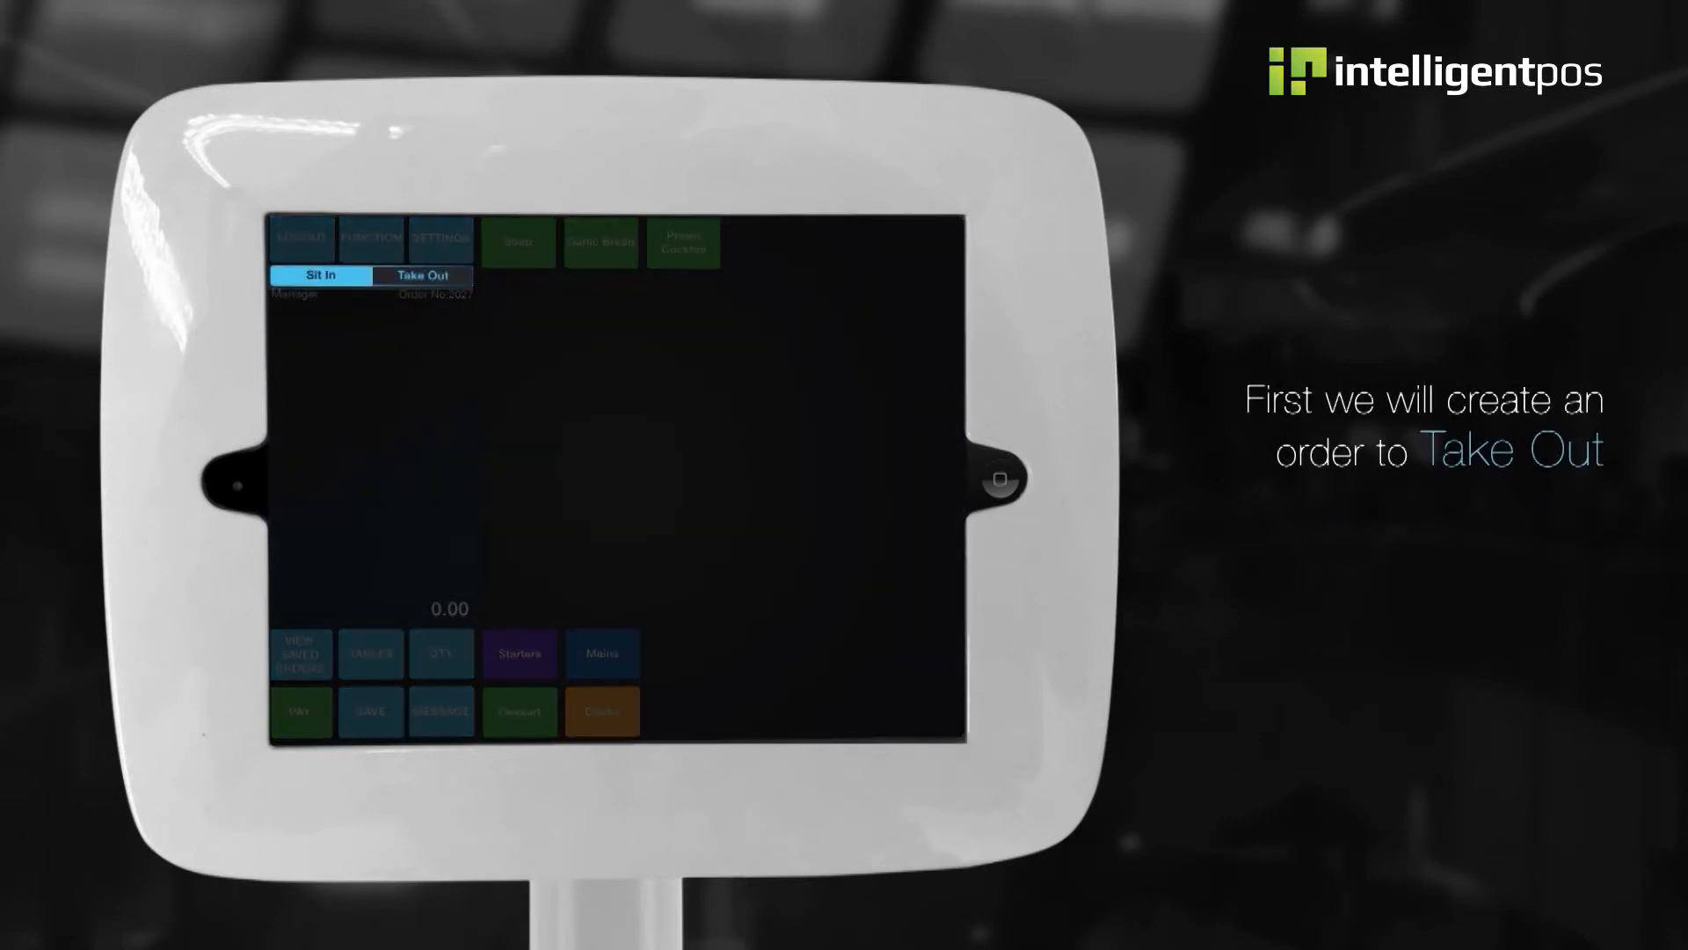
{"action": "left_click", "coordinate": [422, 276]}
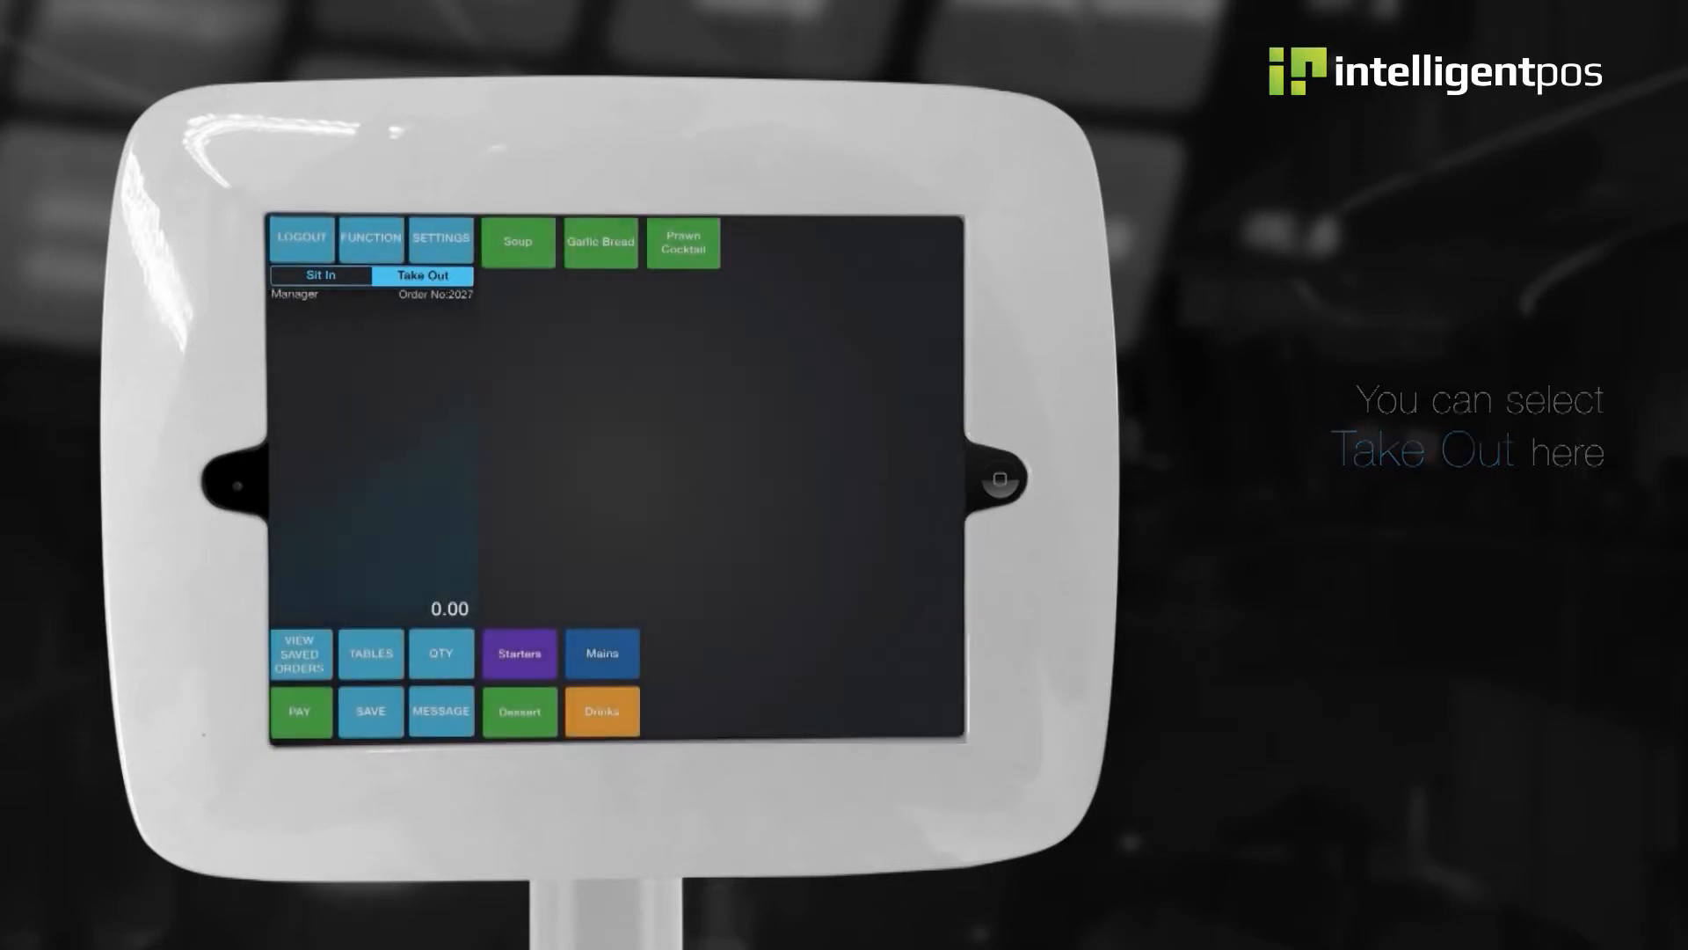
{"action": "left_click", "coordinate": [600, 241]}
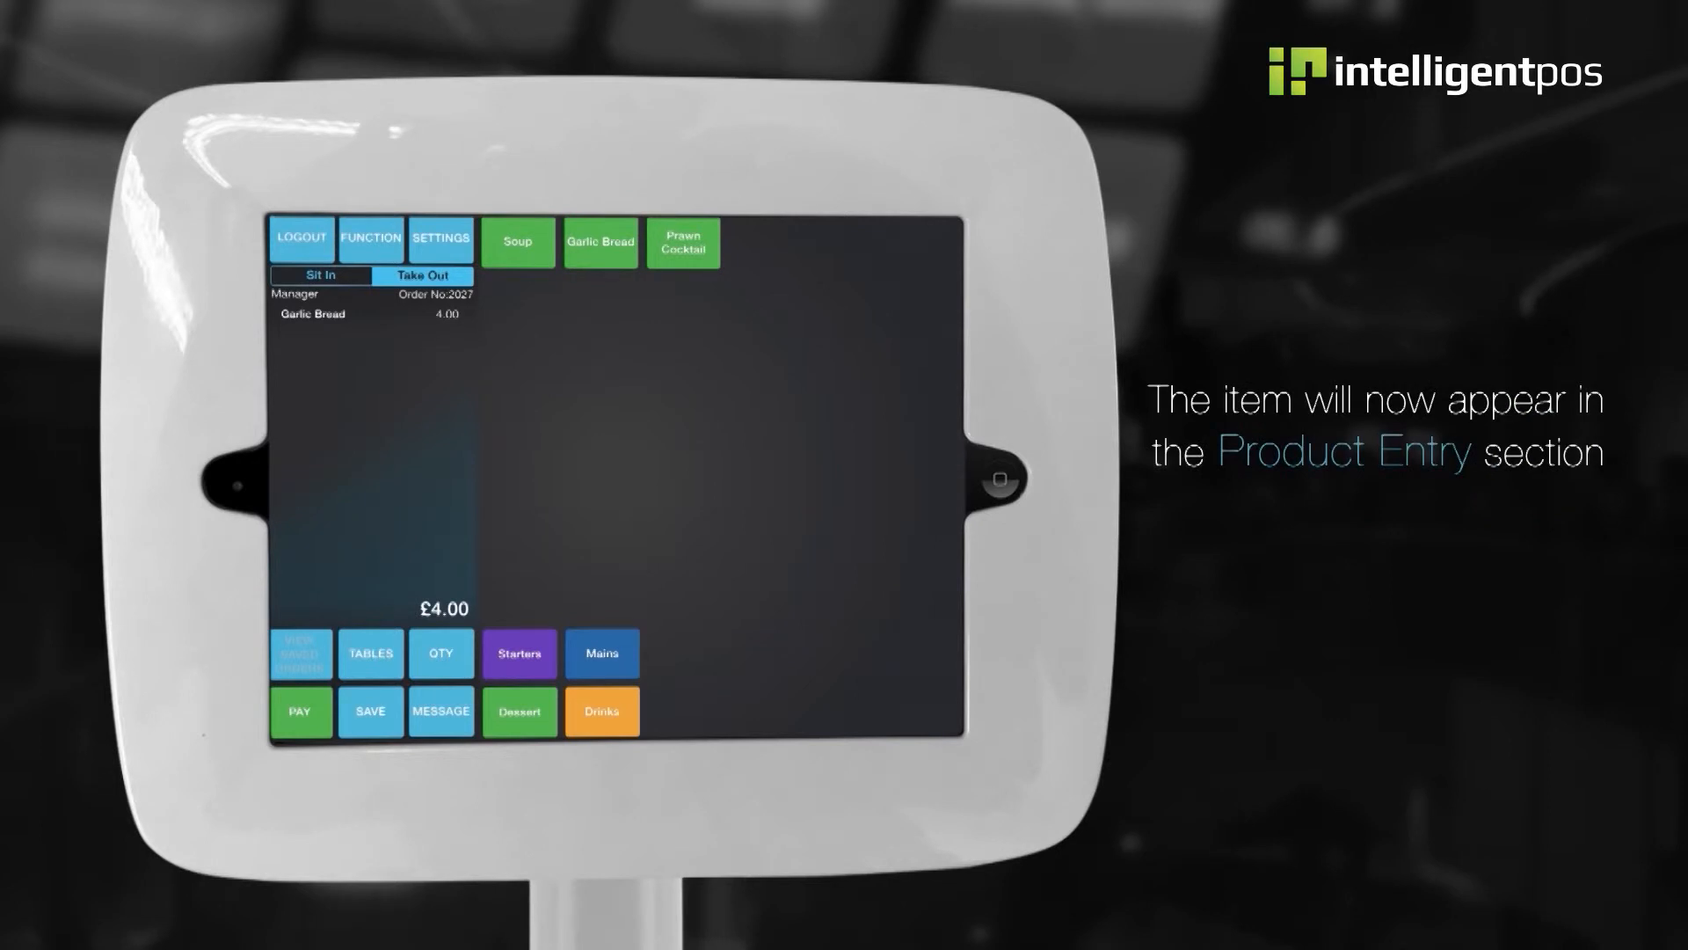
{"action": "left_click", "coordinate": [371, 711]}
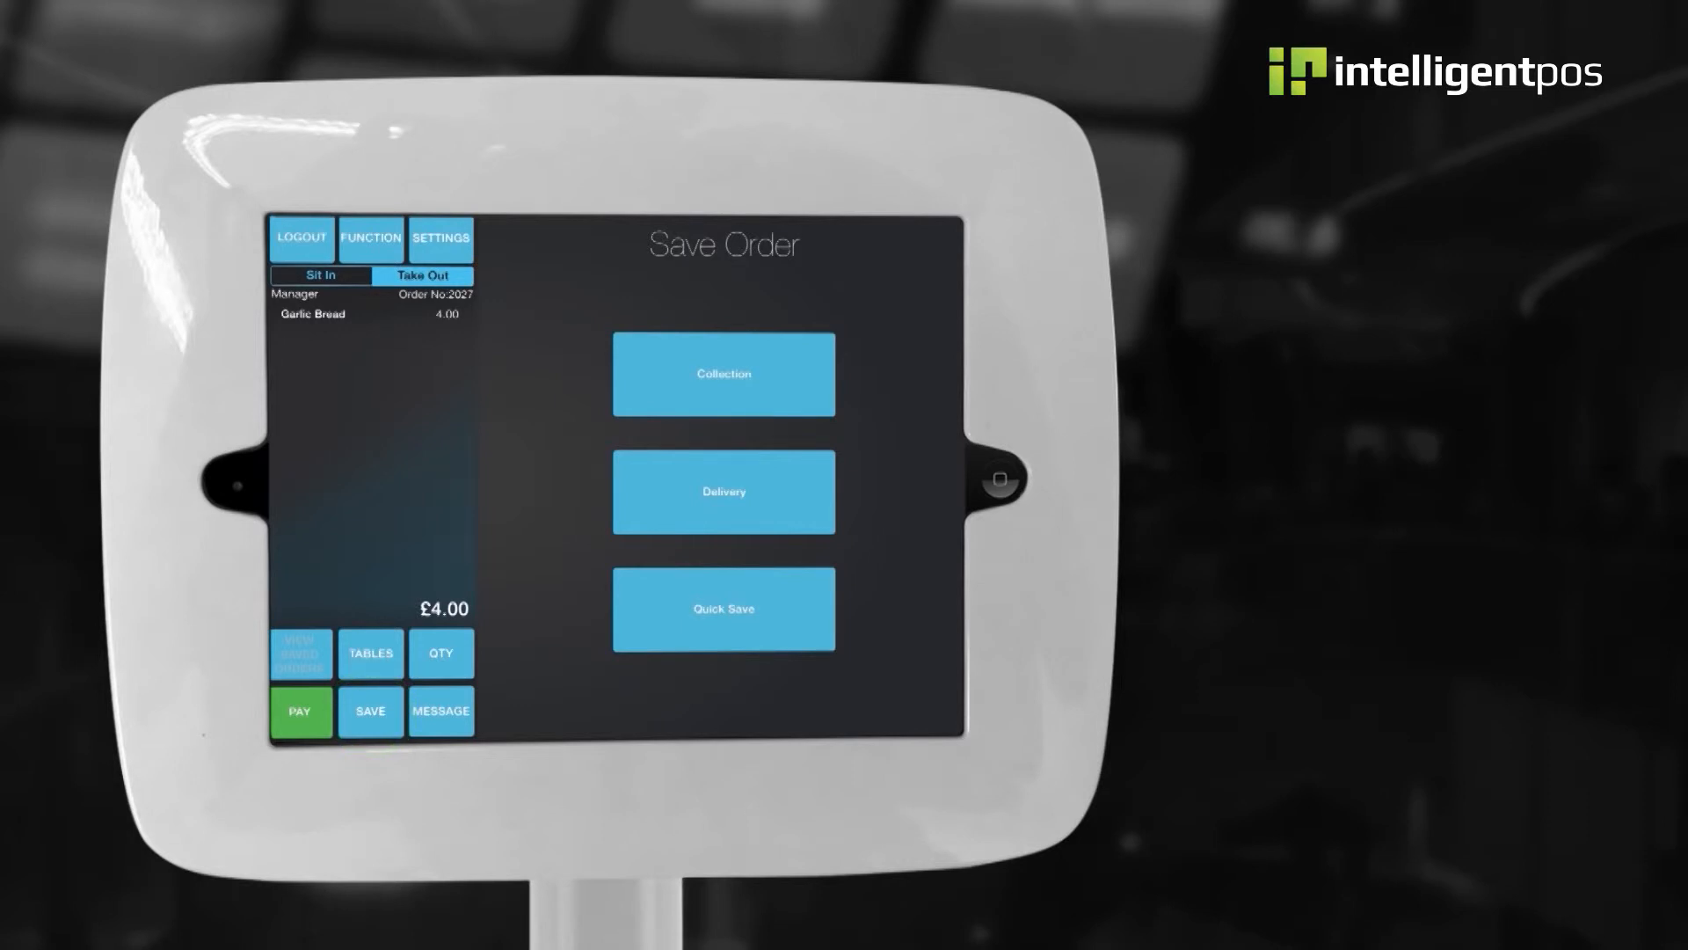
{"action": "left_click", "coordinate": [723, 375]}
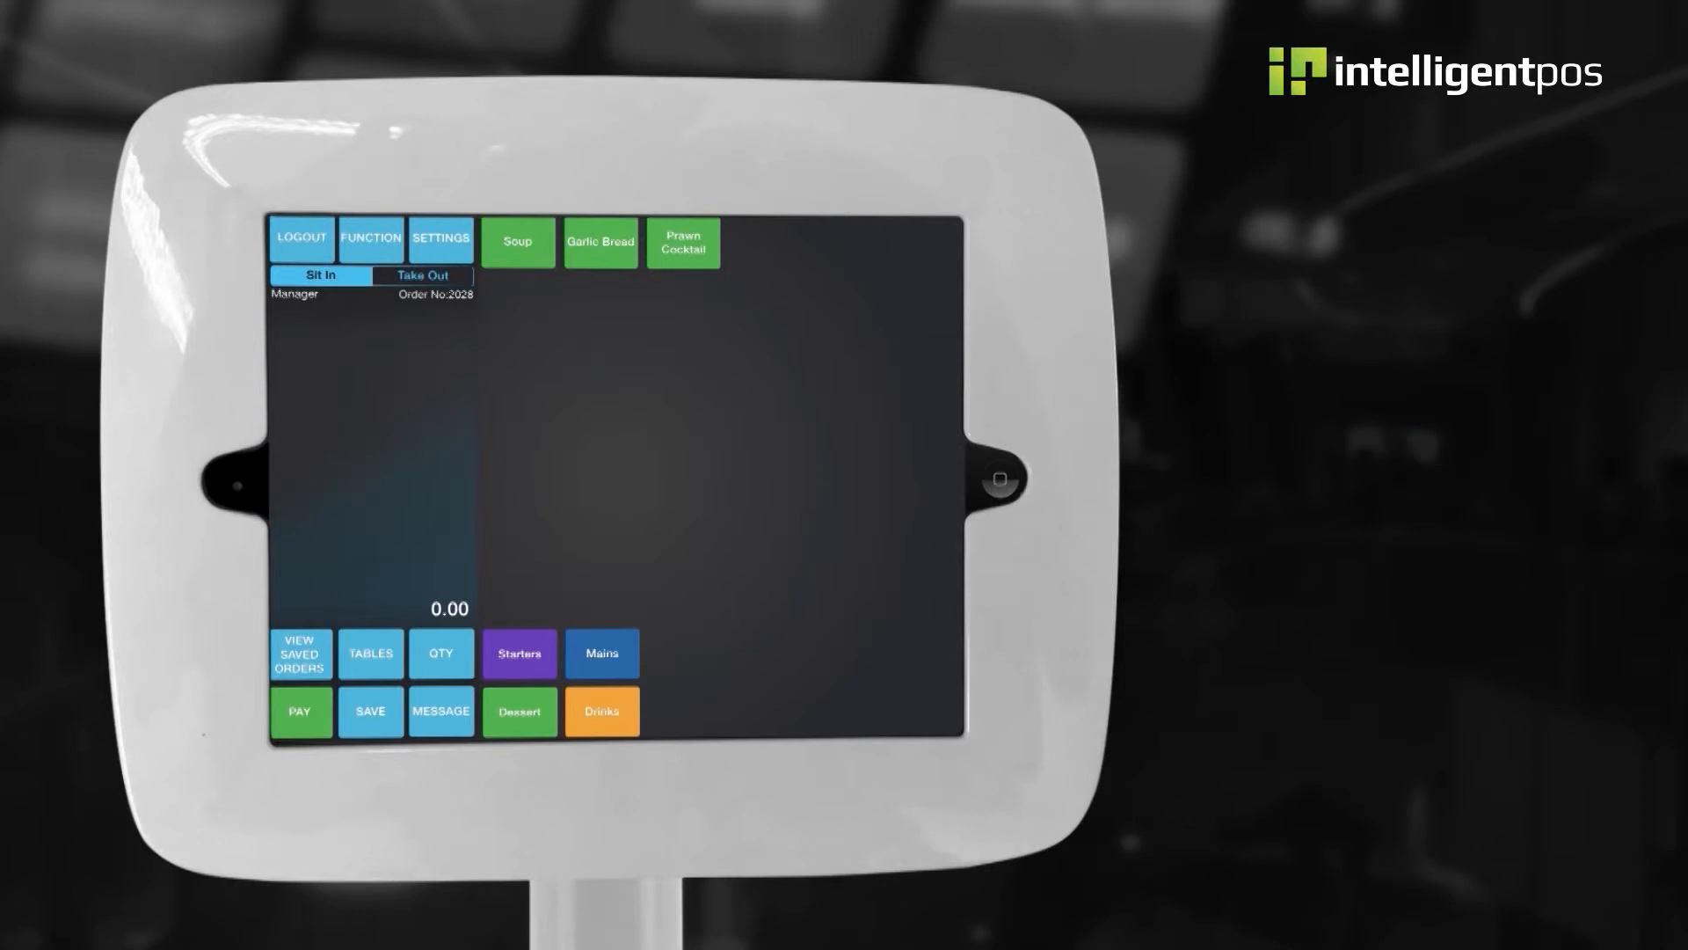
- Reopen saved Garlic Bread order 2027 from the saved orders list
{"action": "left_click", "coordinate": [300, 654]}
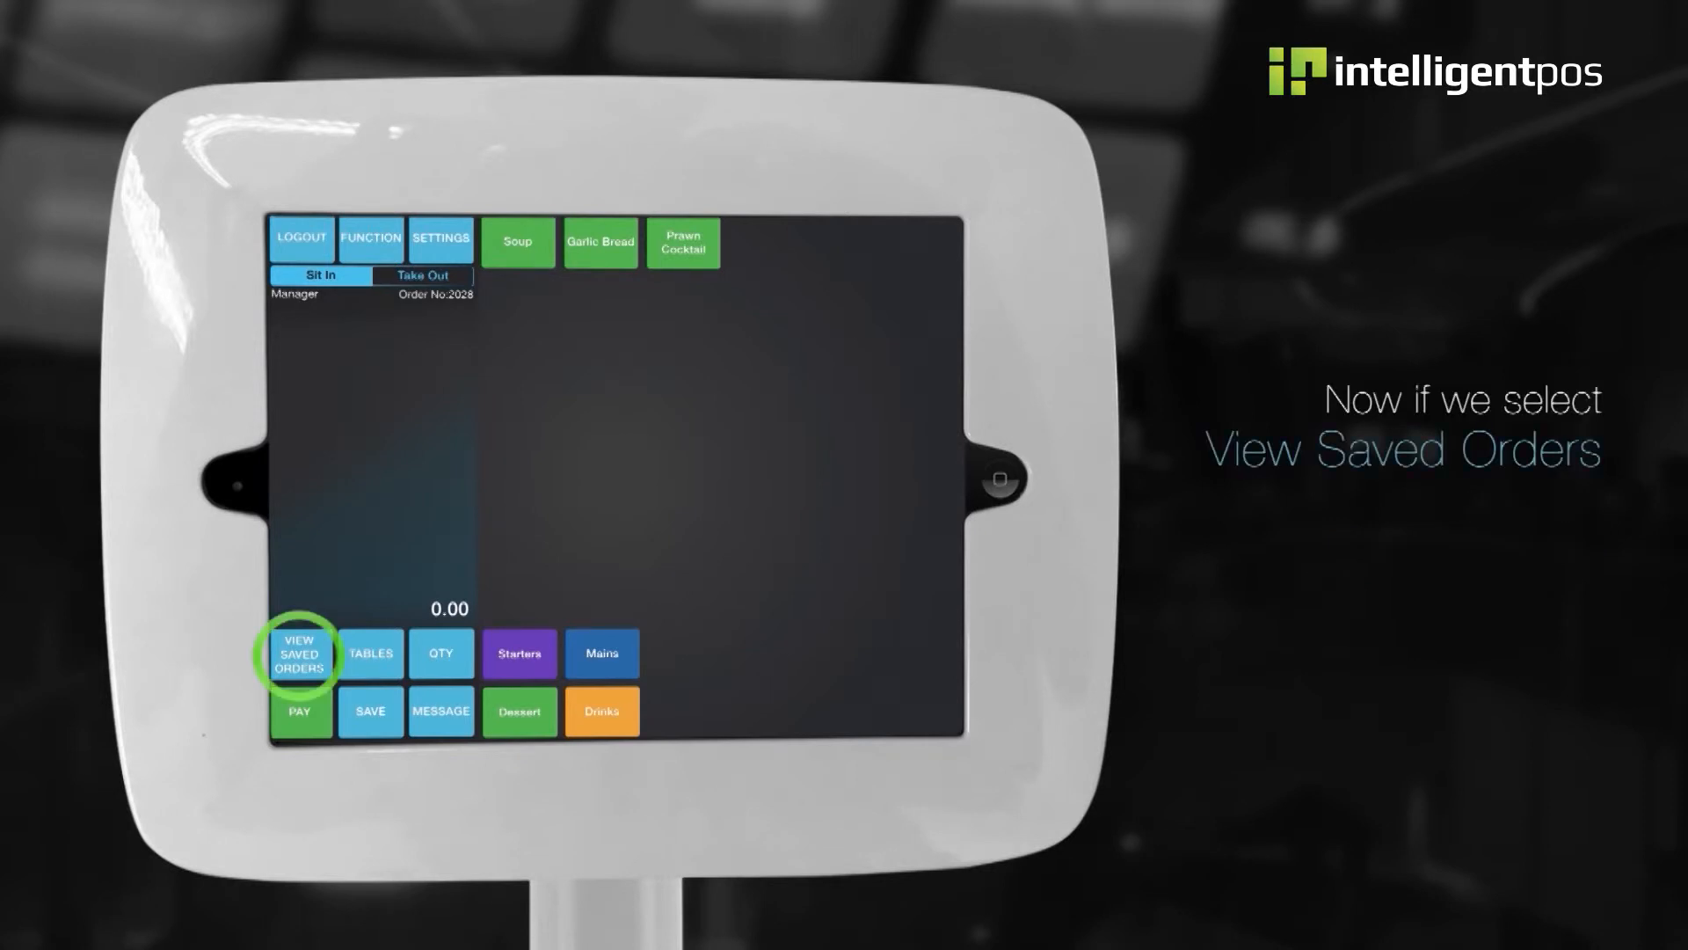
{"action": "left_click", "coordinate": [301, 654]}
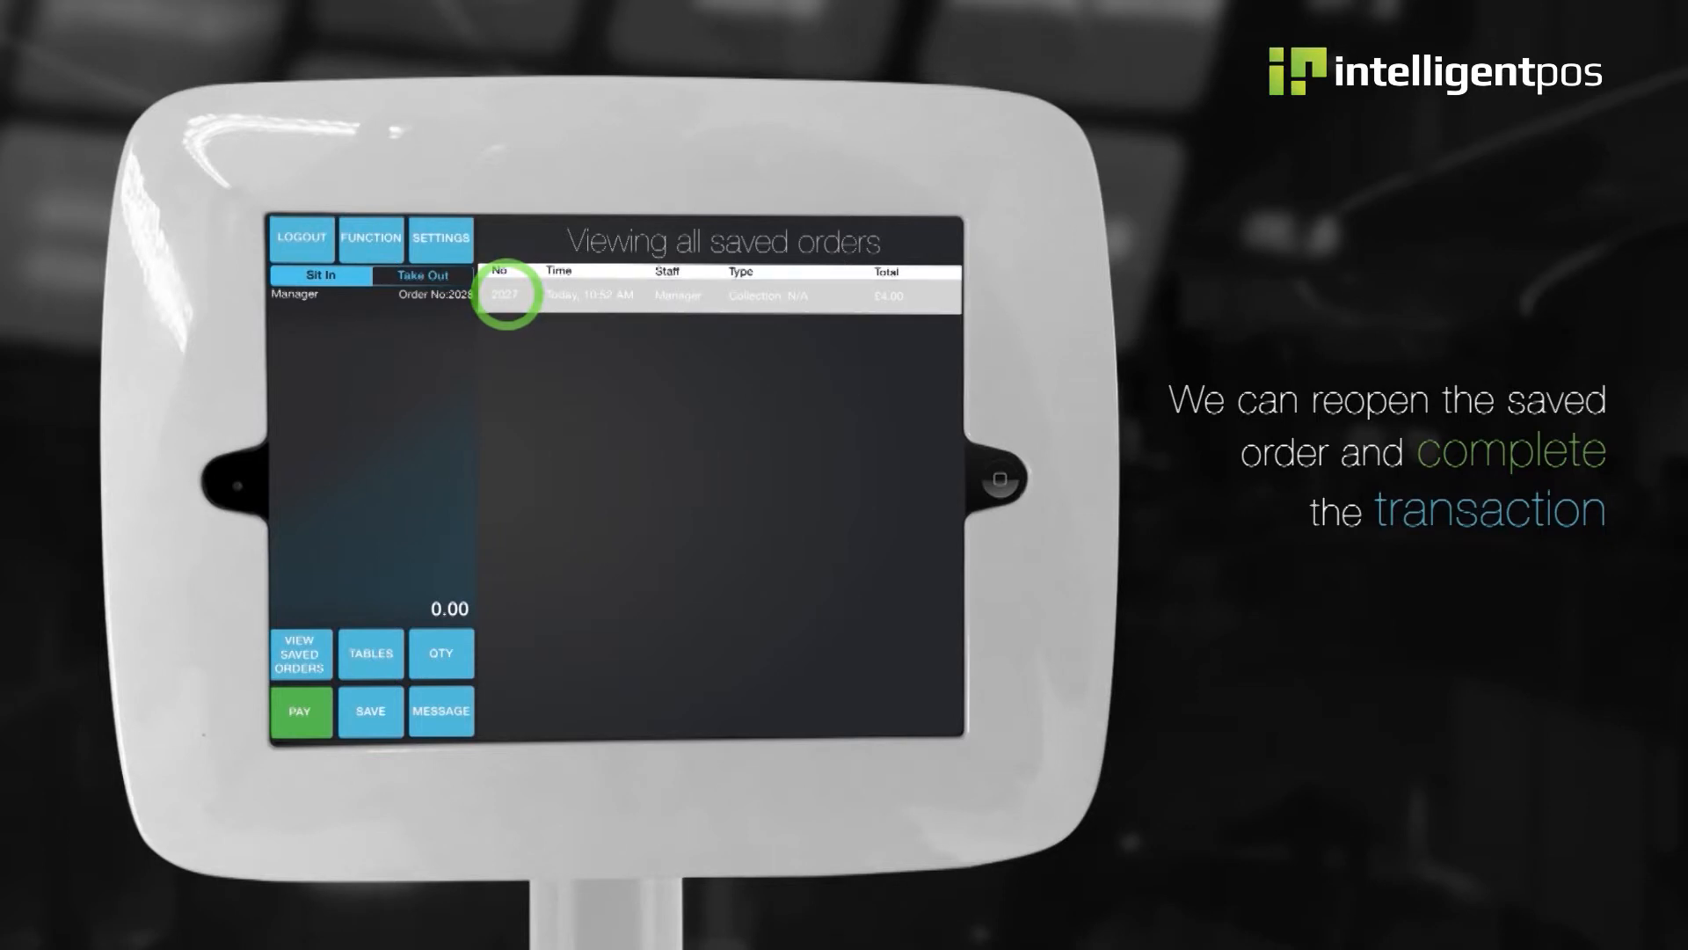
{"action": "left_click", "coordinate": [506, 295]}
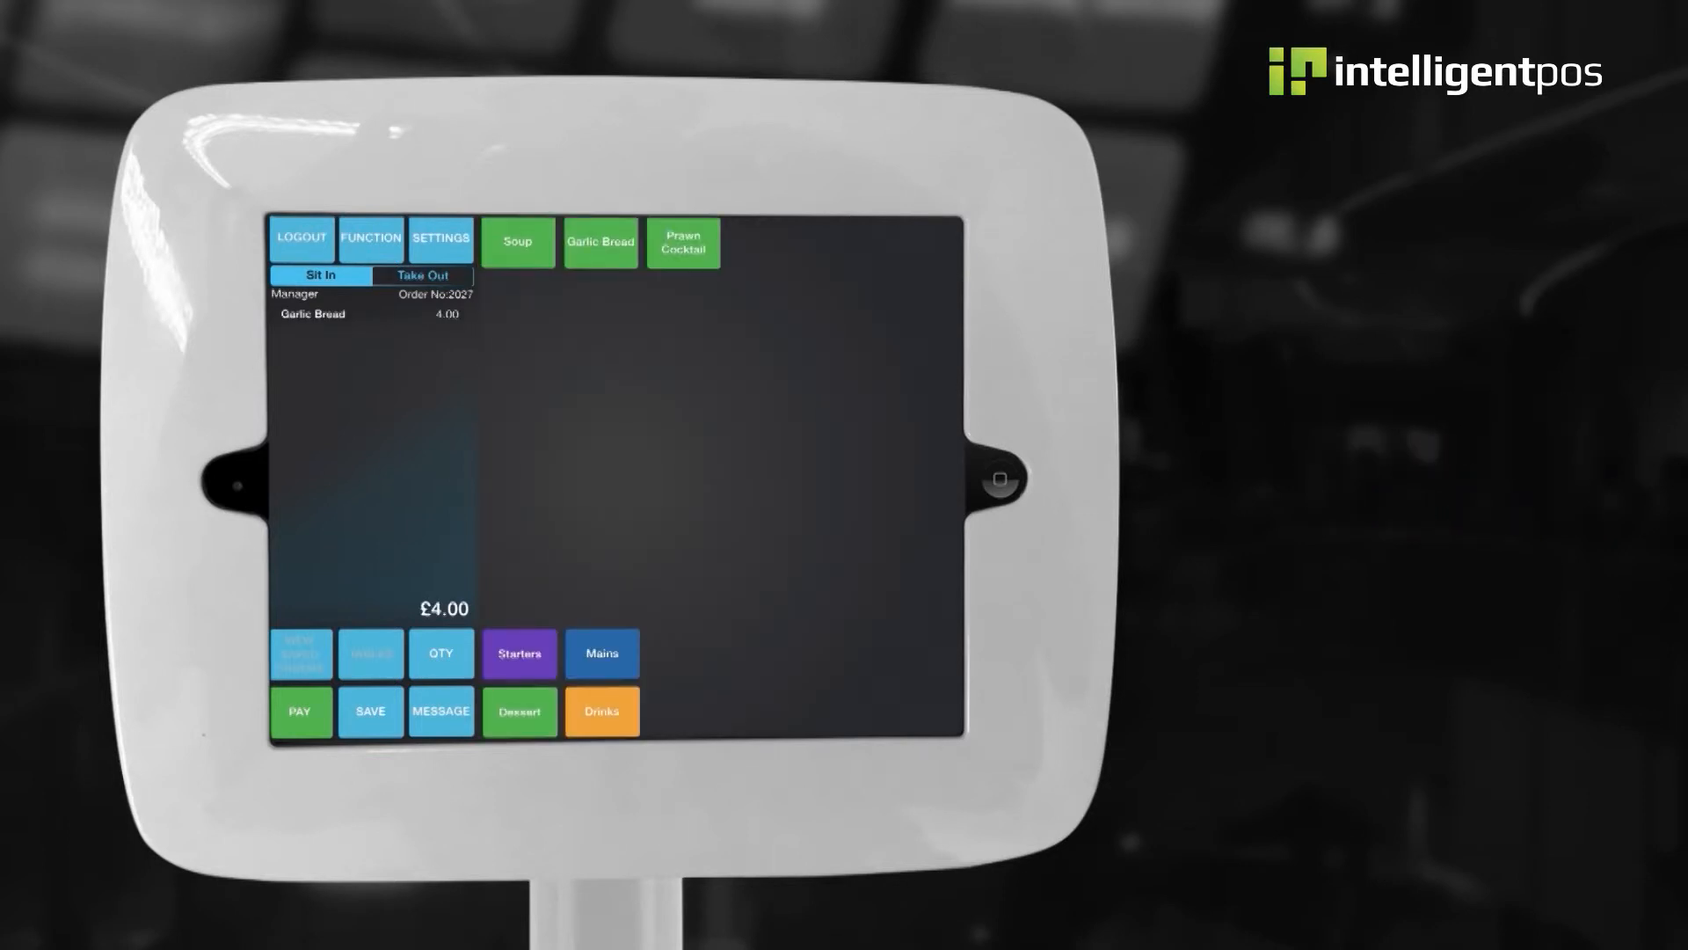
- Pay the order with the exact £4.00, printing a receipt, and dismiss the £0.00 change notice
{"action": "left_click", "coordinate": [301, 712]}
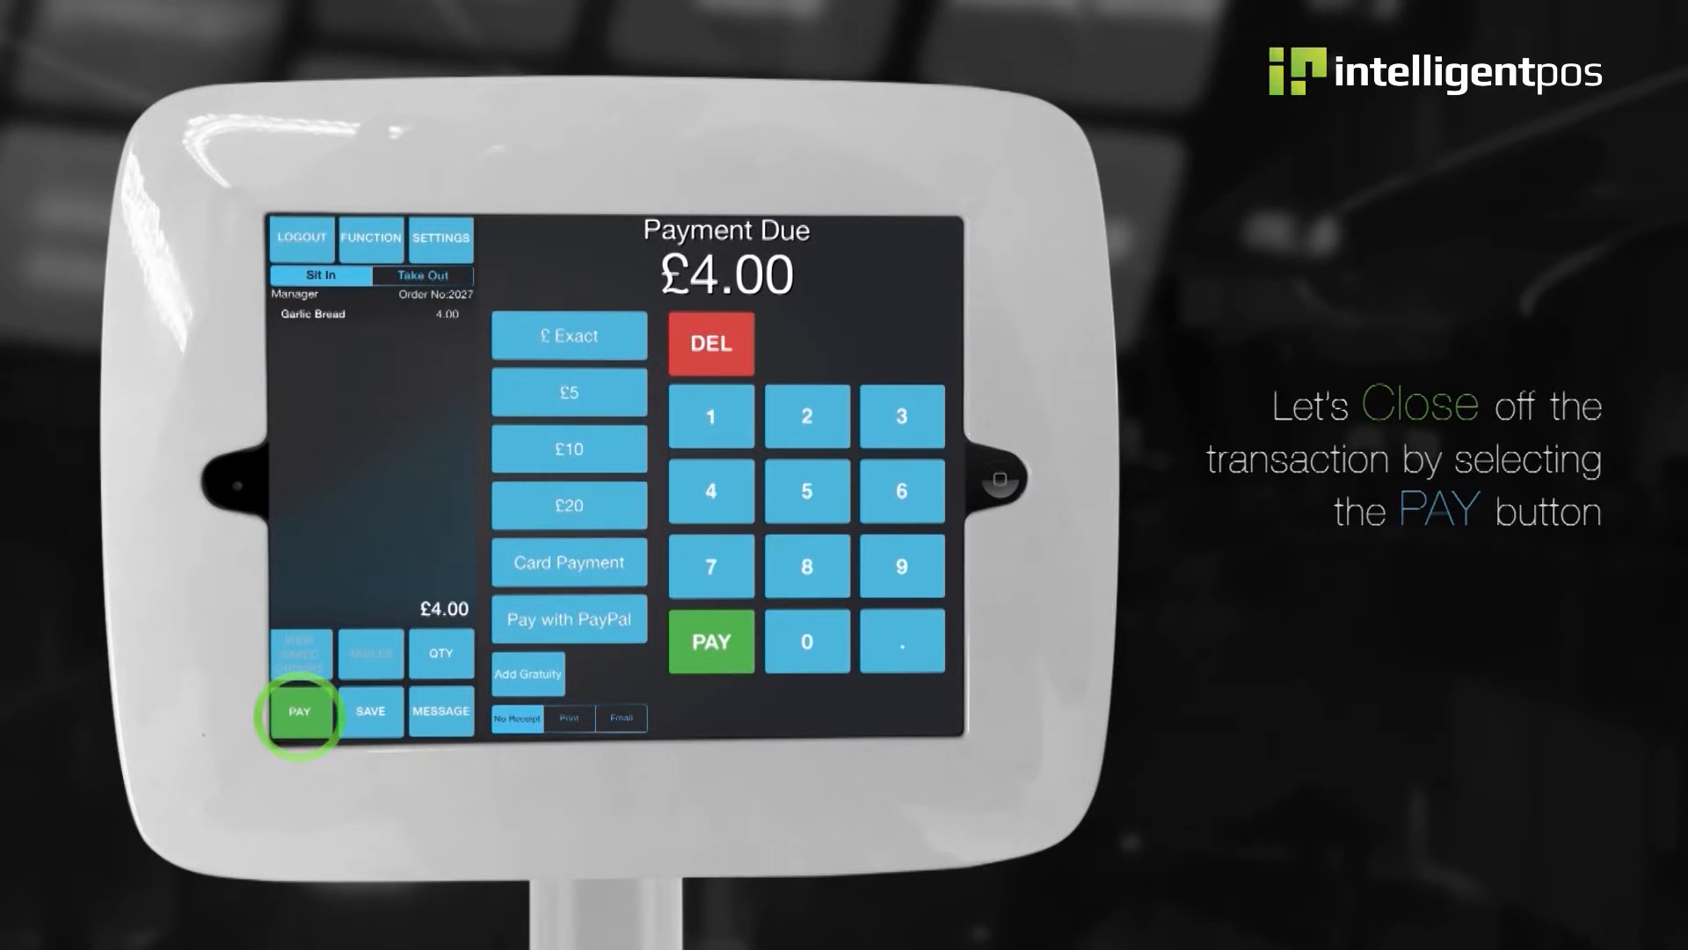
{"action": "left_click", "coordinate": [301, 712]}
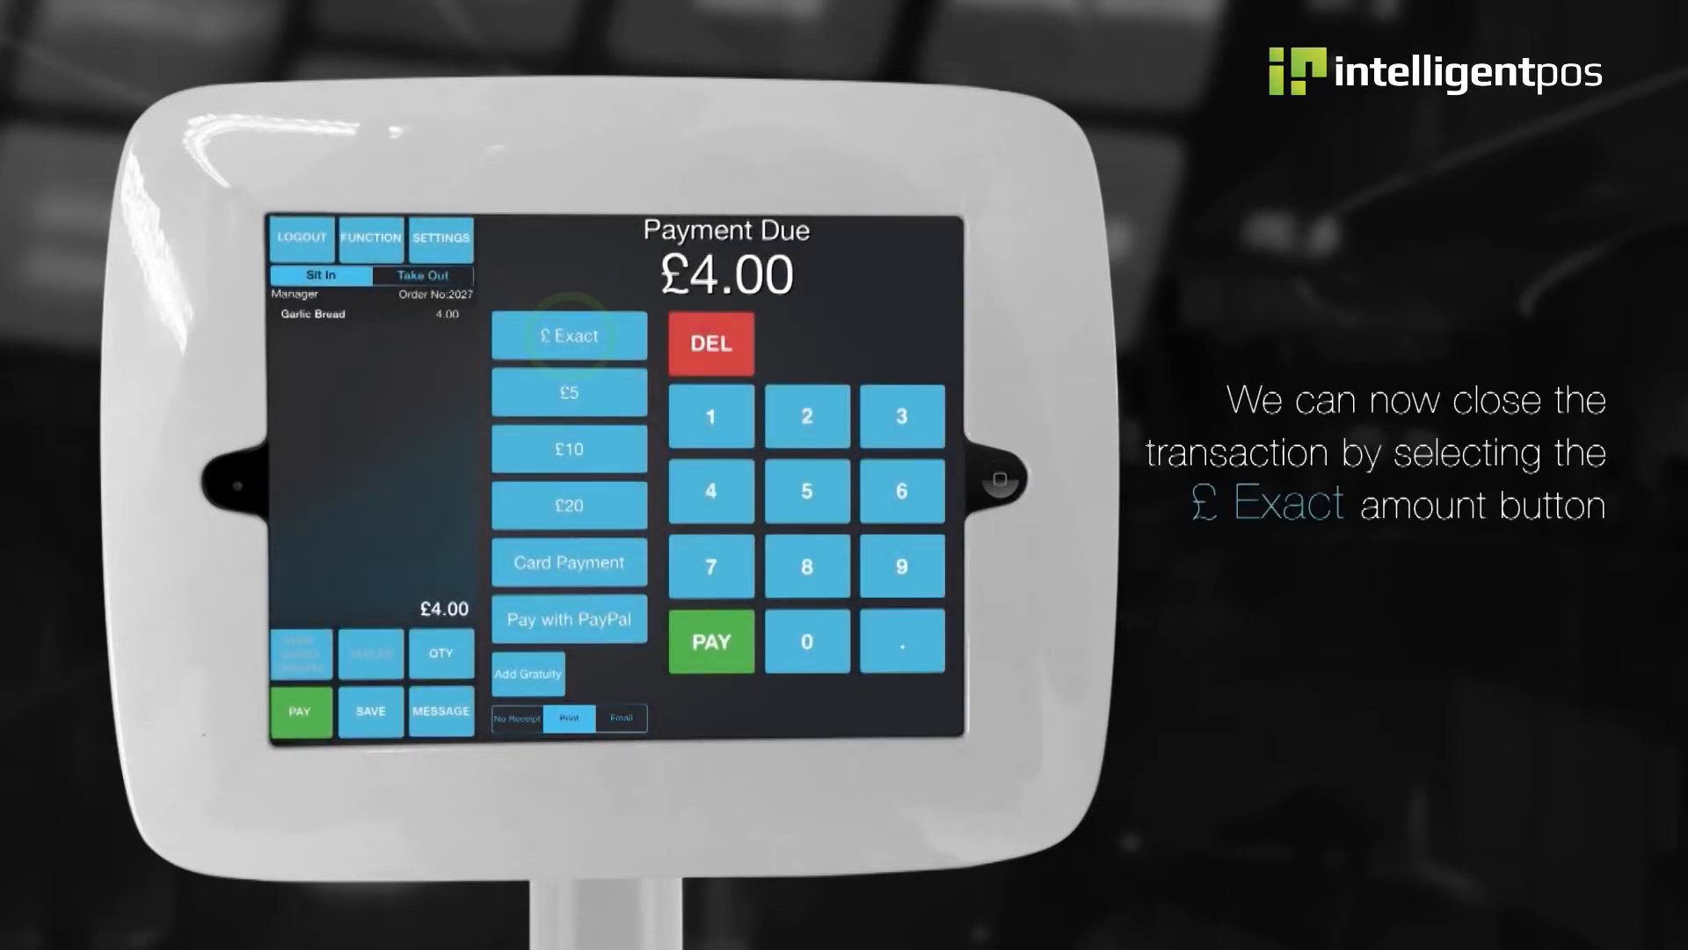
{"action": "left_click", "coordinate": [570, 334]}
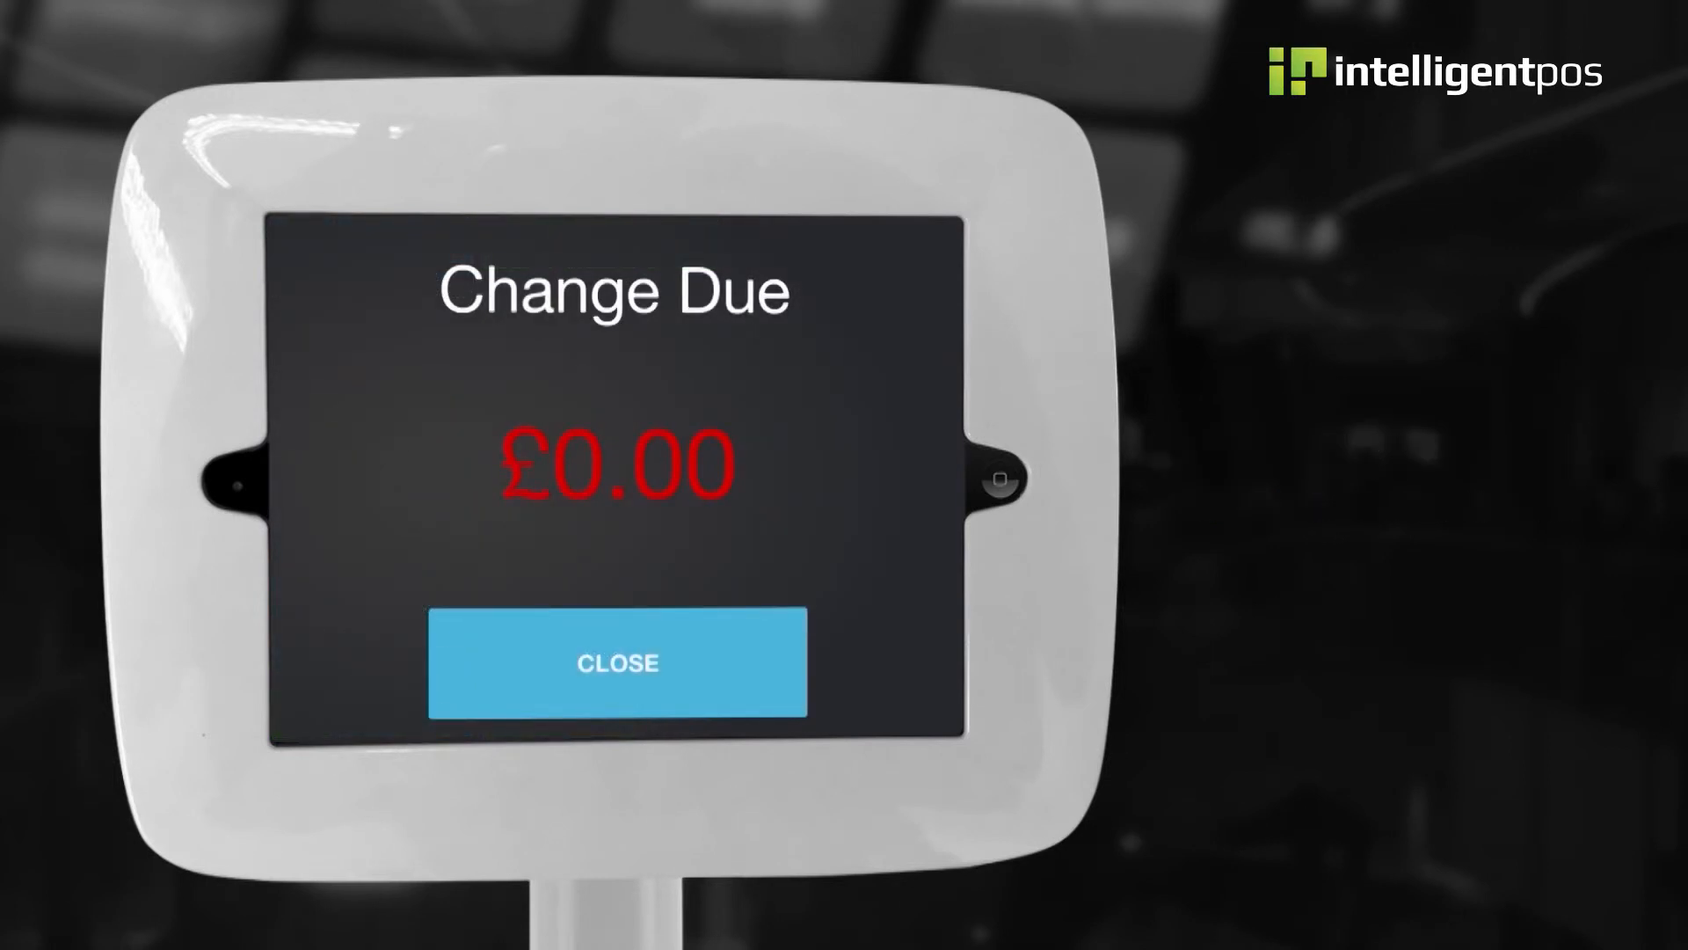
{"action": "left_click", "coordinate": [616, 663]}
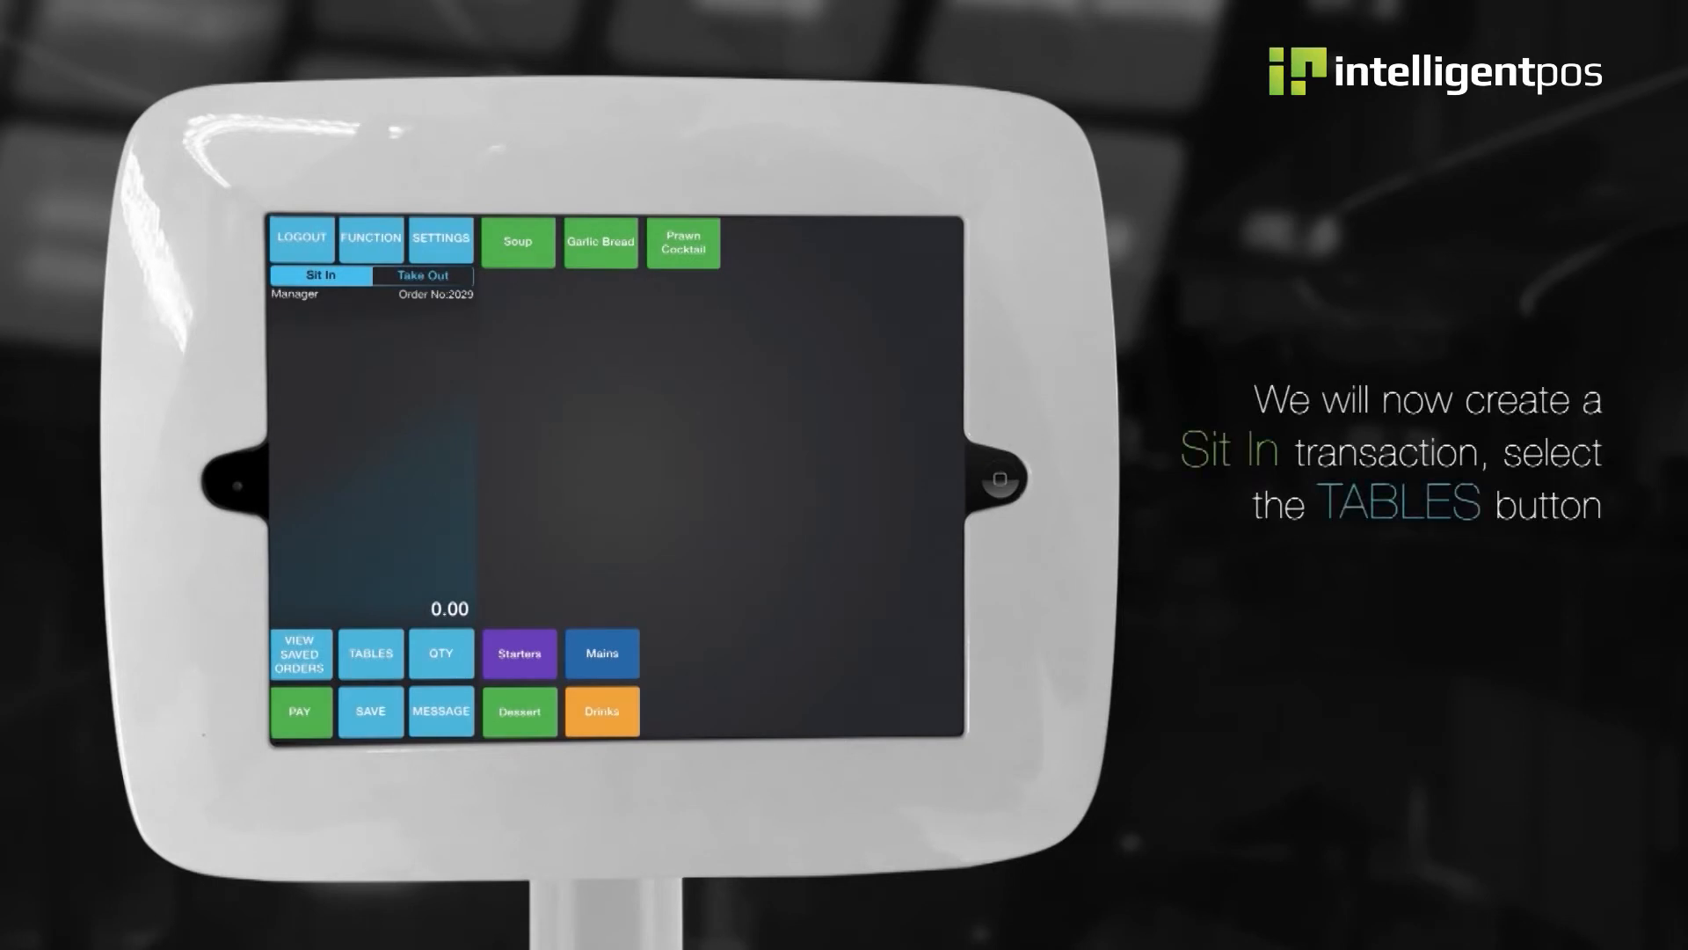
- Start a sit-in order on table 102 from the Restaurant floor plan with two covers and a table name
{"action": "left_click", "coordinate": [371, 655]}
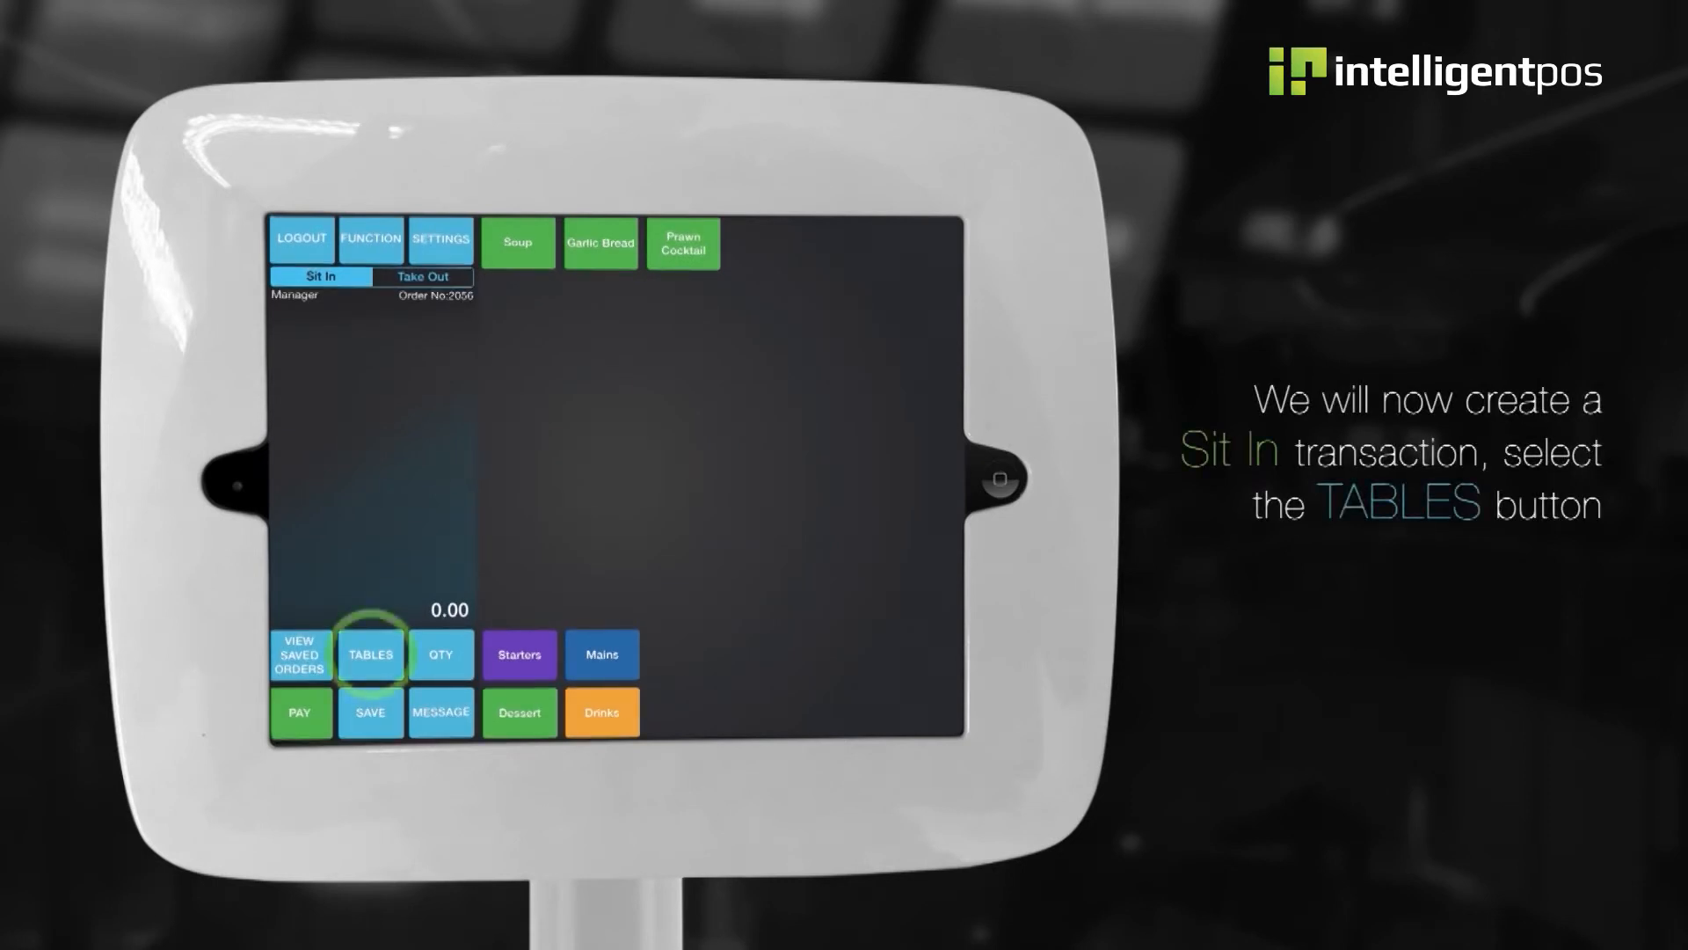
{"action": "left_click", "coordinate": [371, 654]}
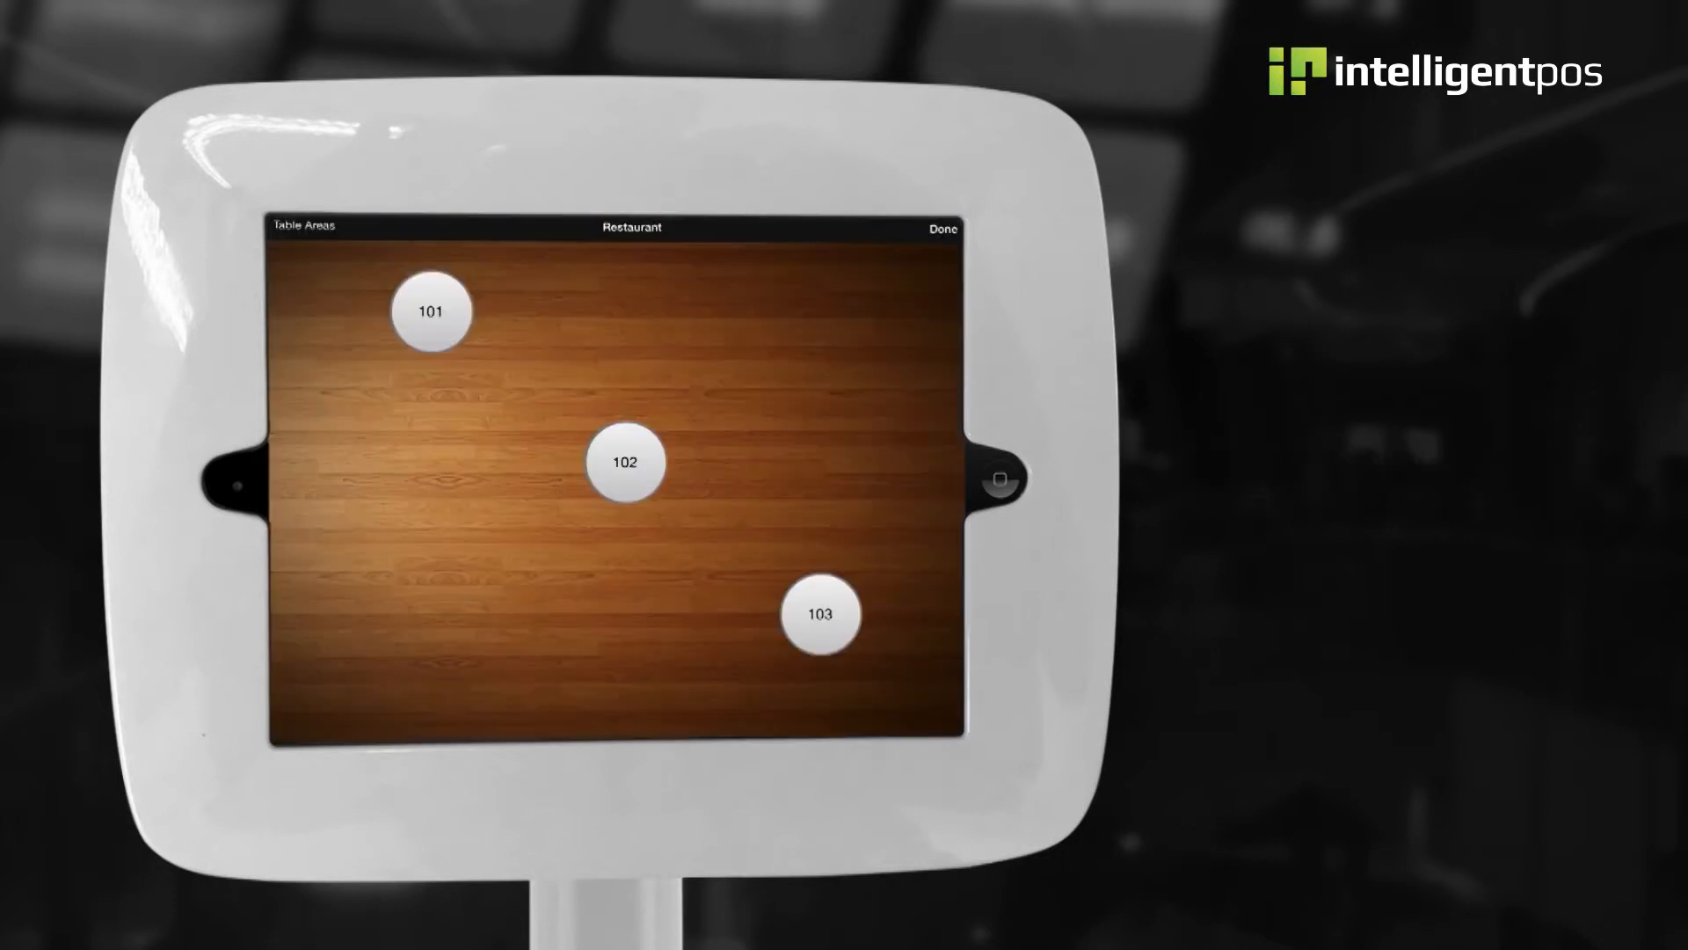
{"action": "left_click", "coordinate": [623, 463]}
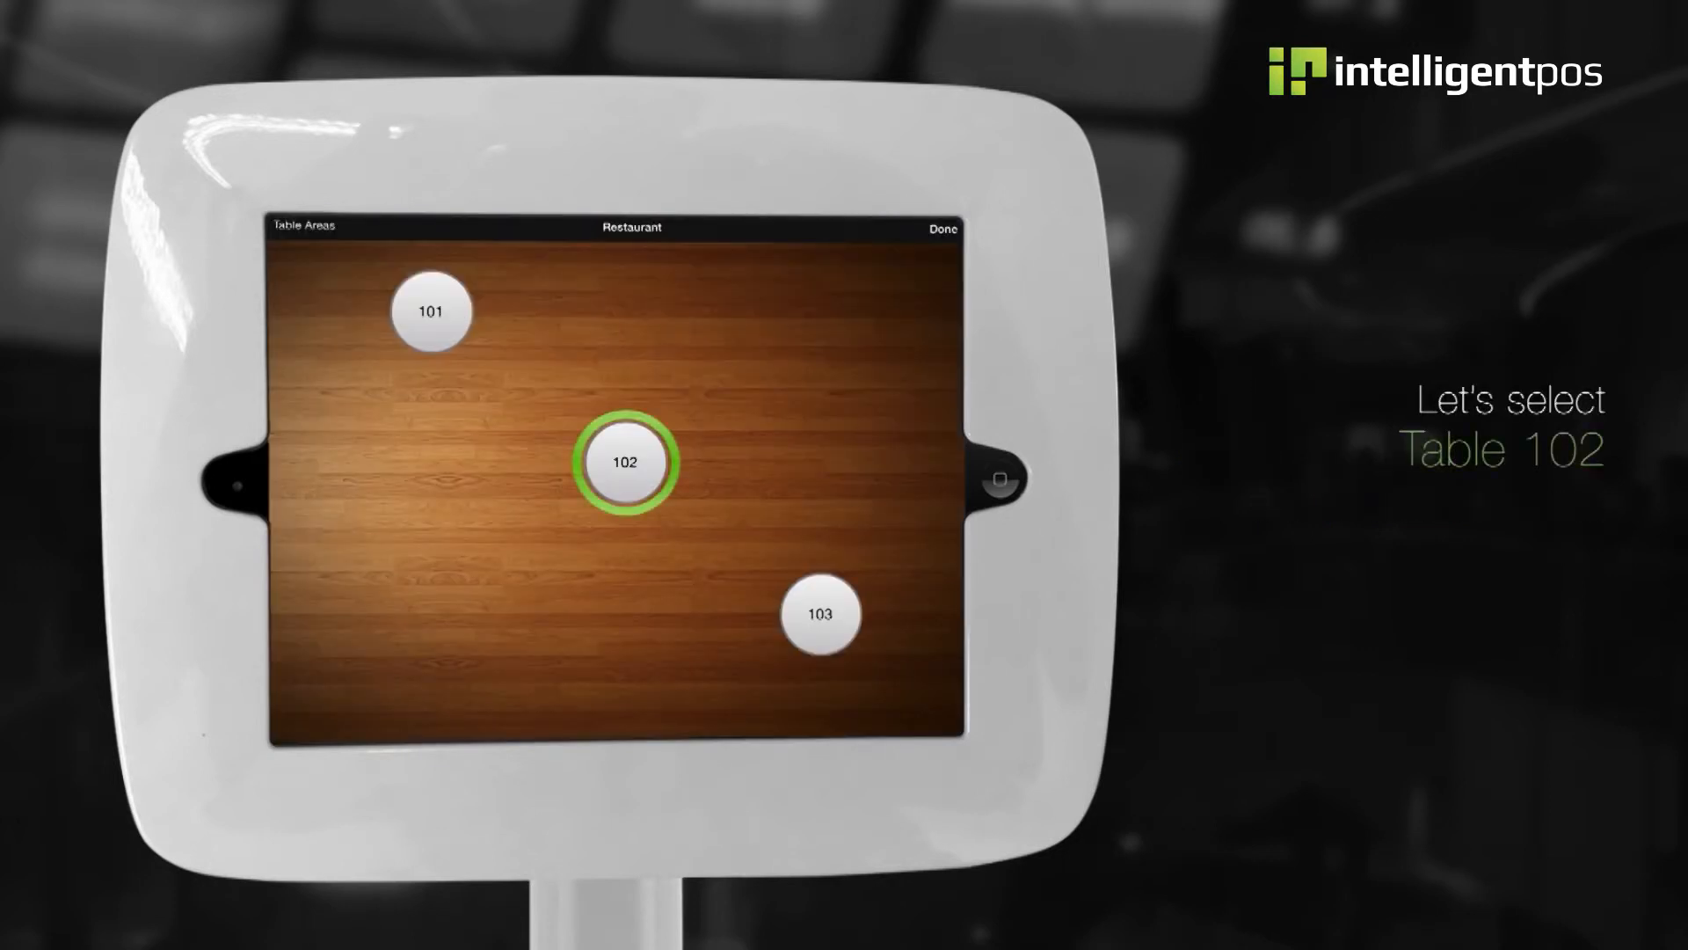
{"action": "left_click", "coordinate": [624, 462]}
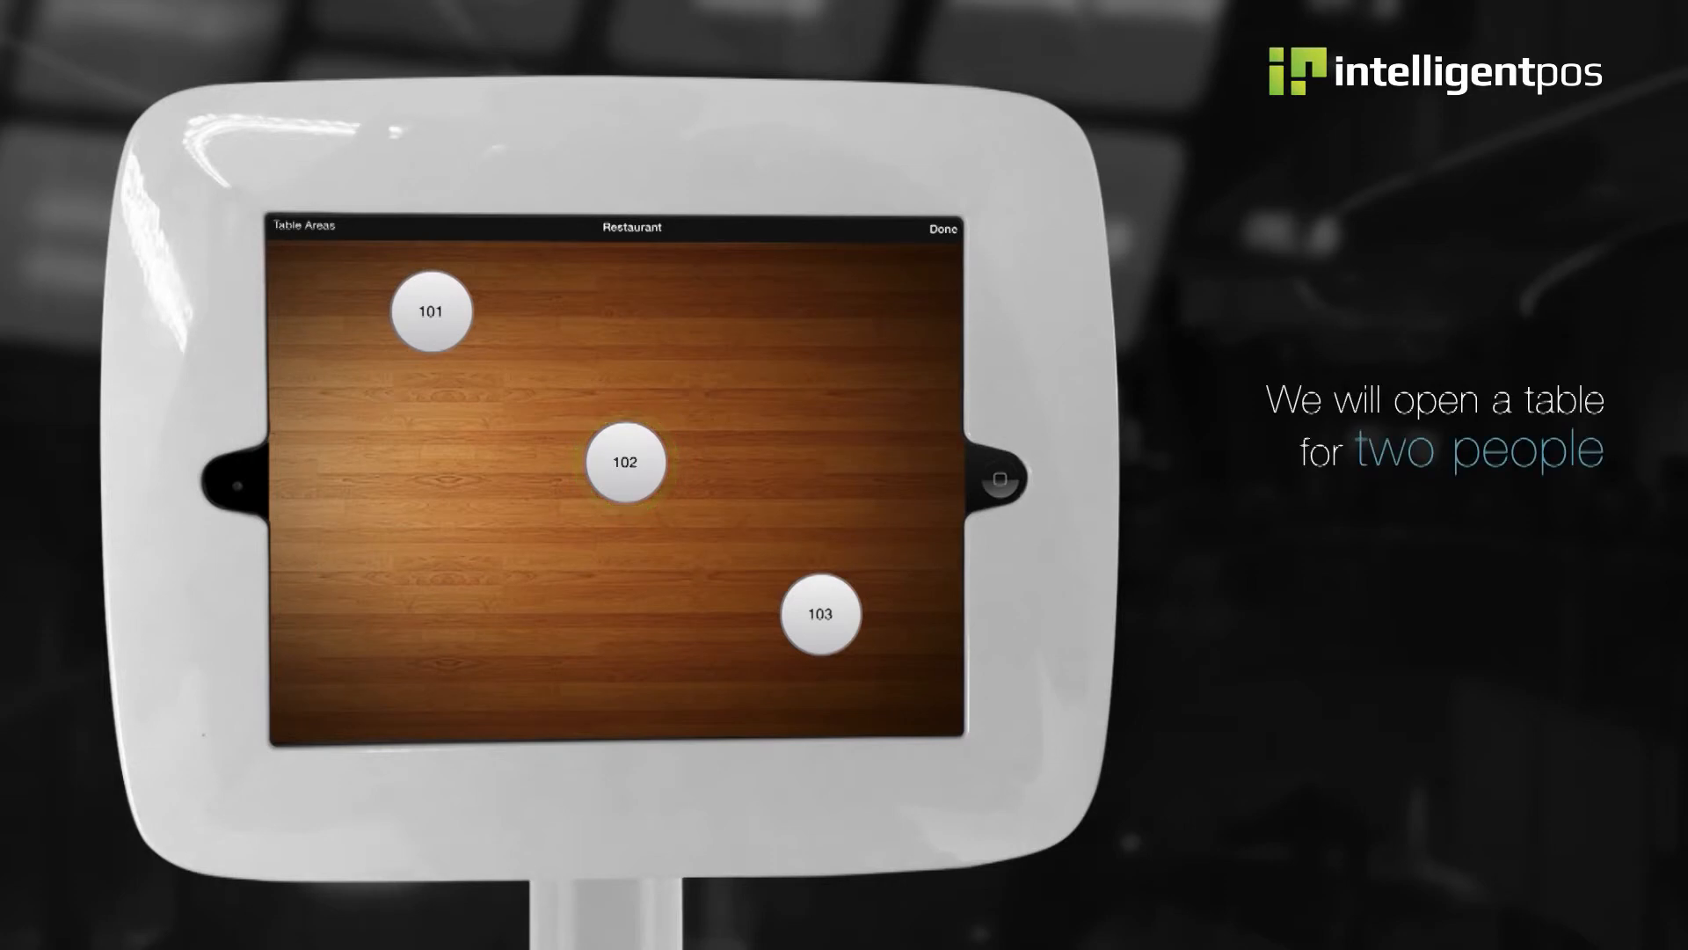
{"action": "left_click", "coordinate": [623, 462]}
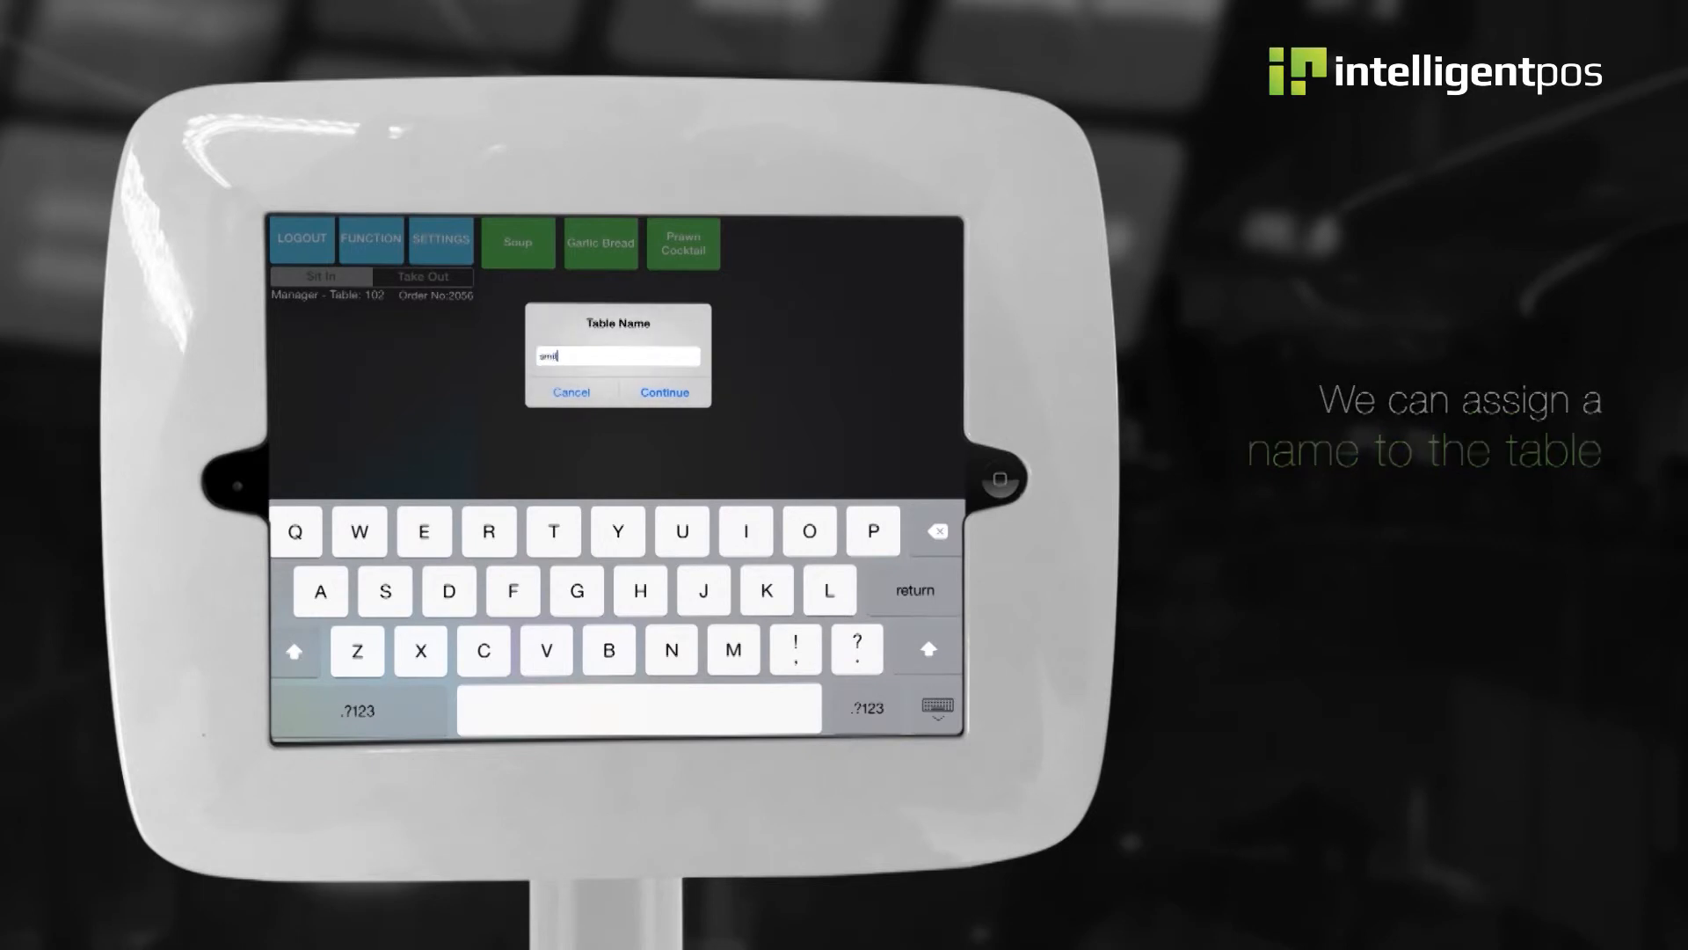
{"action": "left_click", "coordinate": [664, 392]}
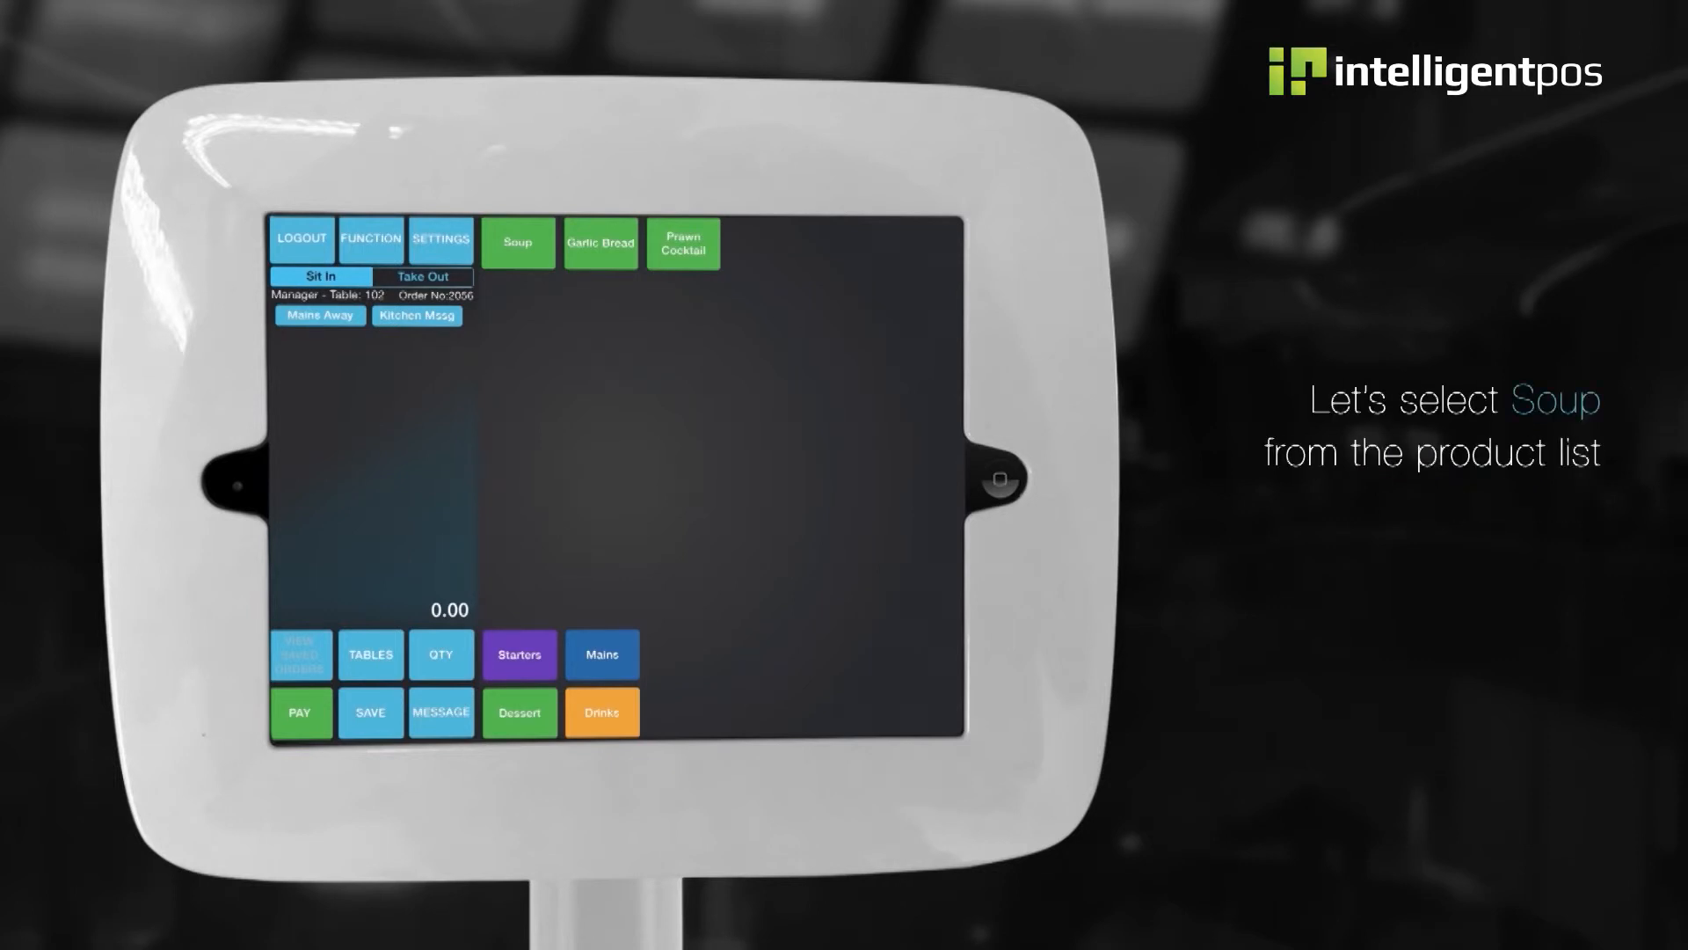
- Add Tomato Soup and Garlic Bread to table 102's order
{"action": "left_click", "coordinate": [517, 241]}
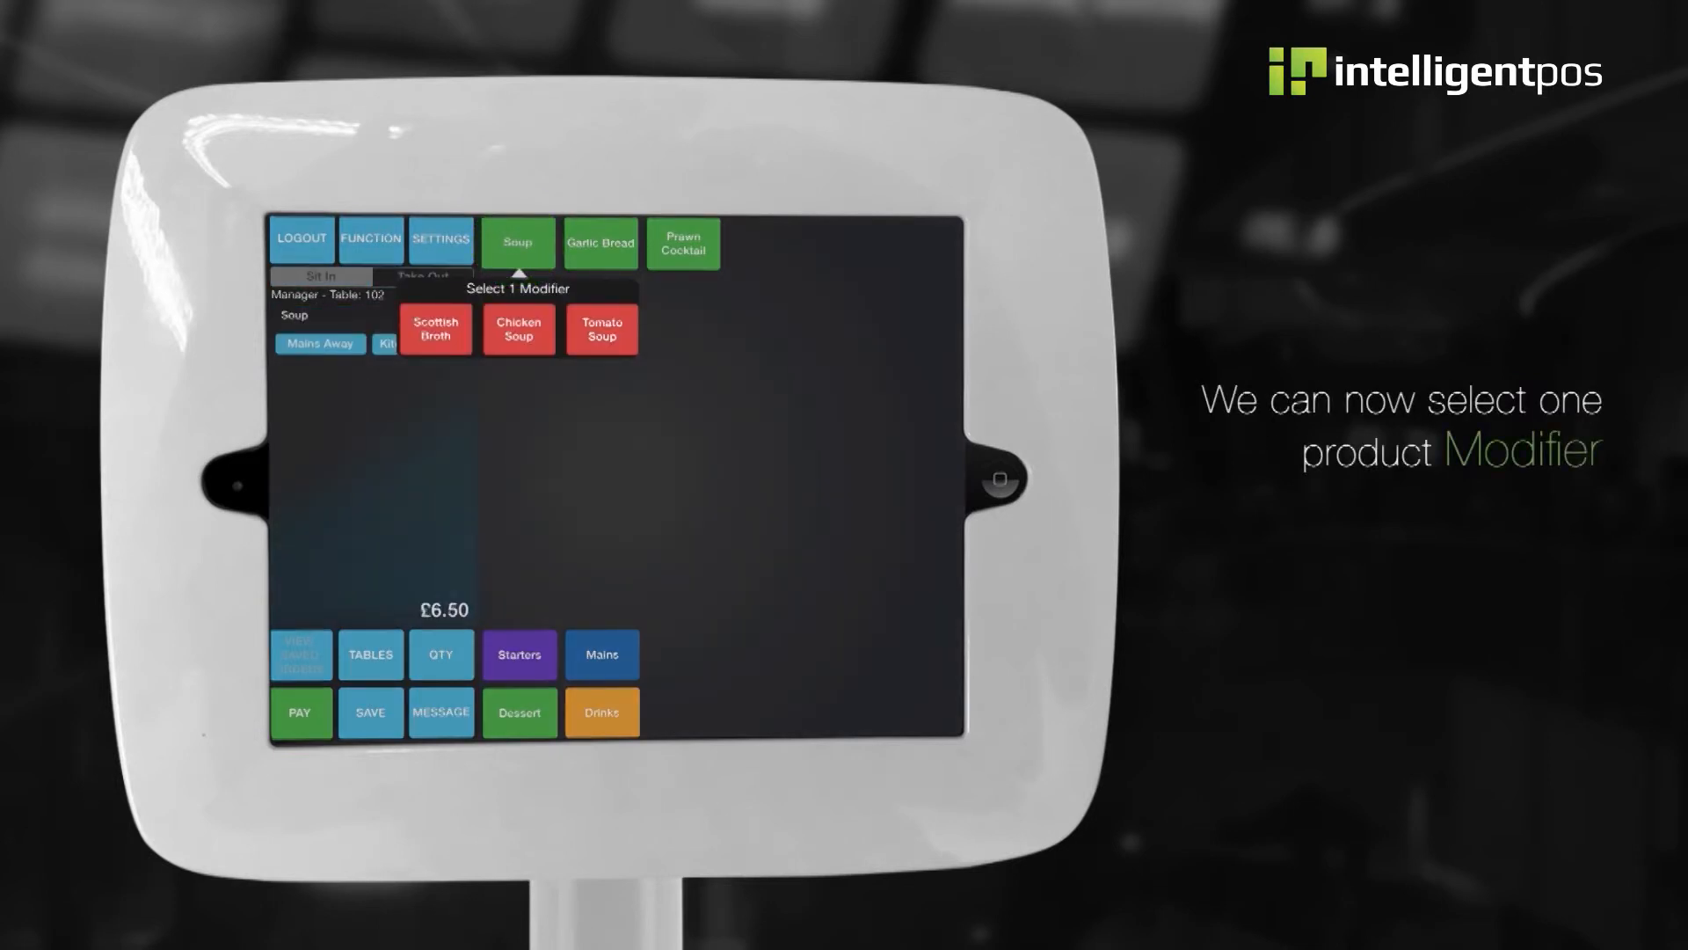
{"action": "left_click", "coordinate": [601, 329]}
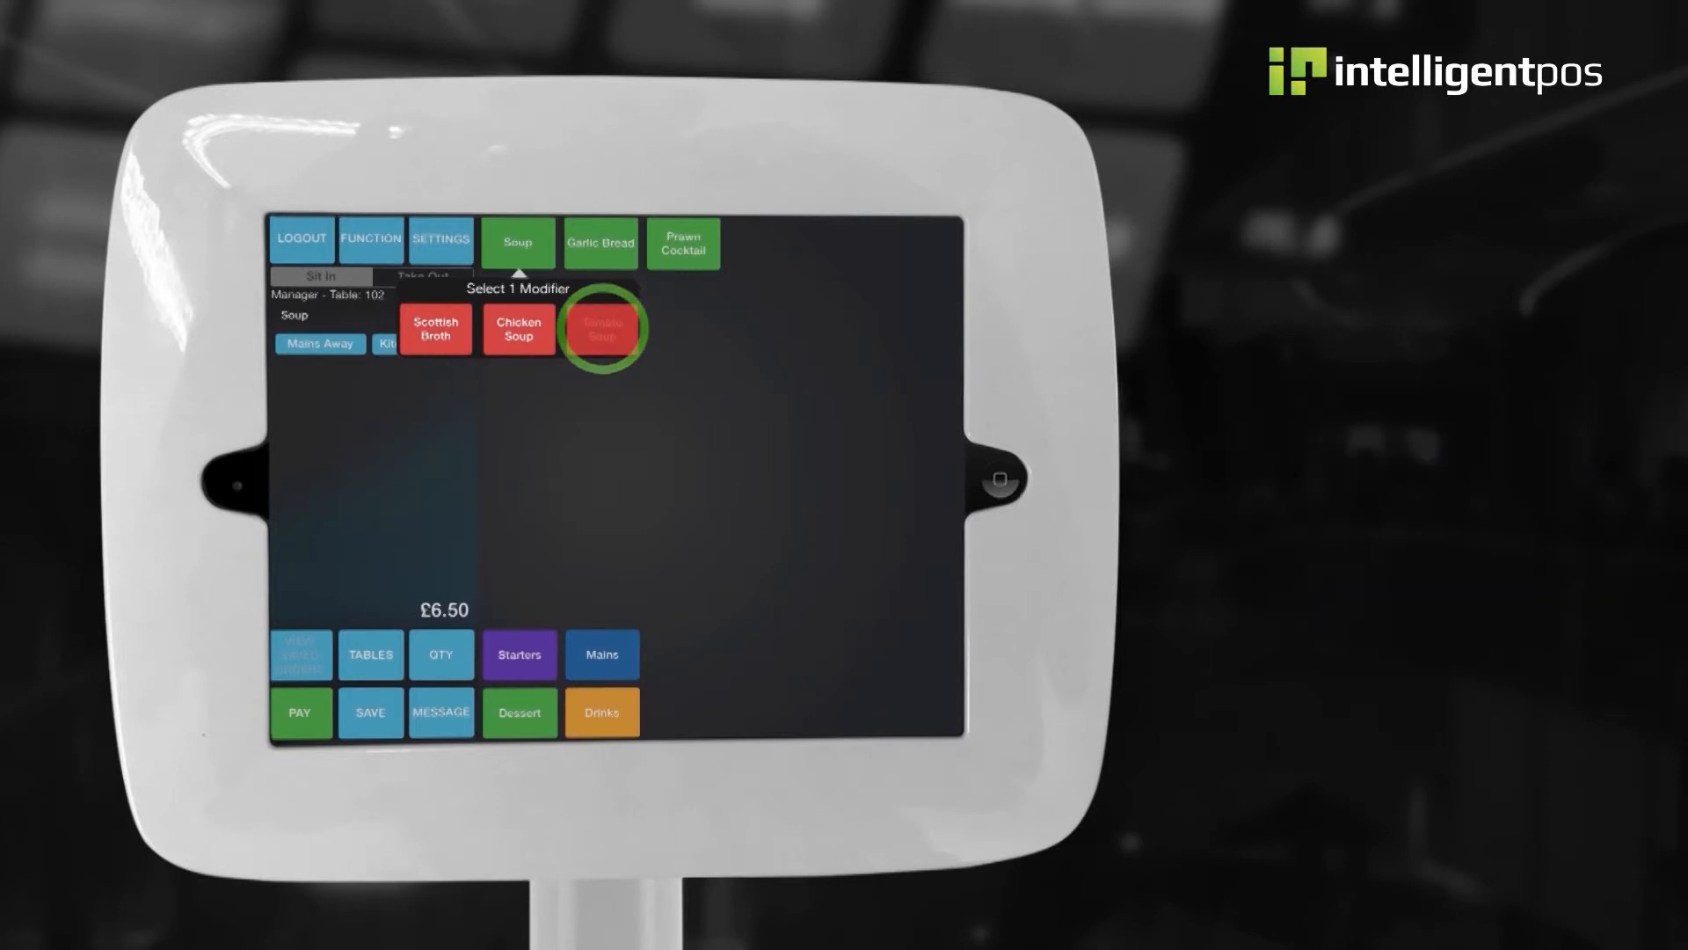
{"action": "left_click", "coordinate": [602, 327]}
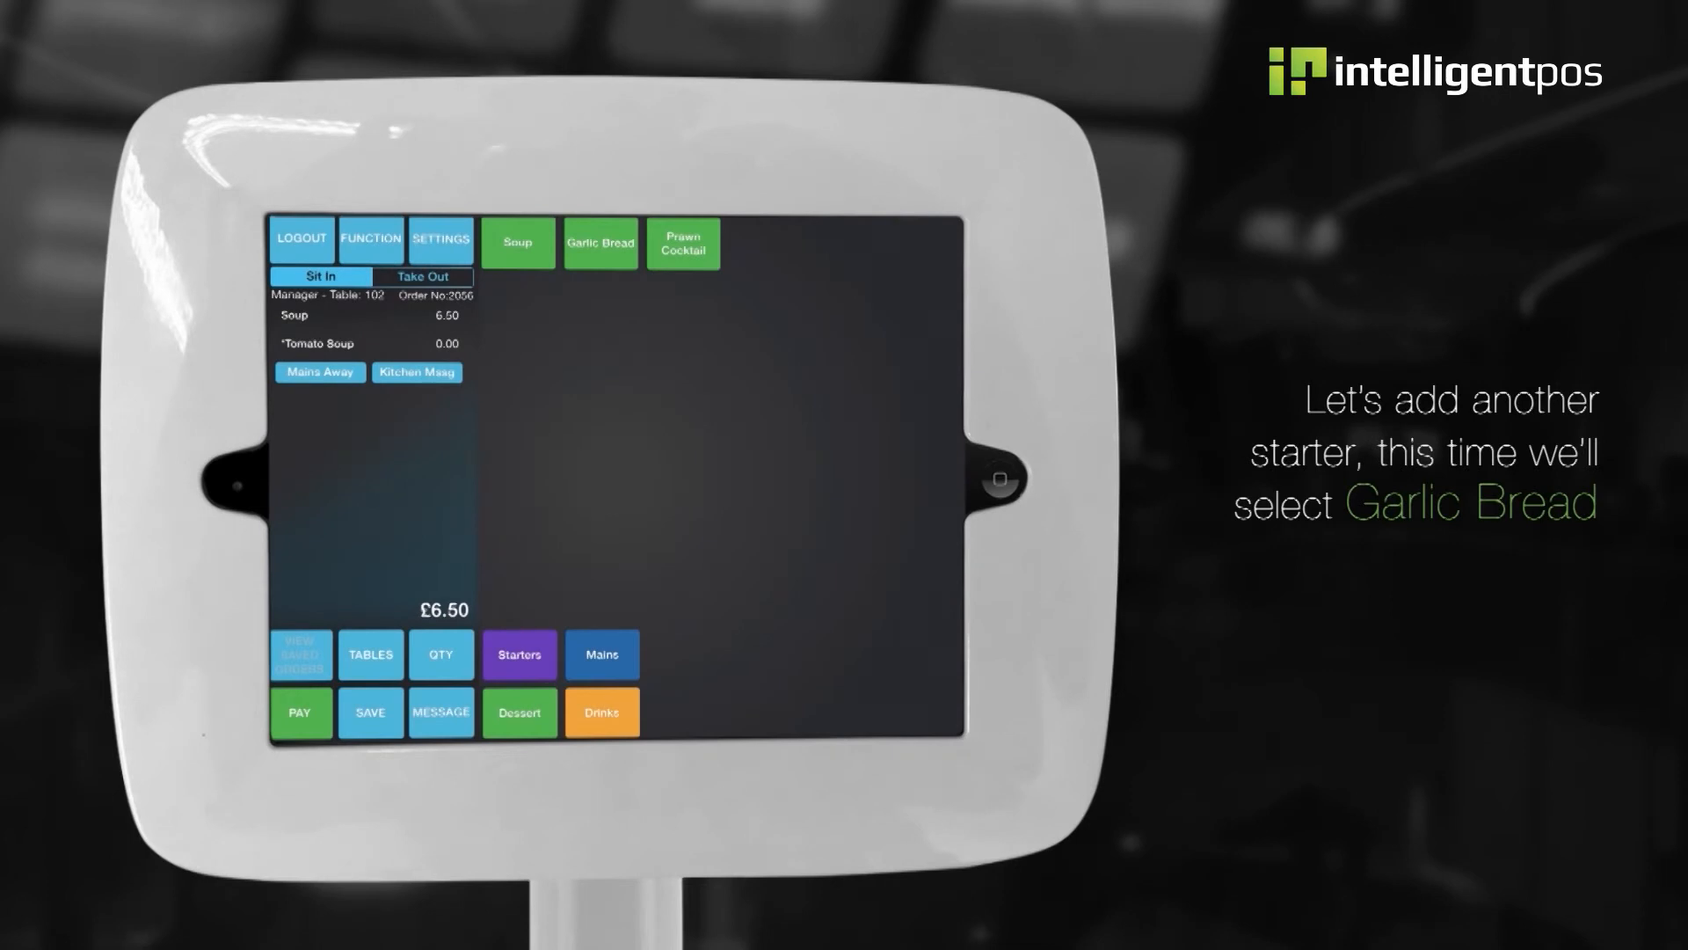
{"action": "left_click", "coordinate": [600, 241]}
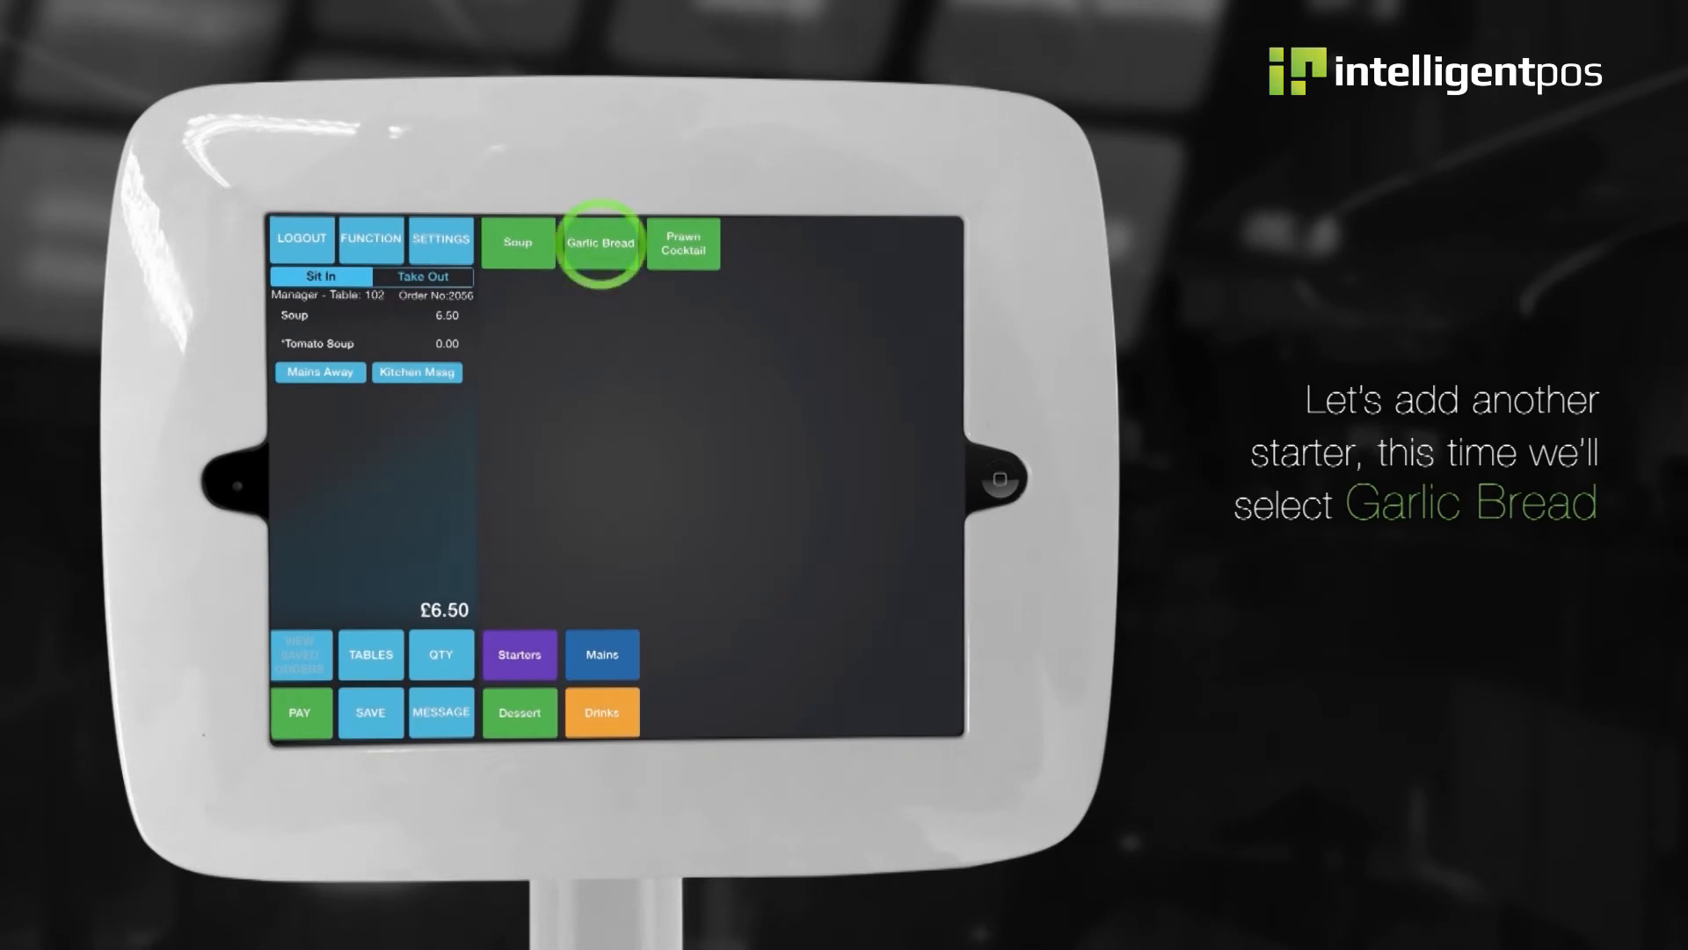
{"action": "left_click", "coordinate": [600, 241]}
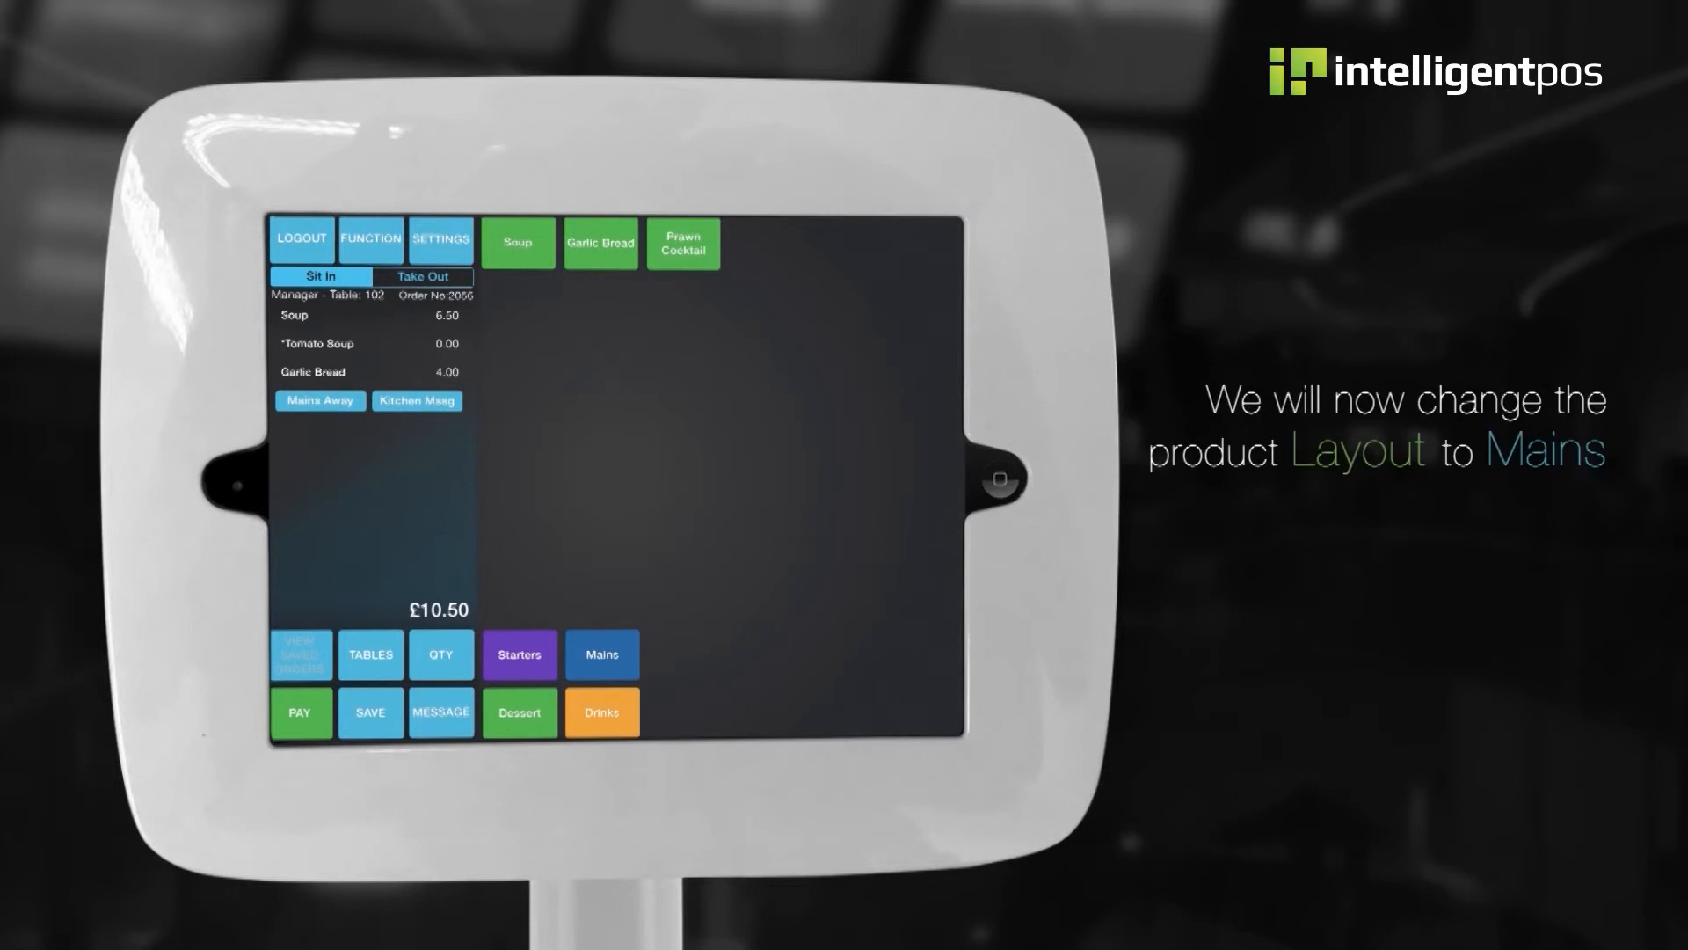
- From Mains, add Fish and Chips and a Steak to the order
{"action": "left_click", "coordinate": [601, 654]}
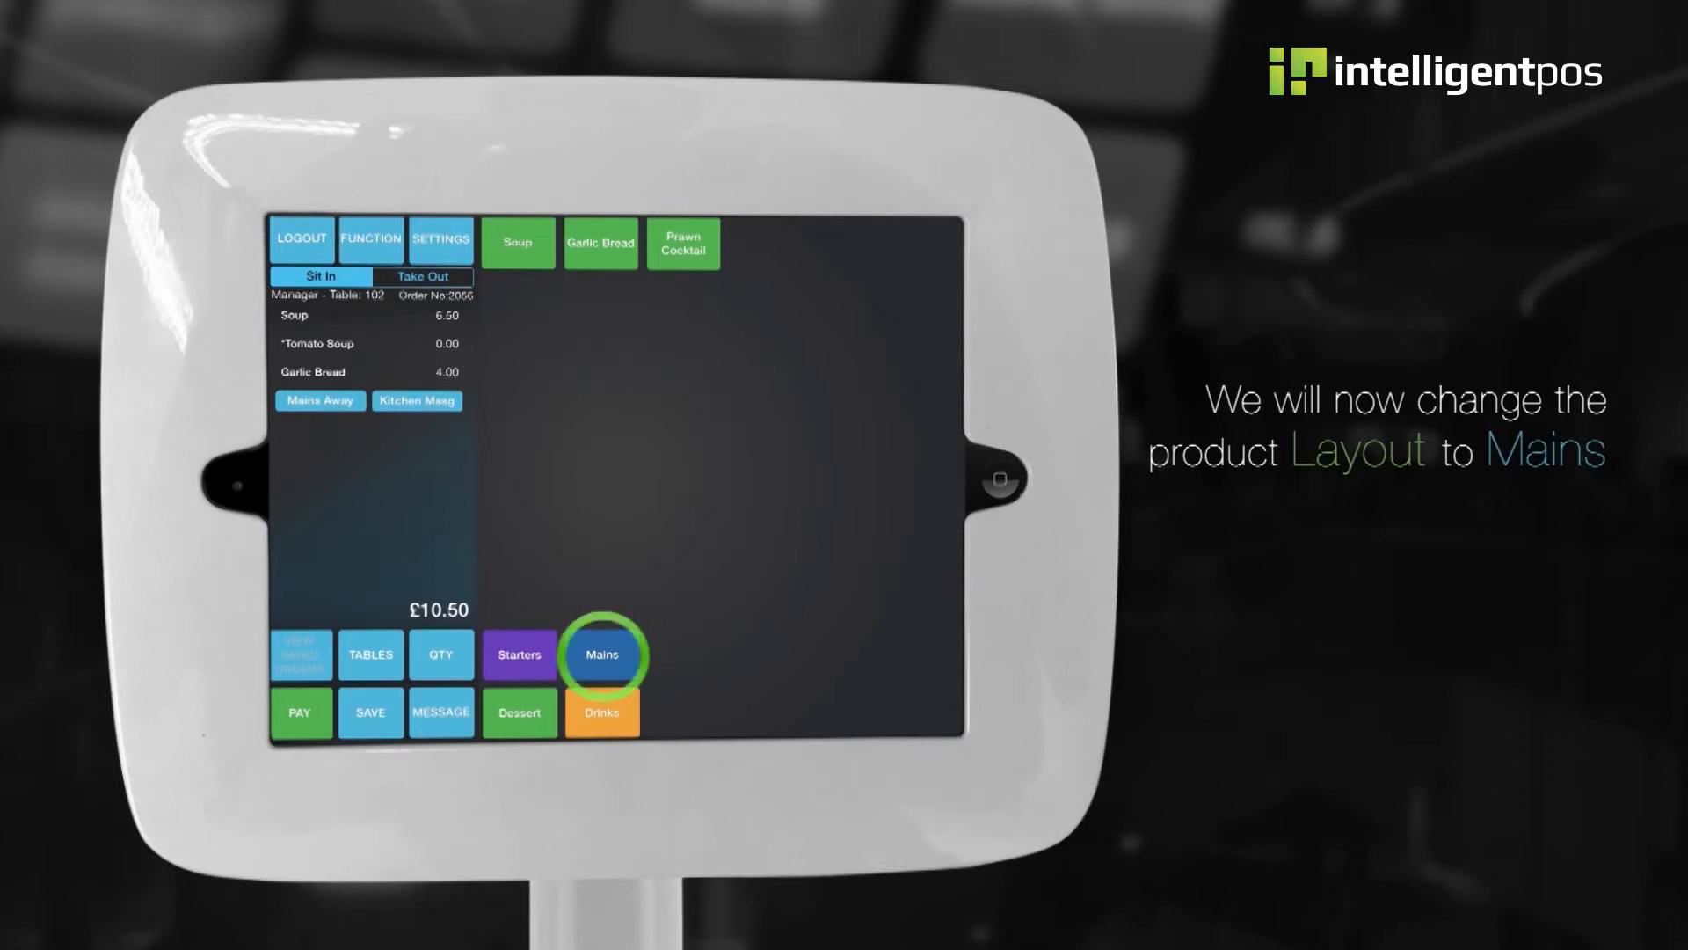
{"action": "left_click", "coordinate": [602, 654]}
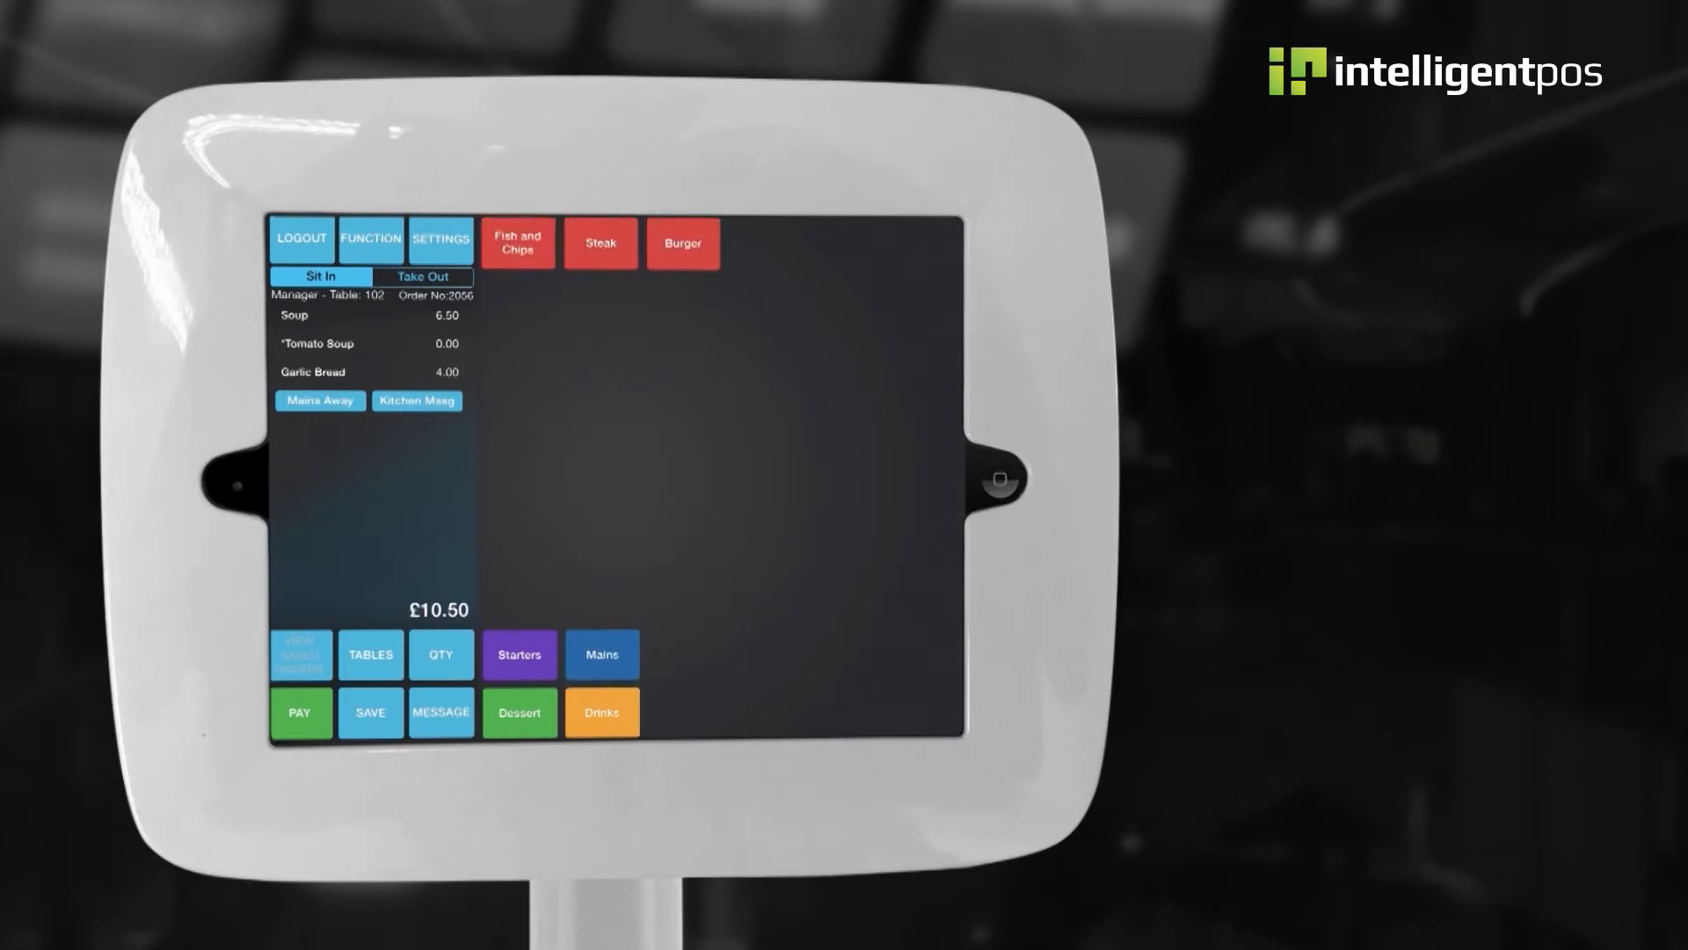
{"action": "left_click", "coordinate": [517, 241]}
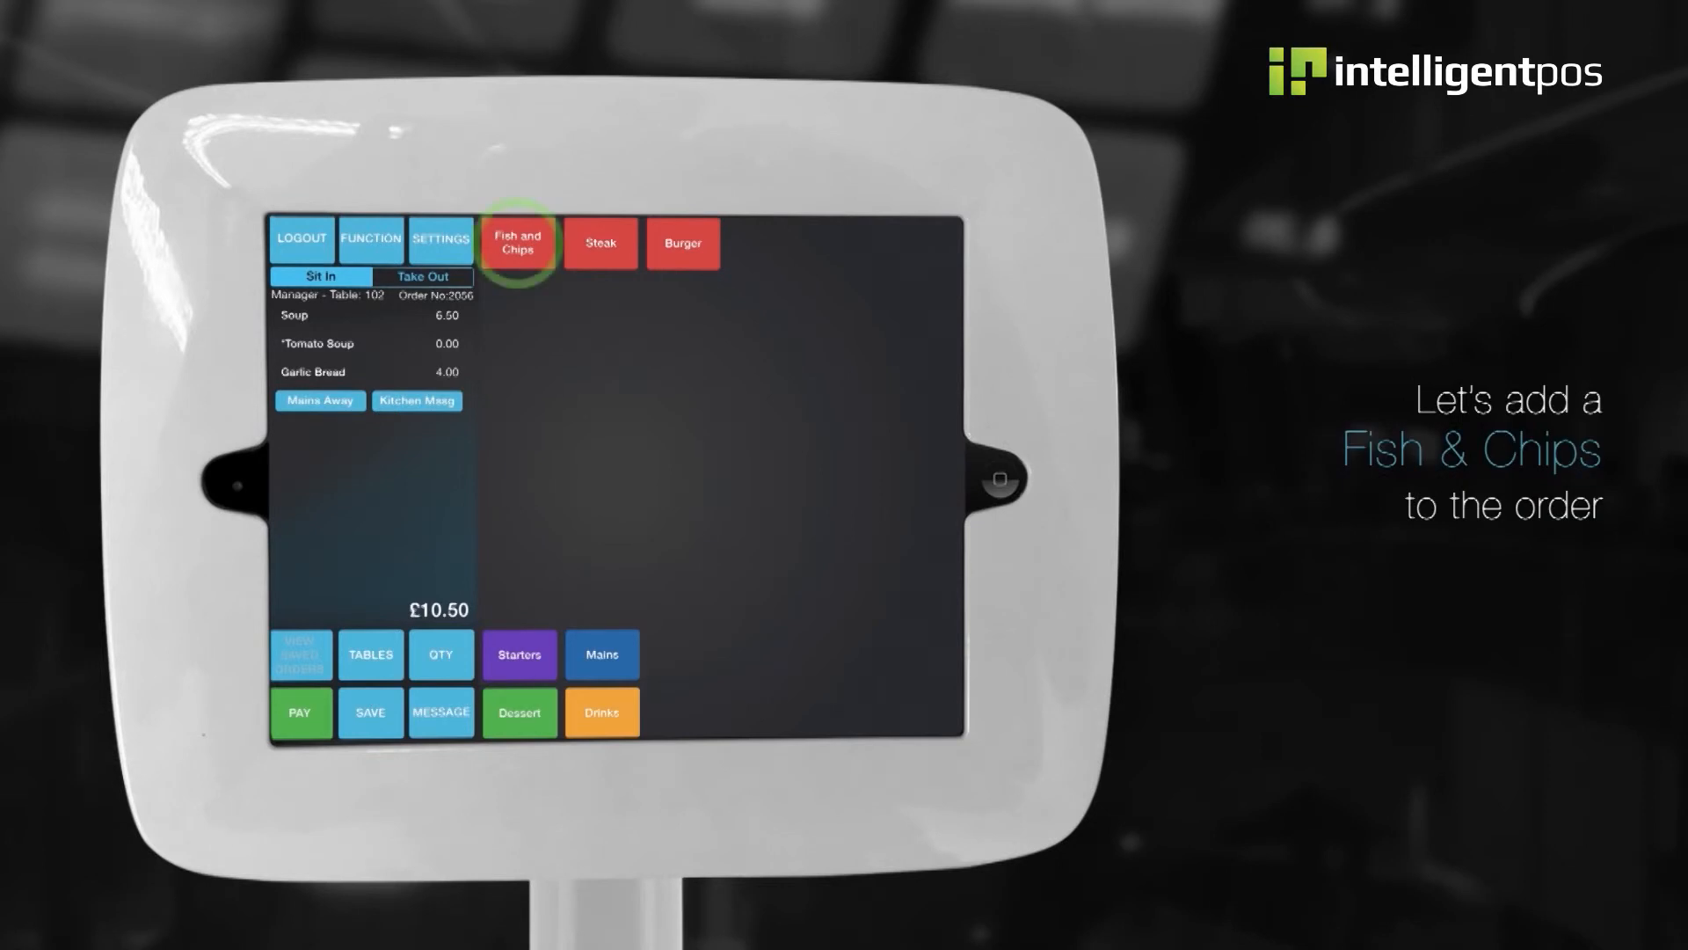
{"action": "left_click", "coordinate": [519, 241]}
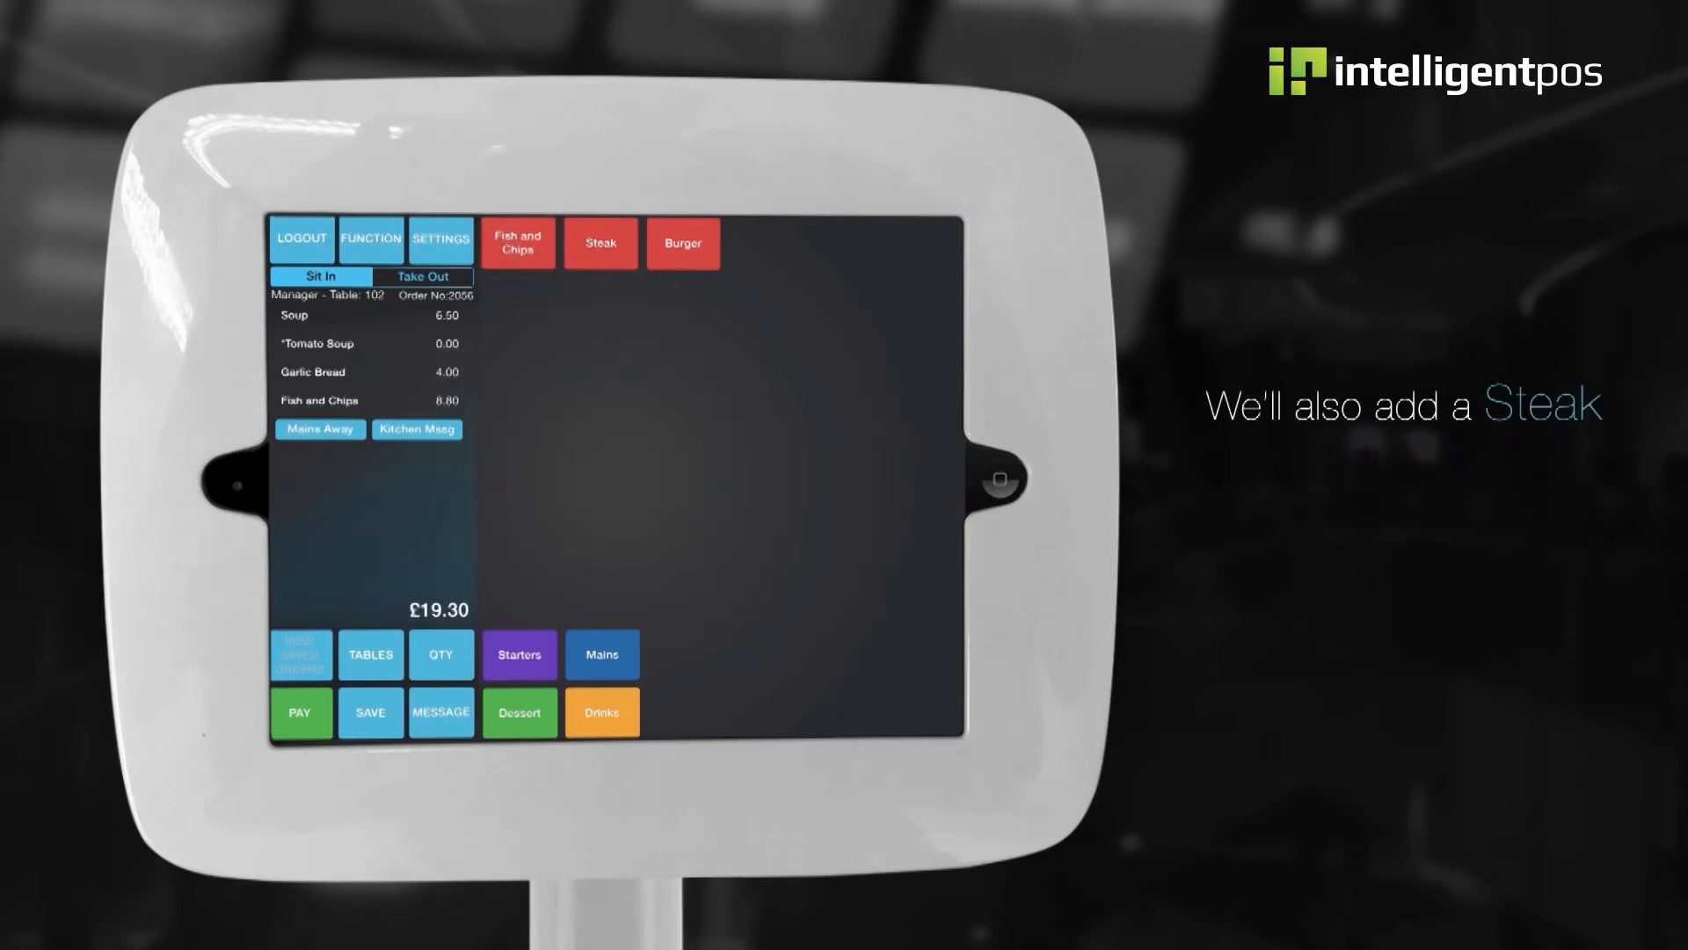
{"action": "left_click", "coordinate": [600, 242]}
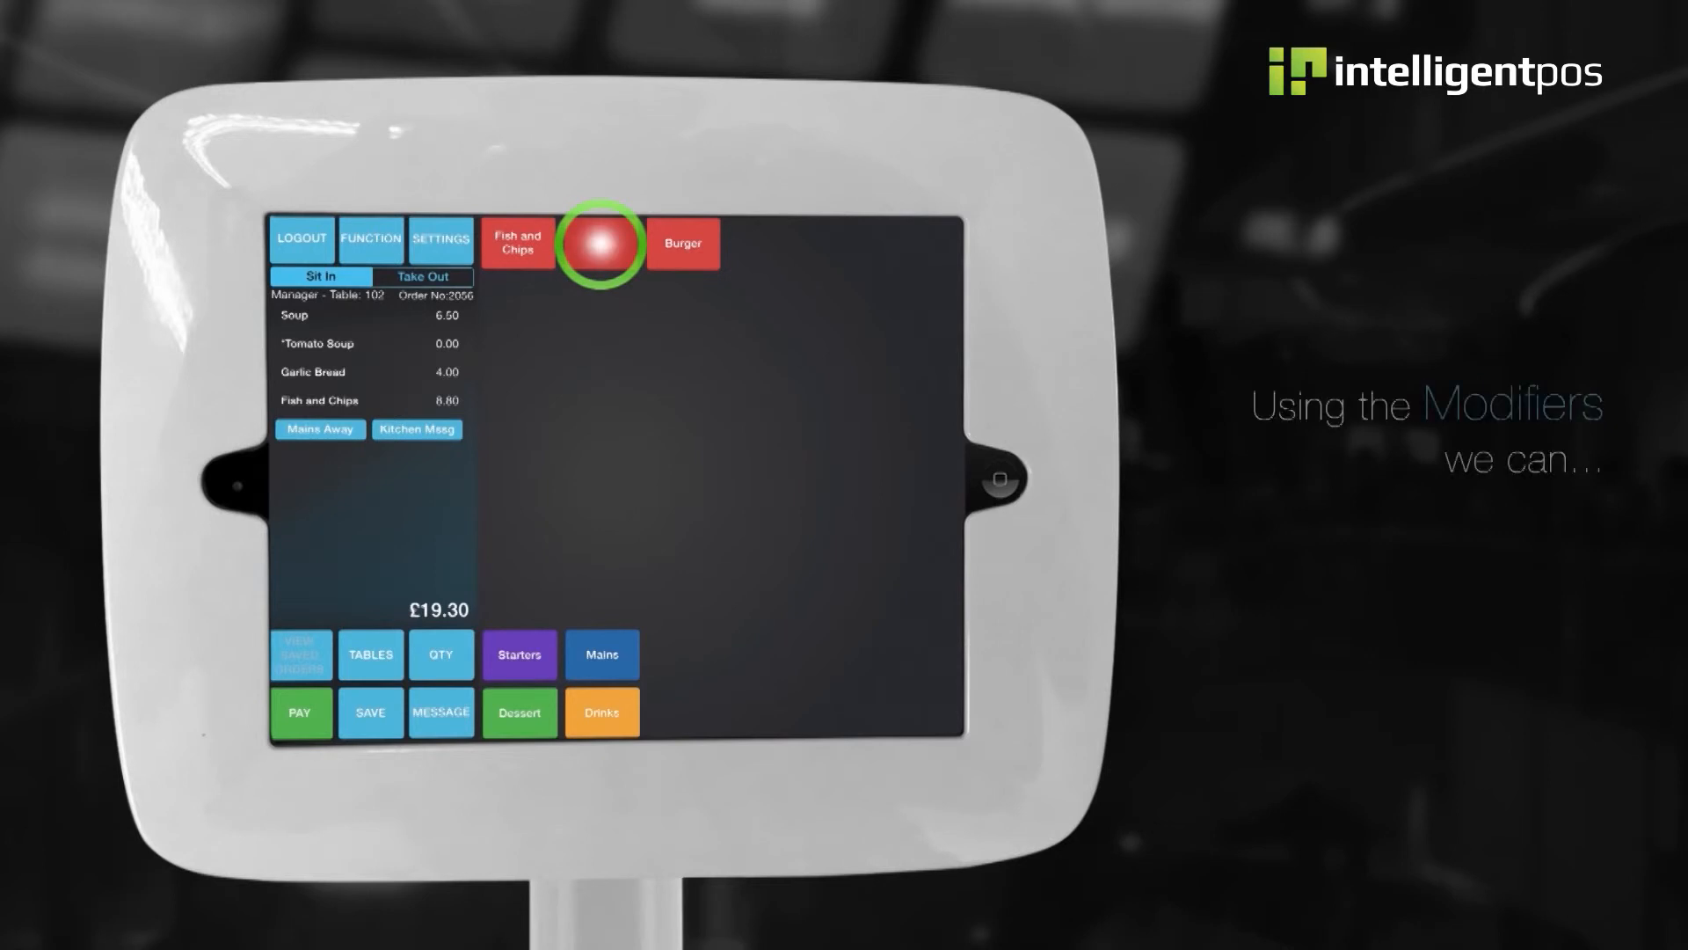
{"action": "left_click", "coordinate": [602, 241]}
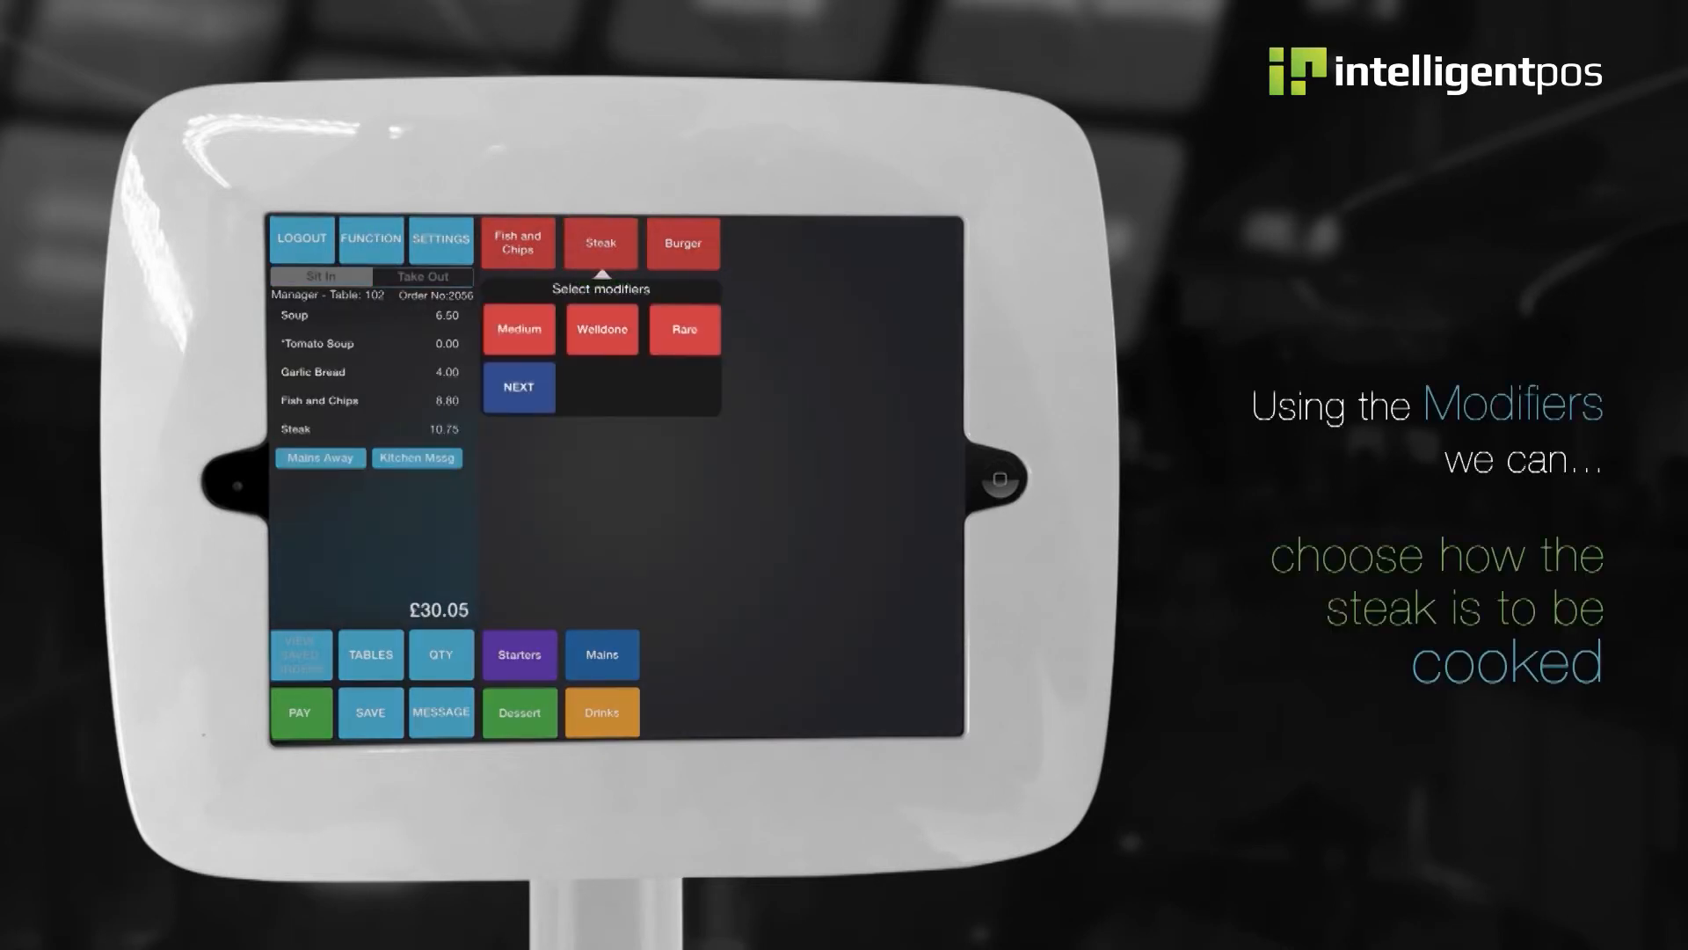
- Set the steak to Medium with Fries and BBQ Sauce, bringing the total to £30.05
{"action": "left_click", "coordinate": [517, 329]}
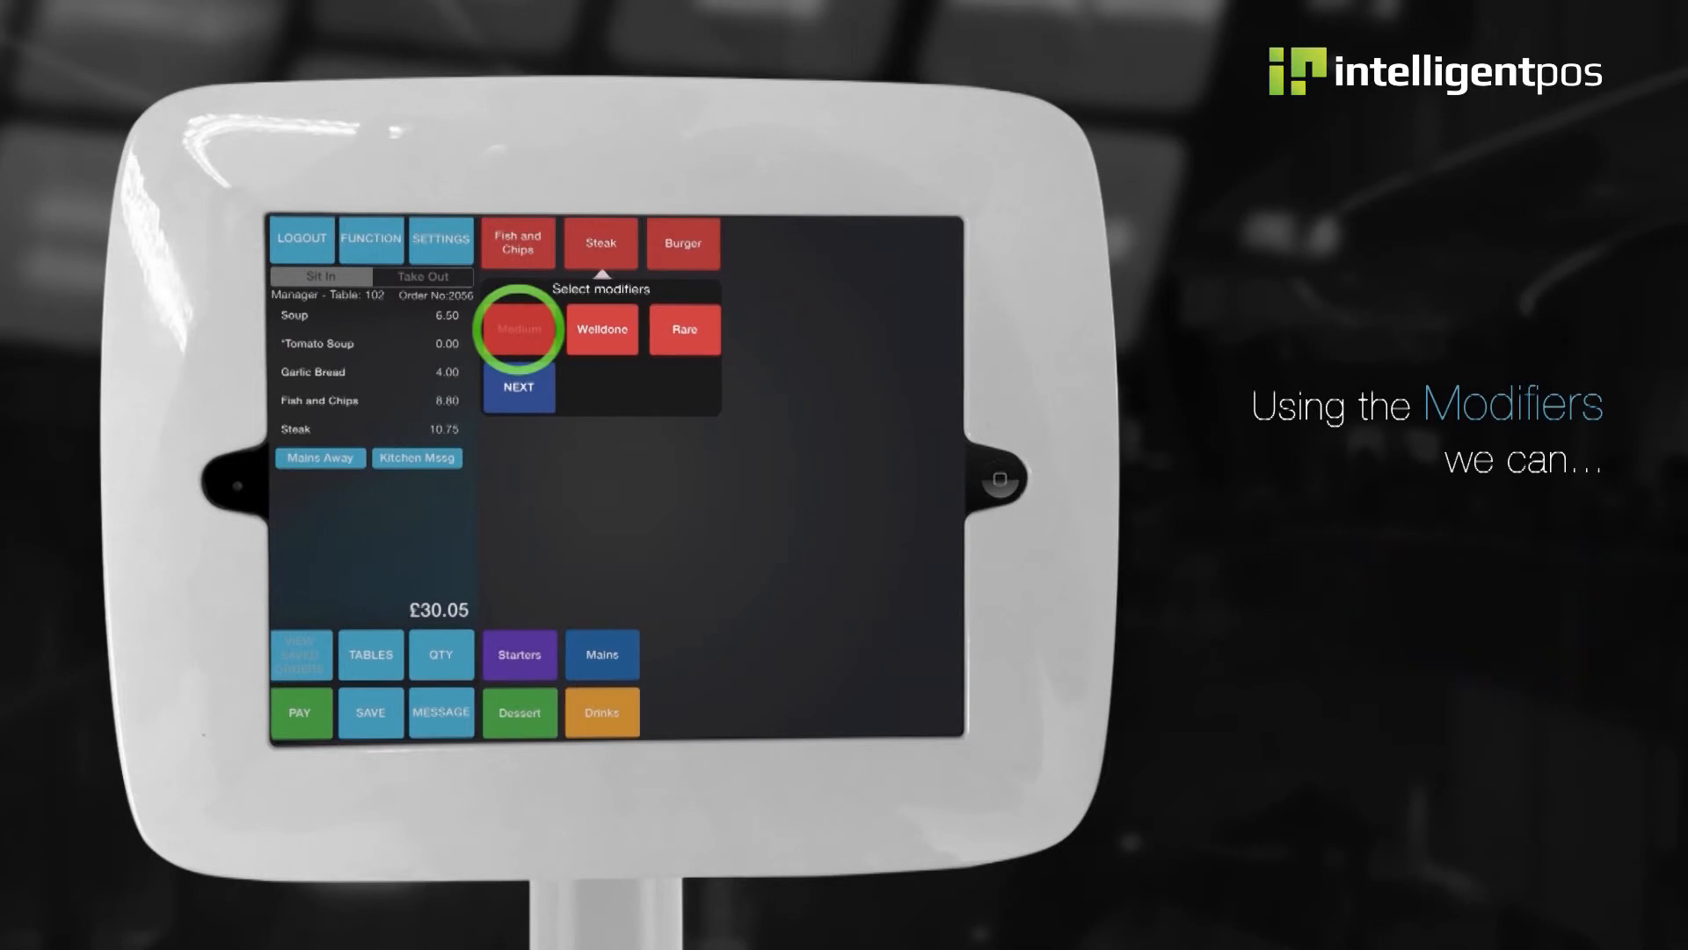
{"action": "left_click", "coordinate": [517, 329]}
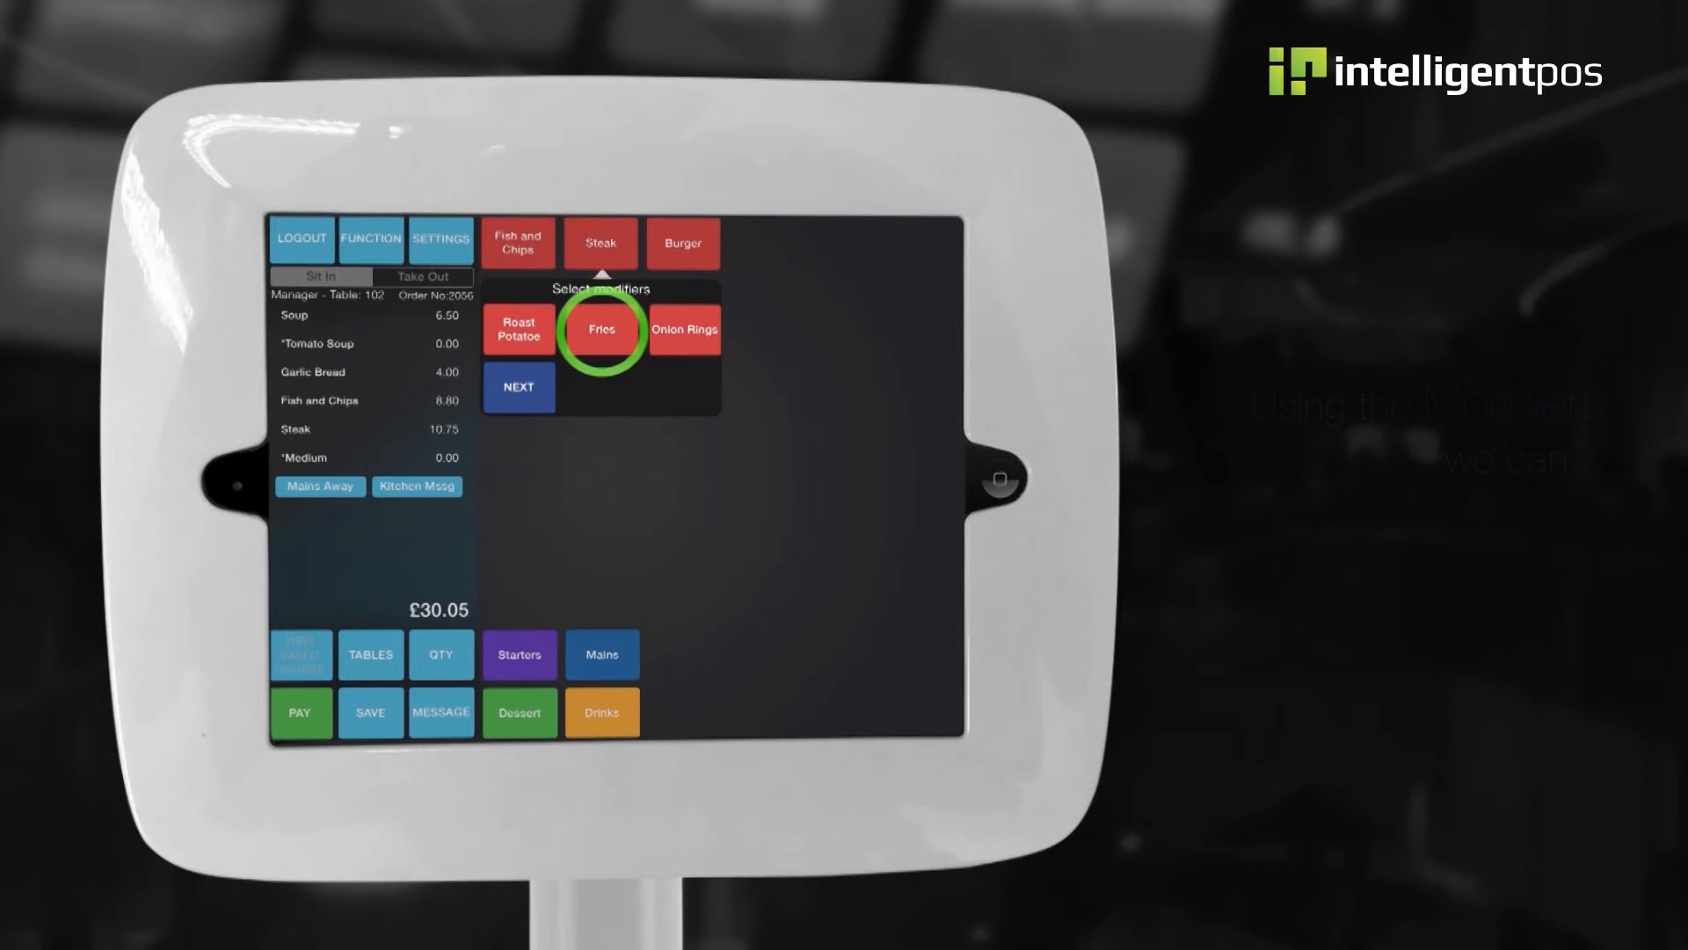
{"action": "left_click", "coordinate": [600, 329]}
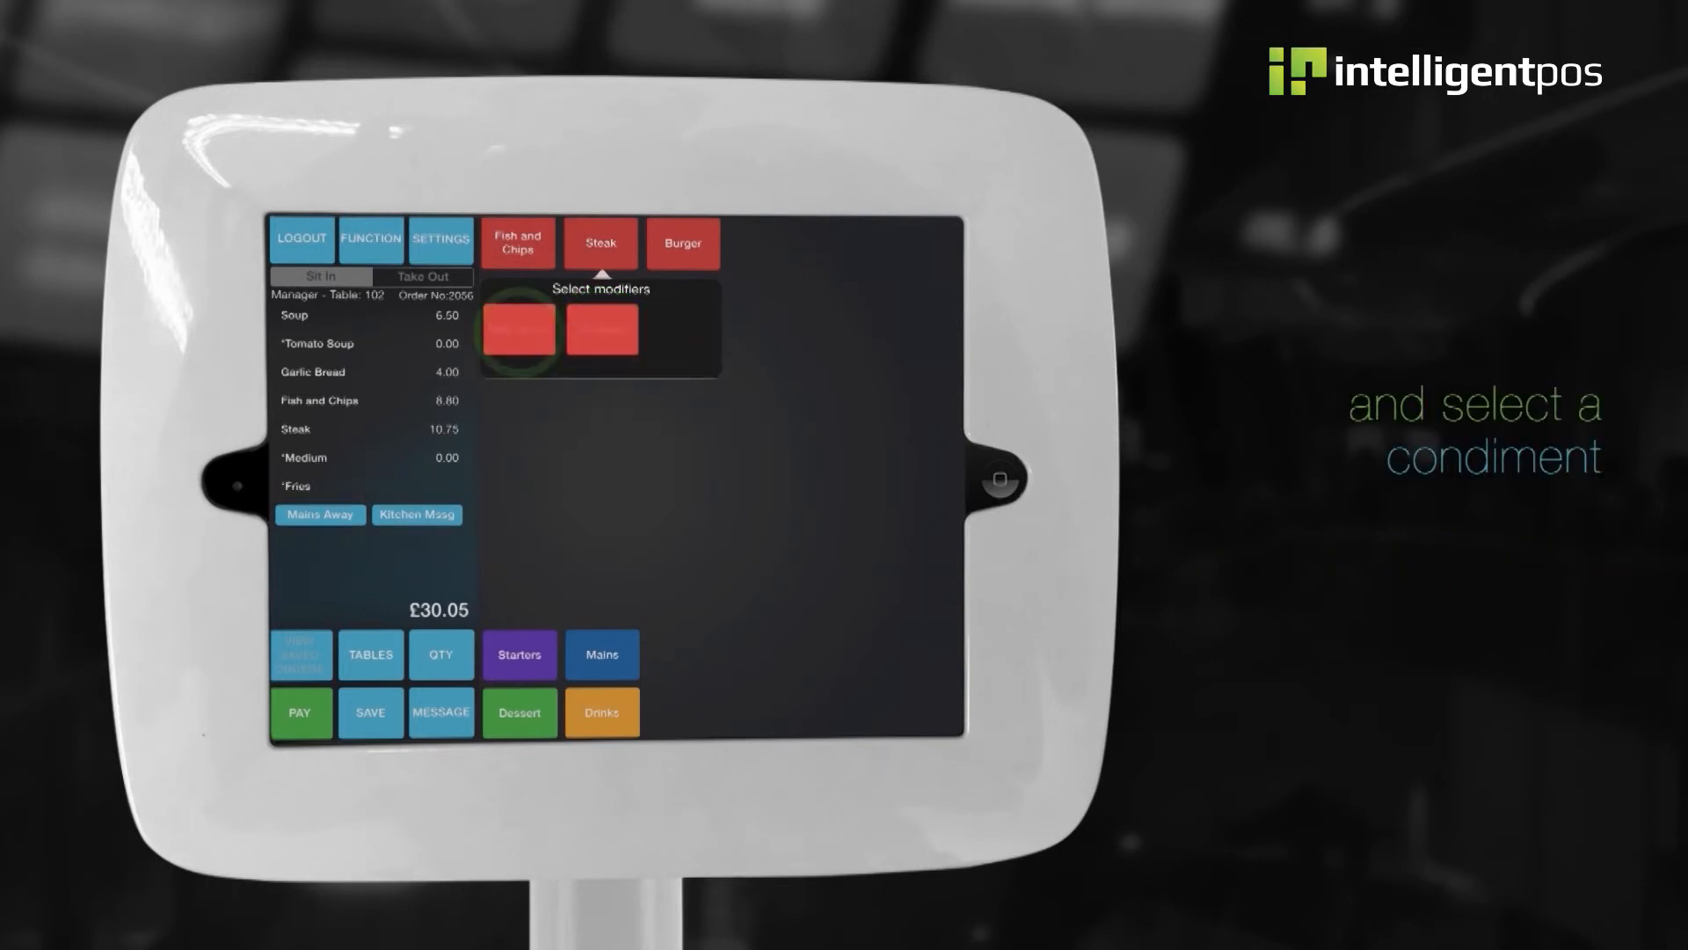
{"action": "left_click", "coordinate": [517, 328]}
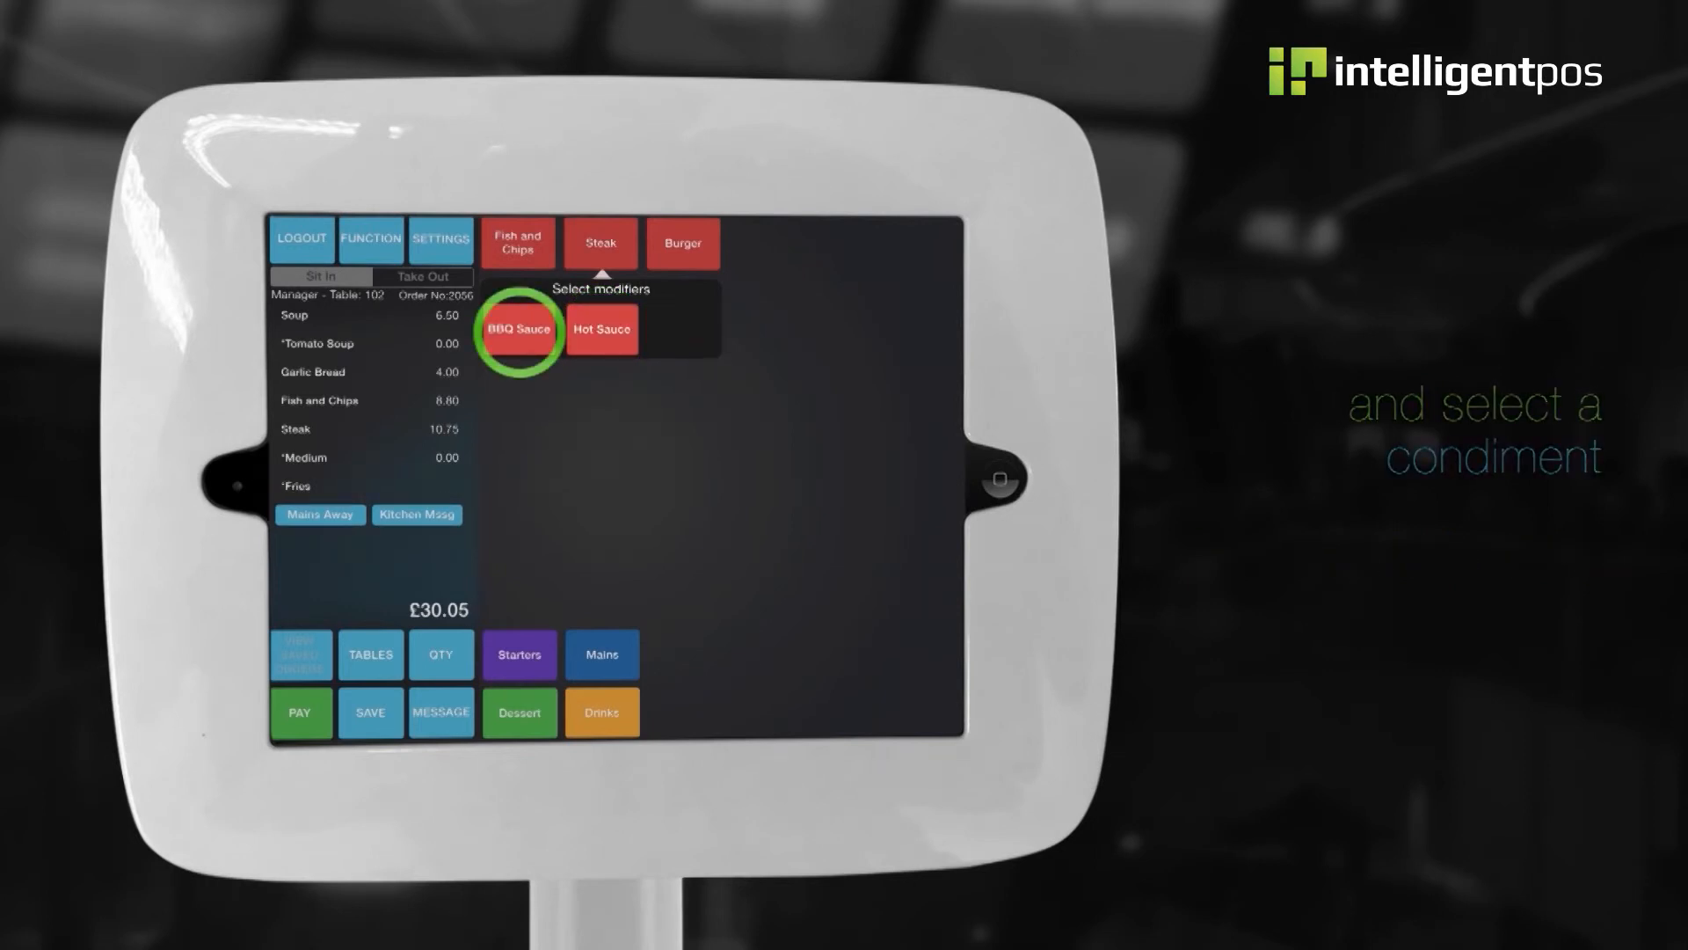
{"action": "left_click", "coordinate": [517, 329]}
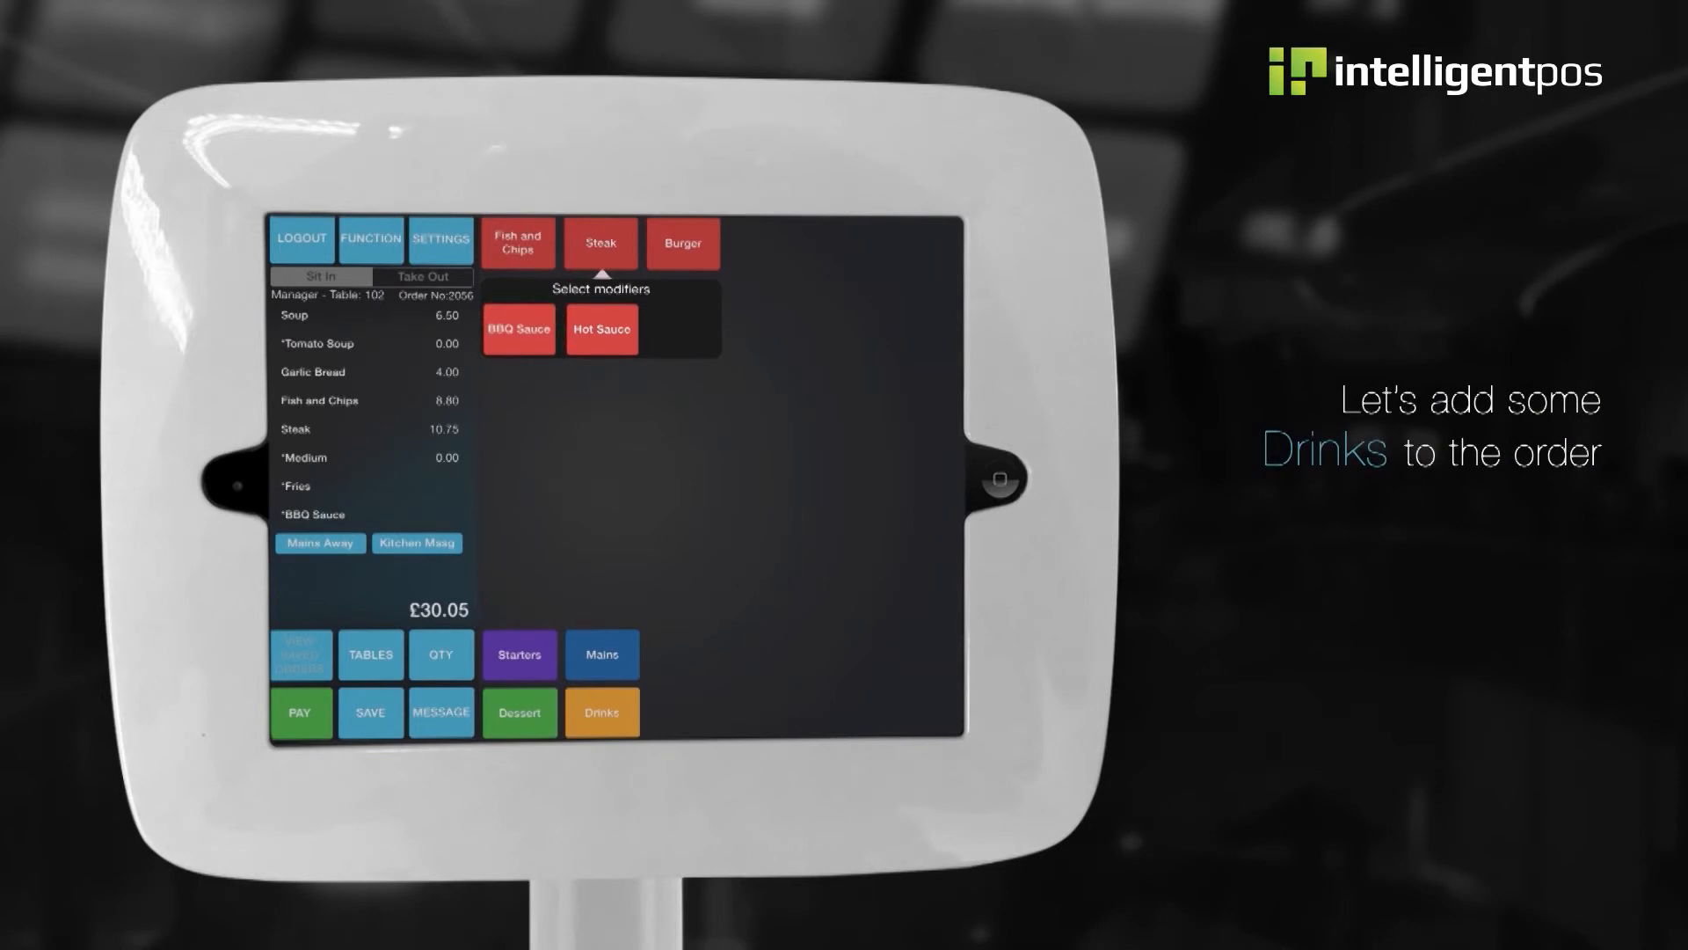
{"action": "left_click", "coordinate": [602, 712]}
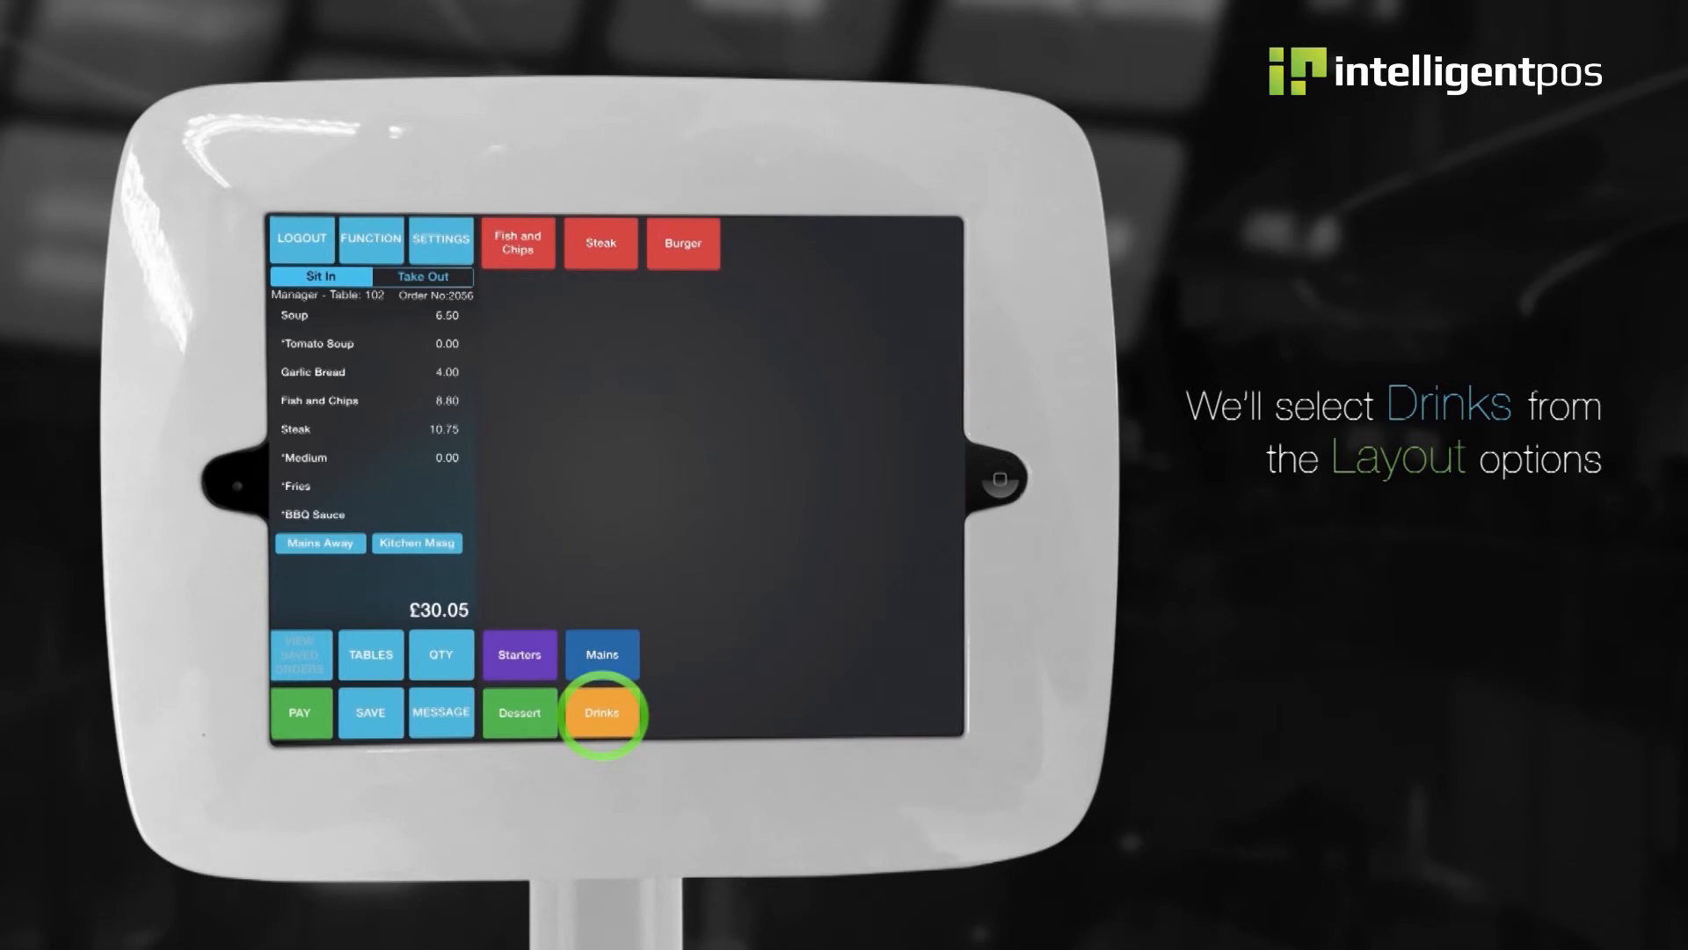
- From Drinks, add two Coffees using quantity 2, bringing the total to £38.55
{"action": "left_click", "coordinate": [601, 712]}
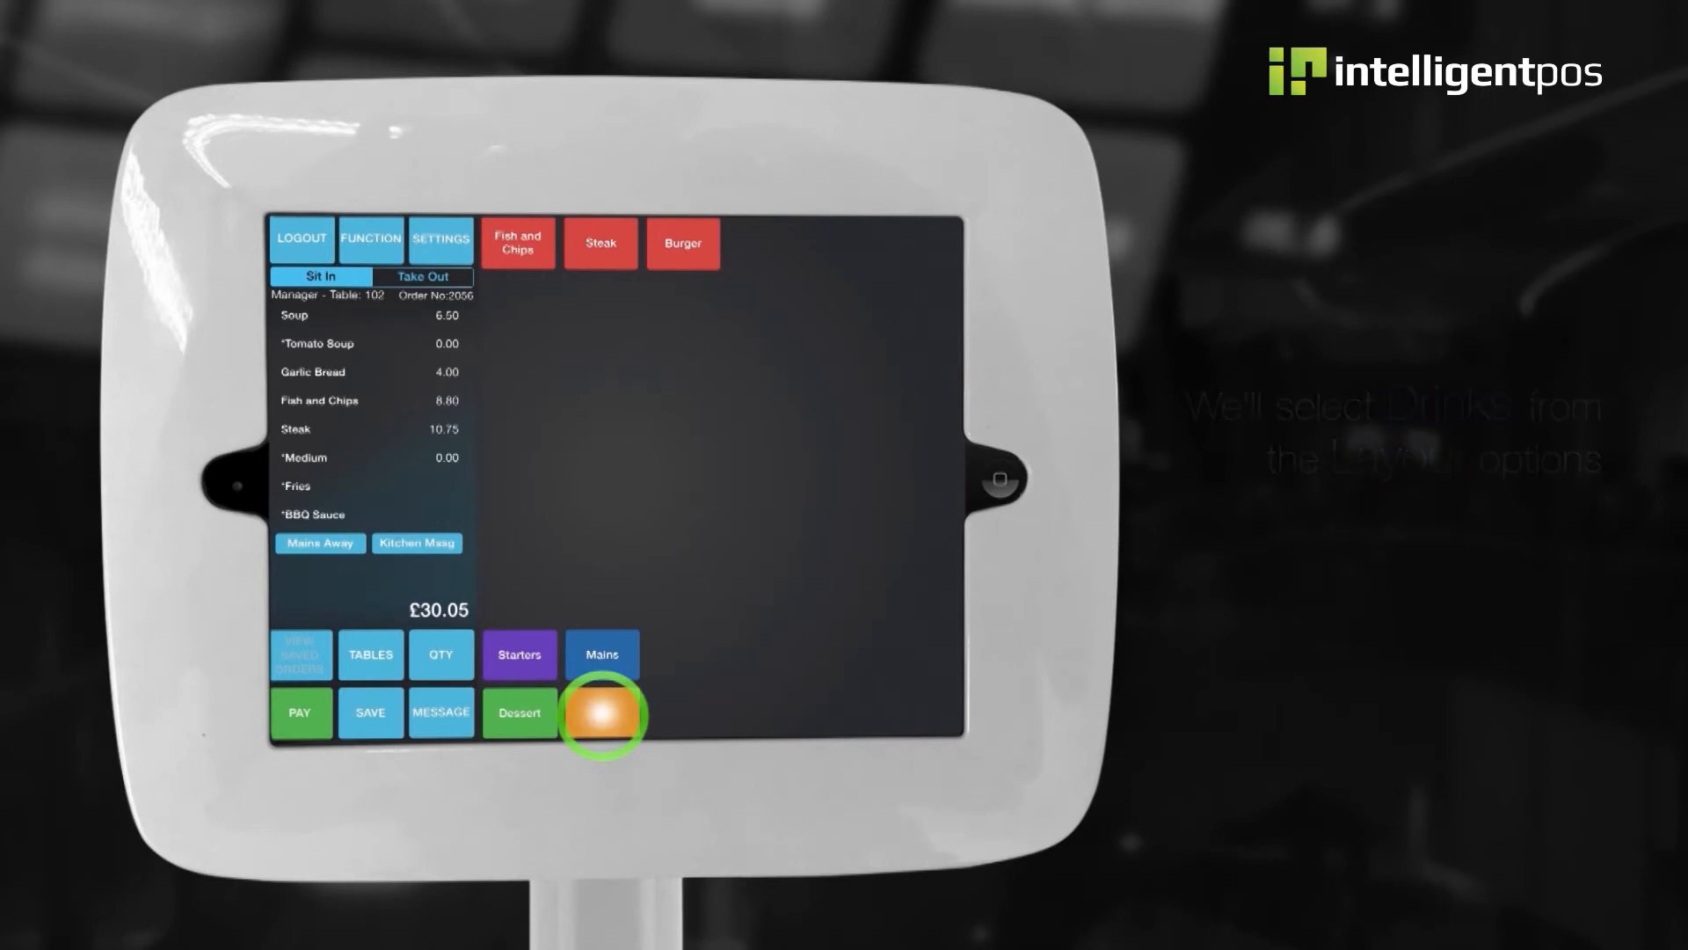
{"action": "left_click", "coordinate": [601, 713]}
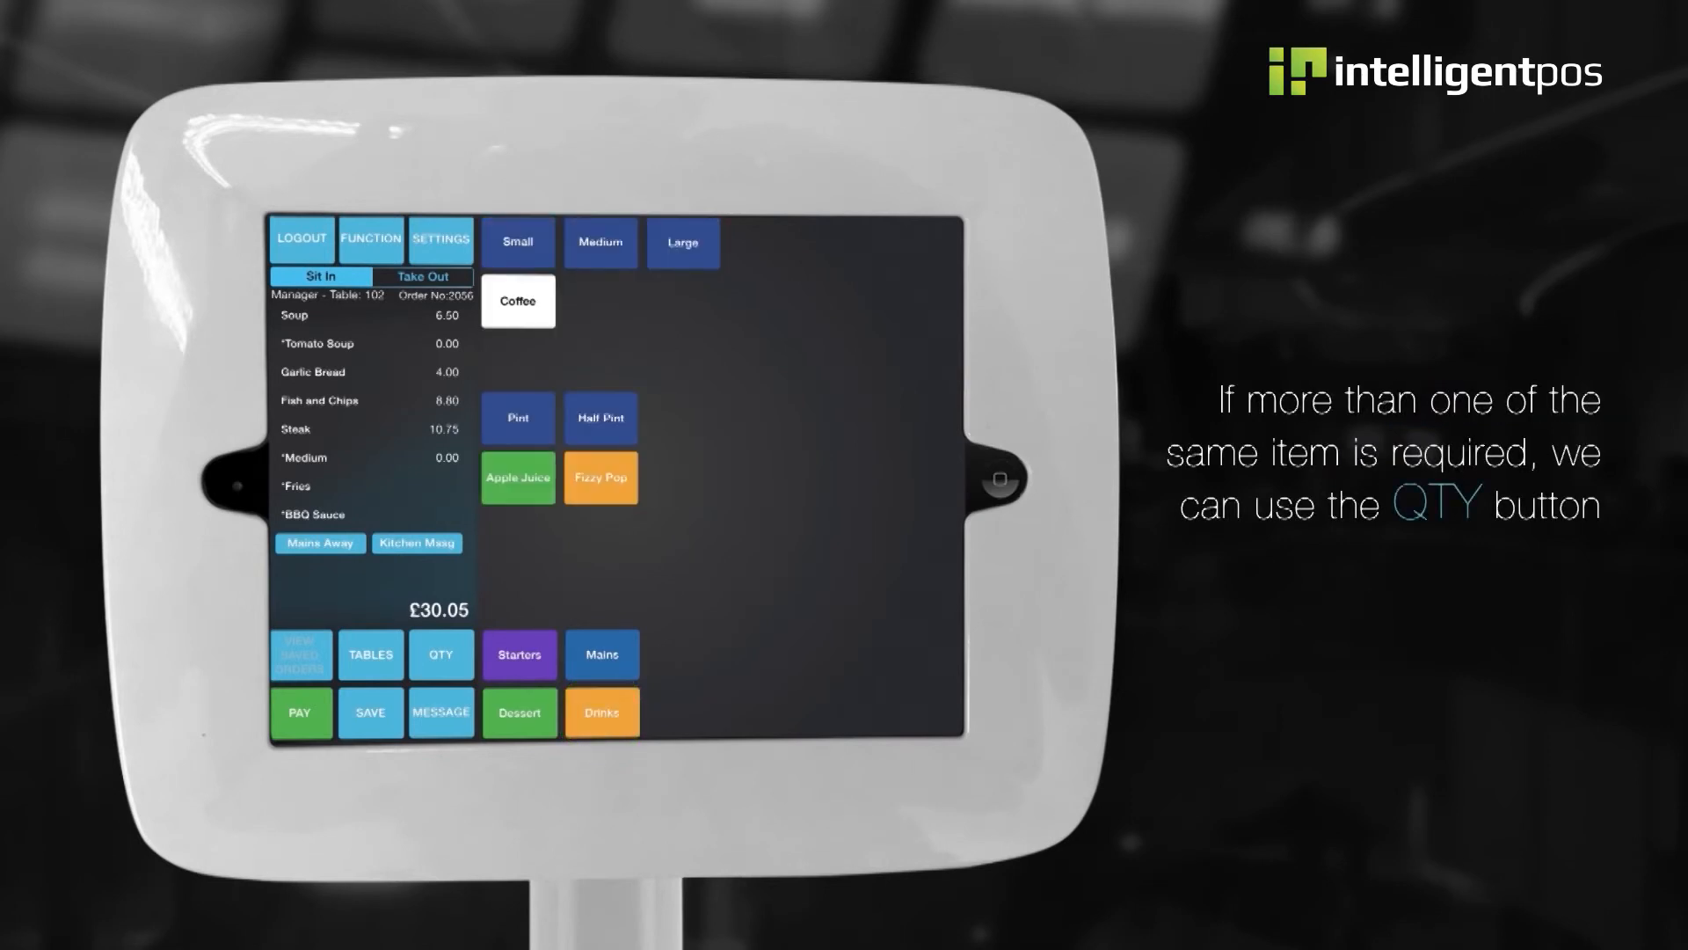
{"action": "left_click", "coordinate": [439, 654]}
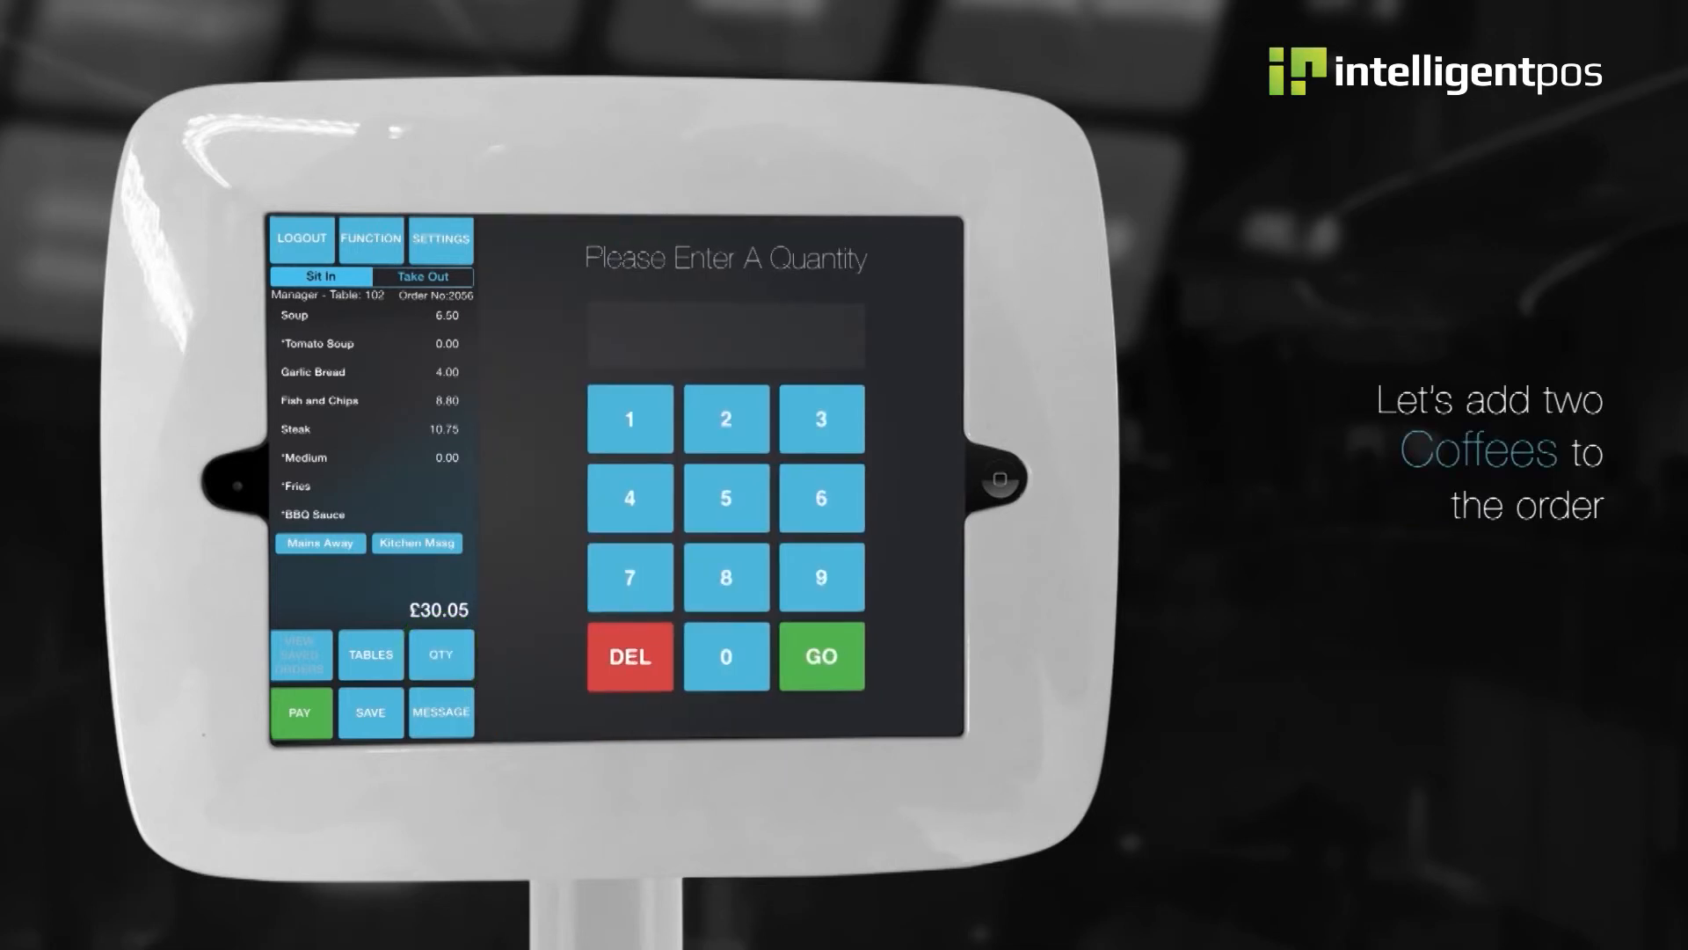
{"action": "left_click", "coordinate": [727, 419]}
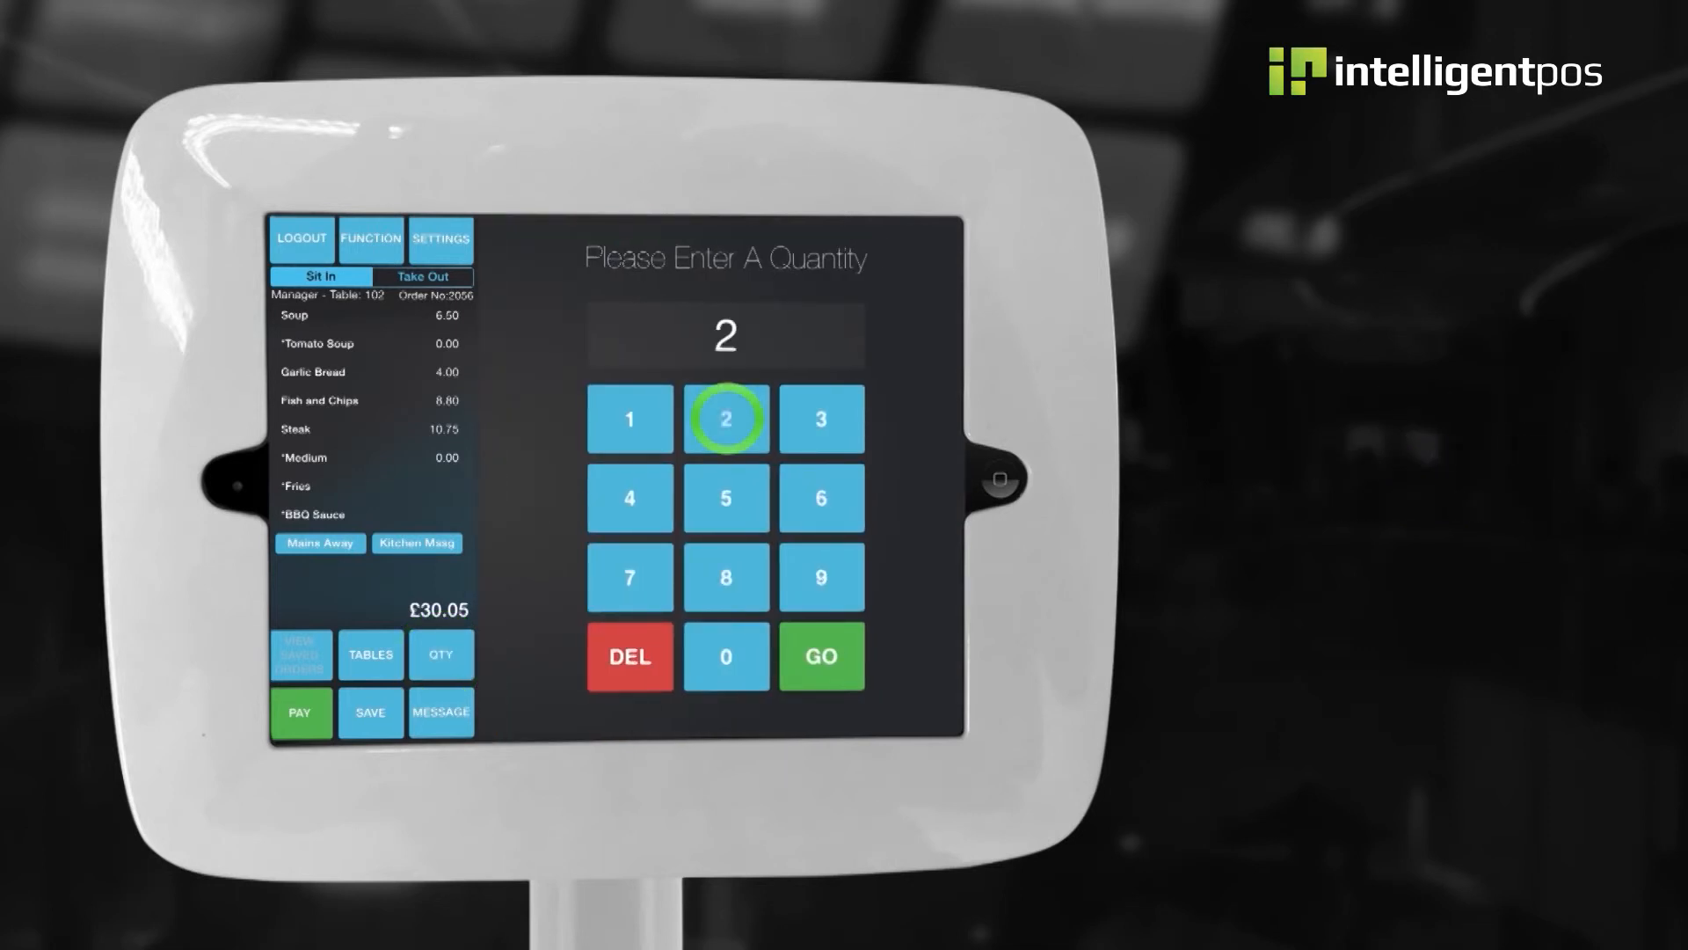
{"action": "left_click", "coordinate": [821, 656]}
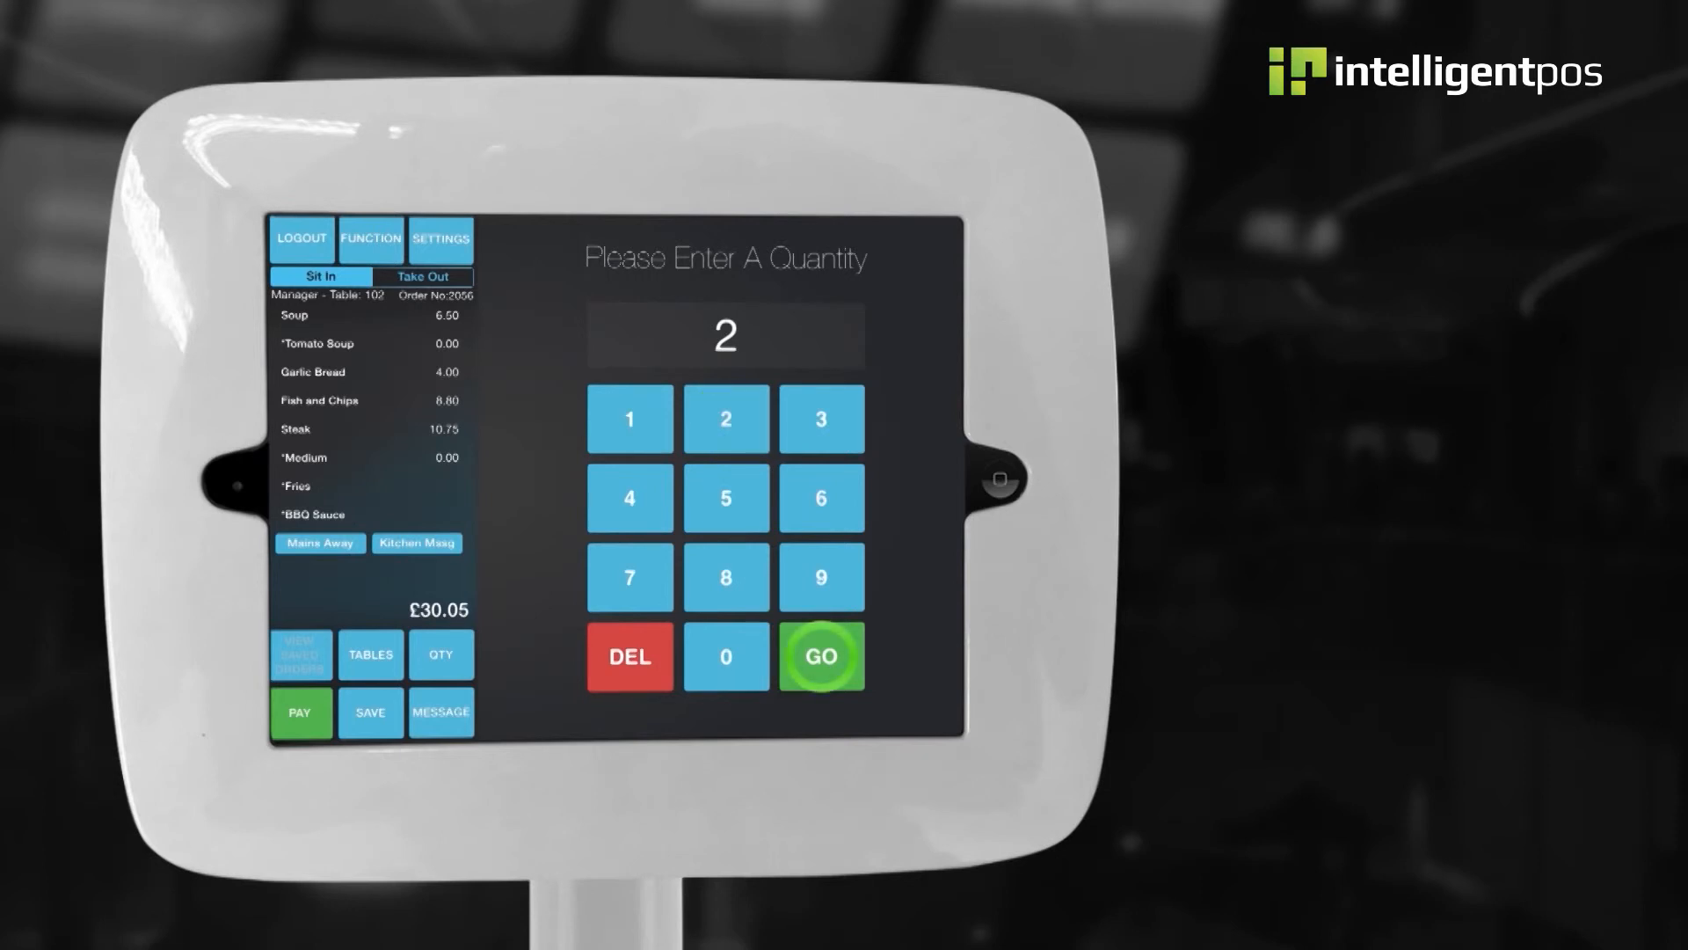
{"action": "left_click", "coordinate": [821, 656]}
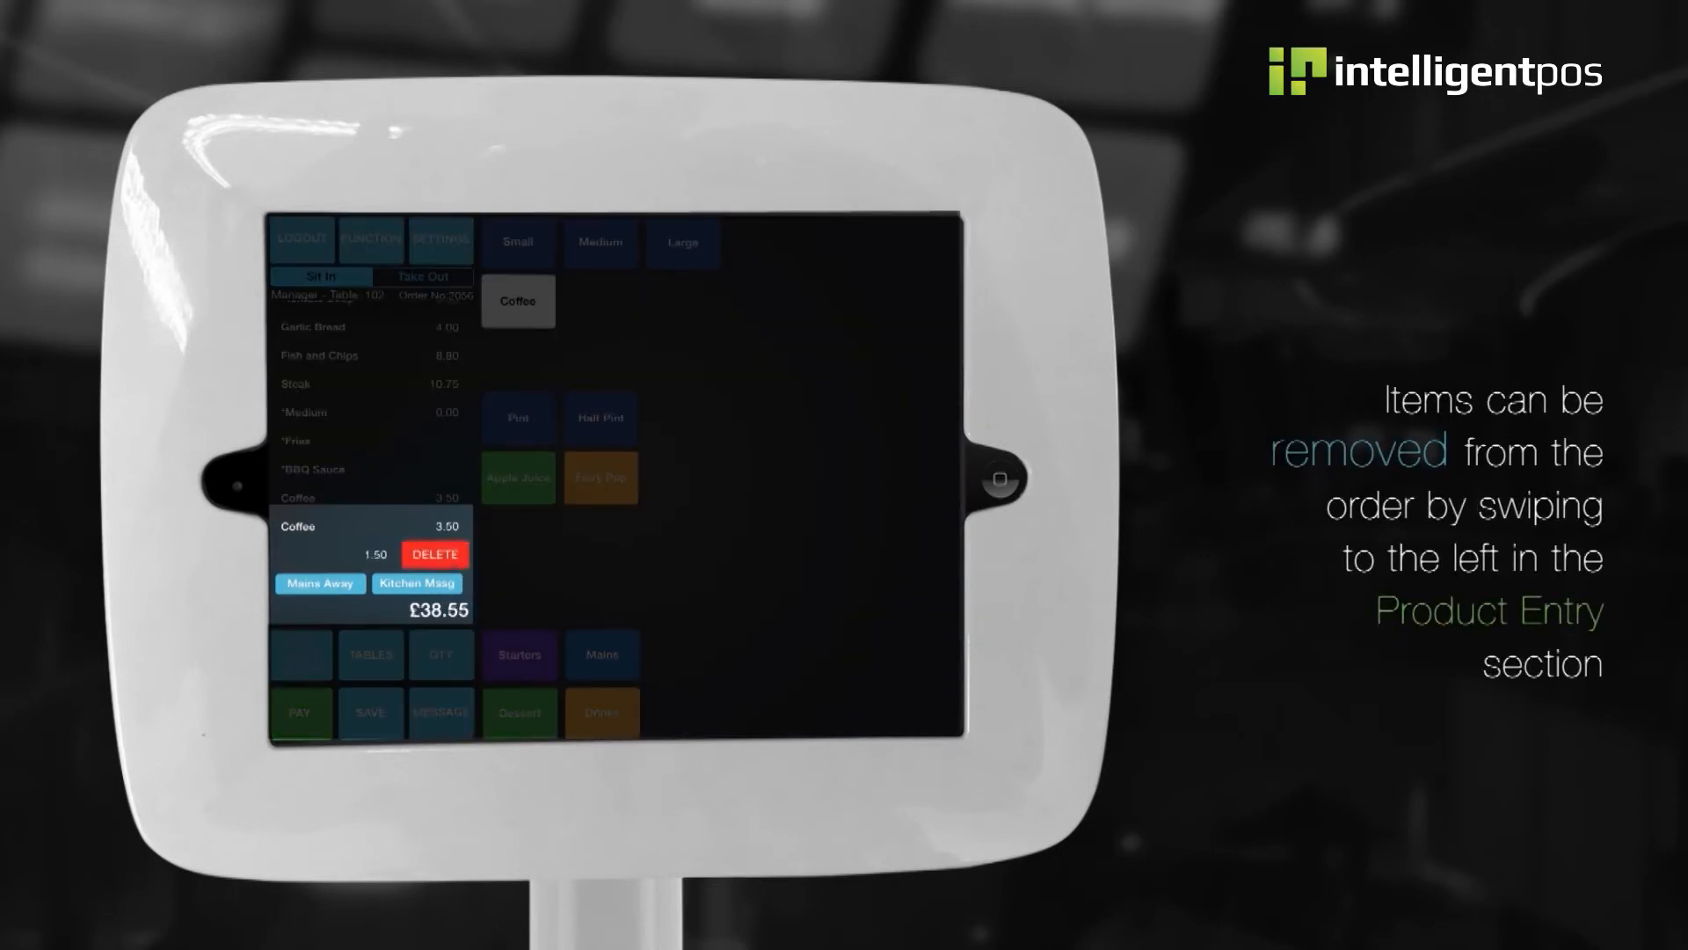
- Delete the £1.50 extra and save the £37.05 order, sending it to the kitchen
{"action": "left_click", "coordinate": [436, 552]}
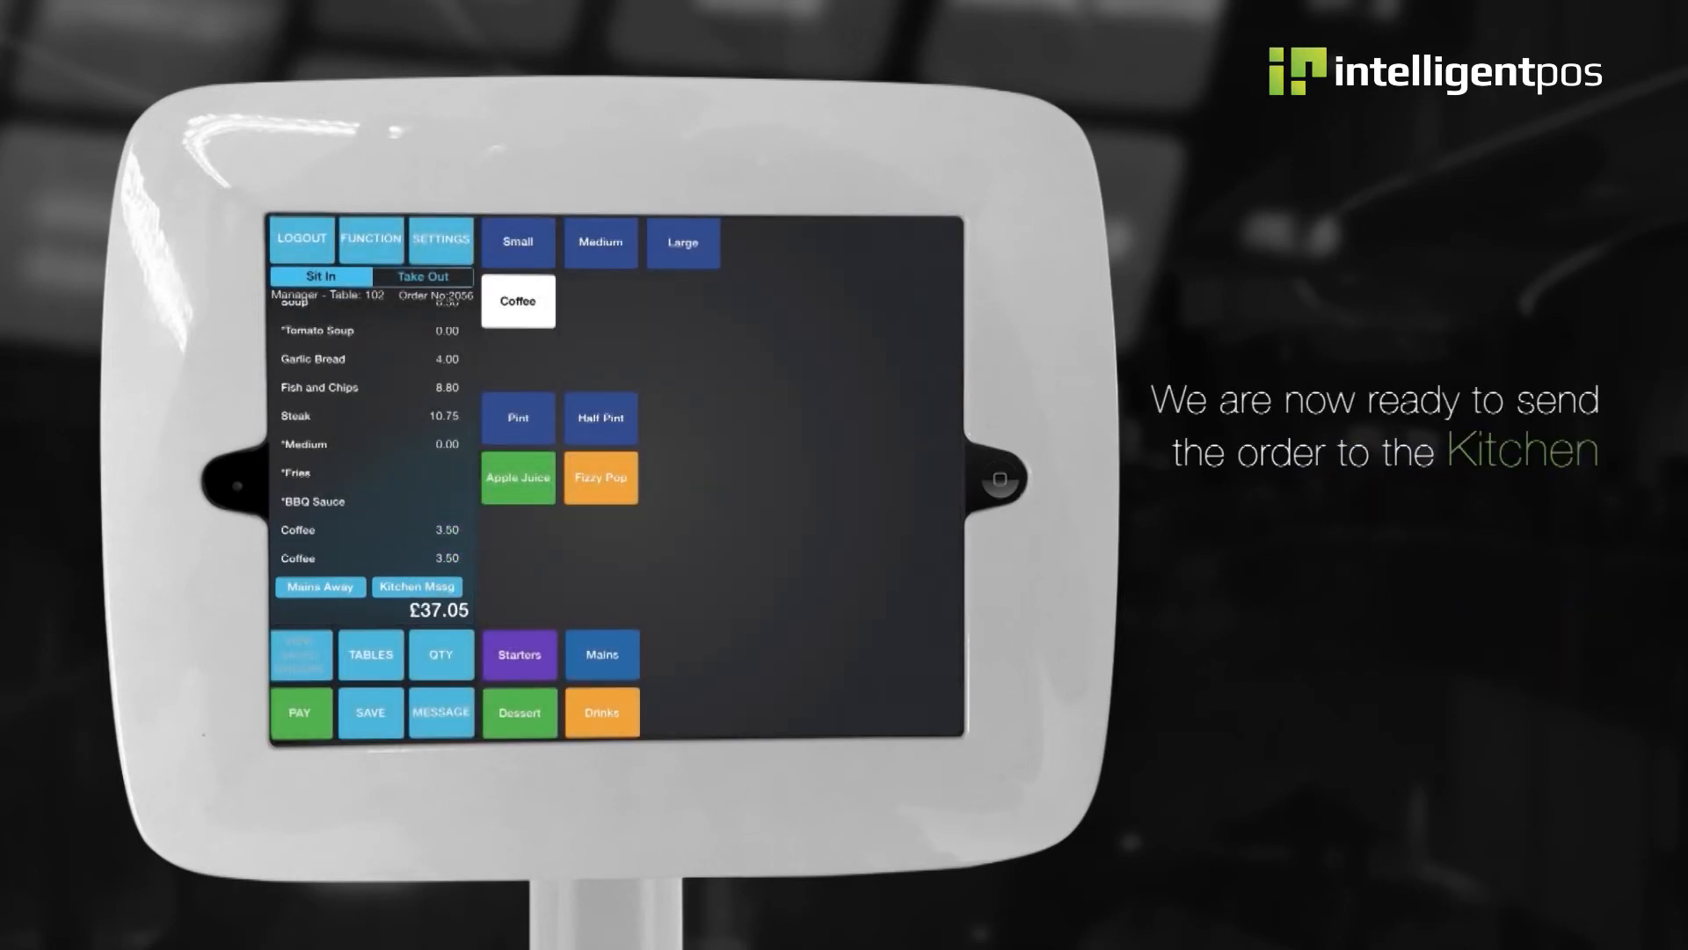
{"action": "left_click", "coordinate": [372, 712]}
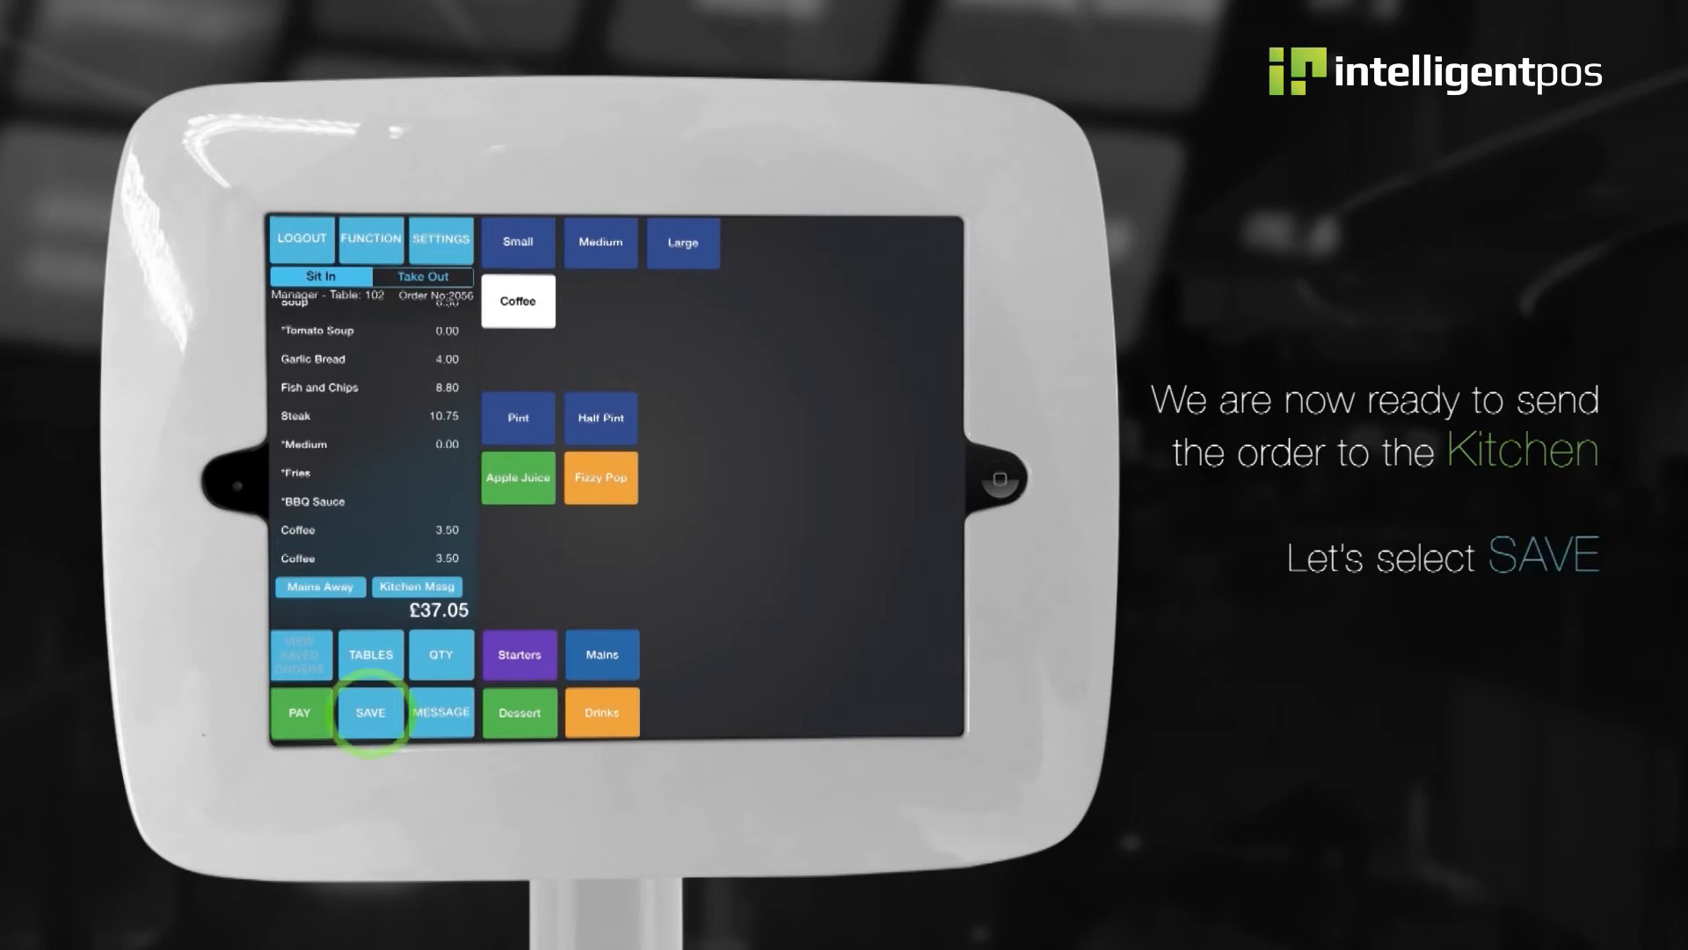
{"action": "left_click", "coordinate": [371, 712]}
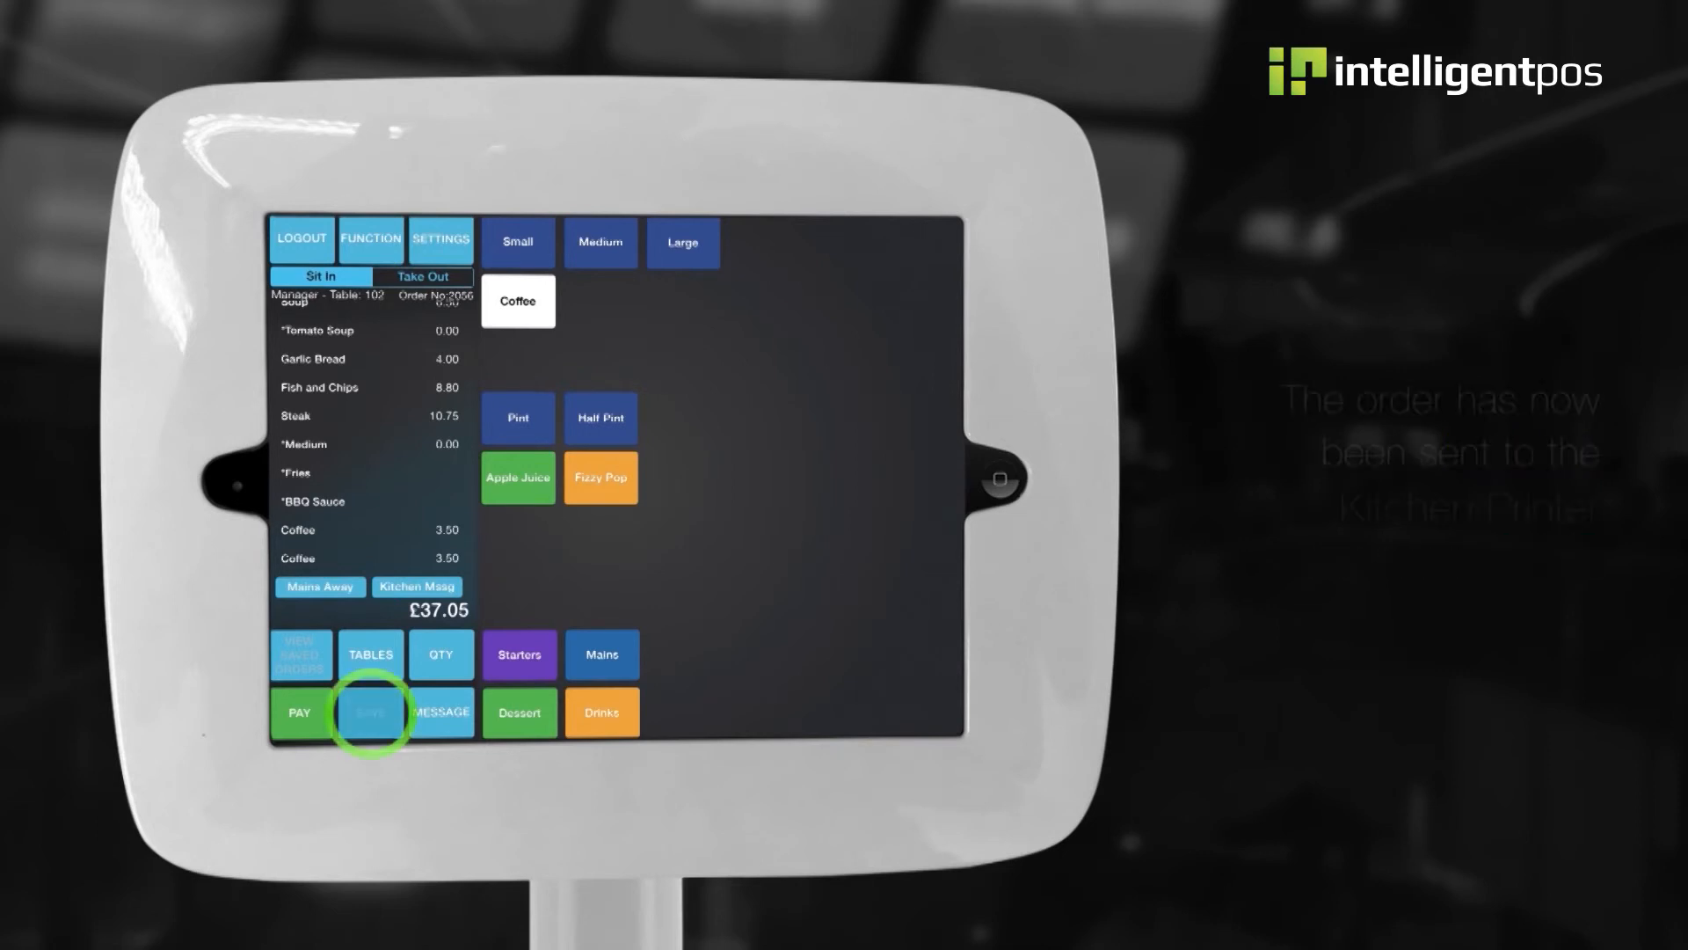
{"action": "left_click", "coordinate": [369, 712]}
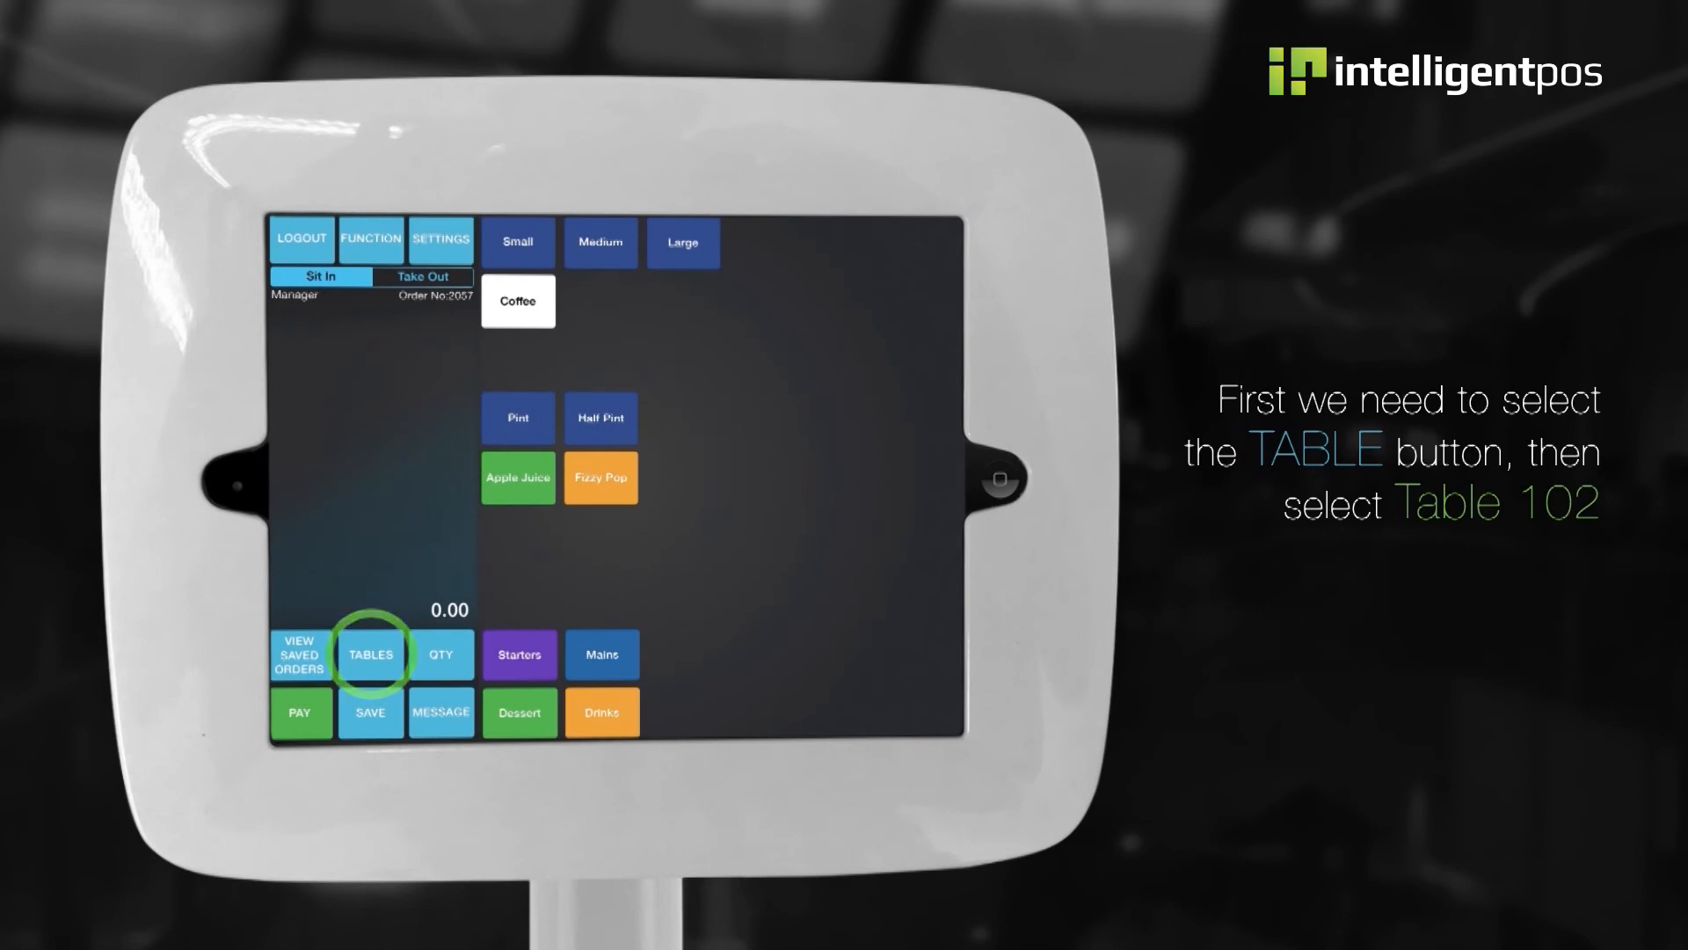
- Reopen table 102's saved £37.05 order and send Mains Away to the kitchen
{"action": "left_click", "coordinate": [371, 655]}
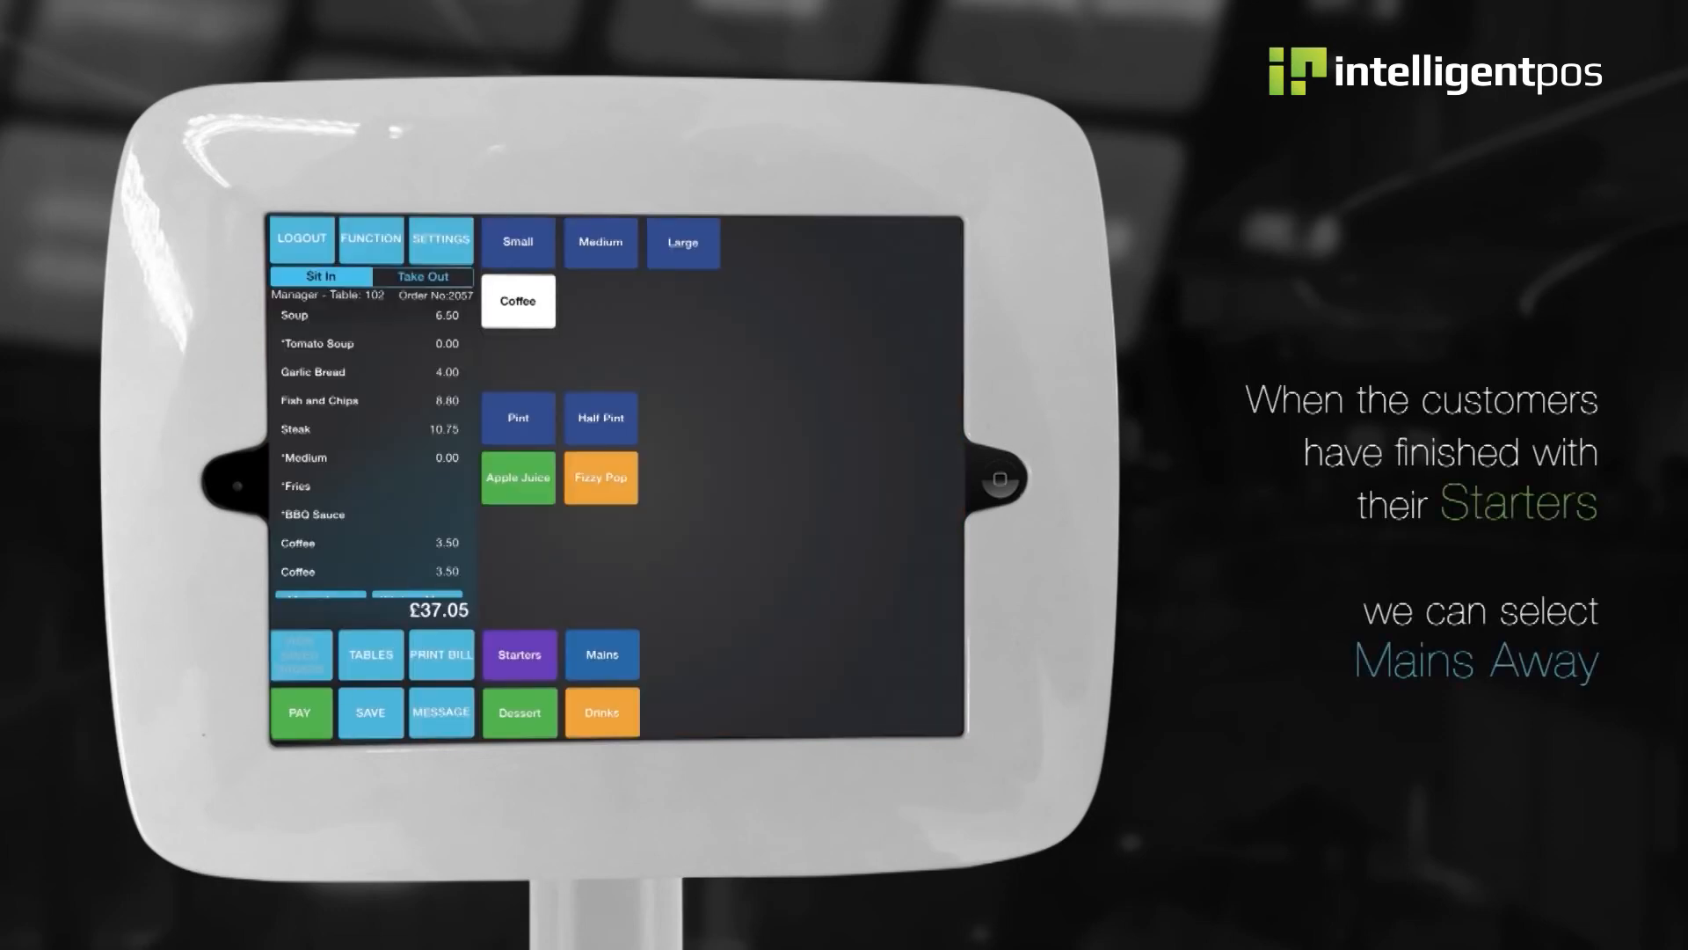
{"action": "left_click", "coordinate": [318, 582]}
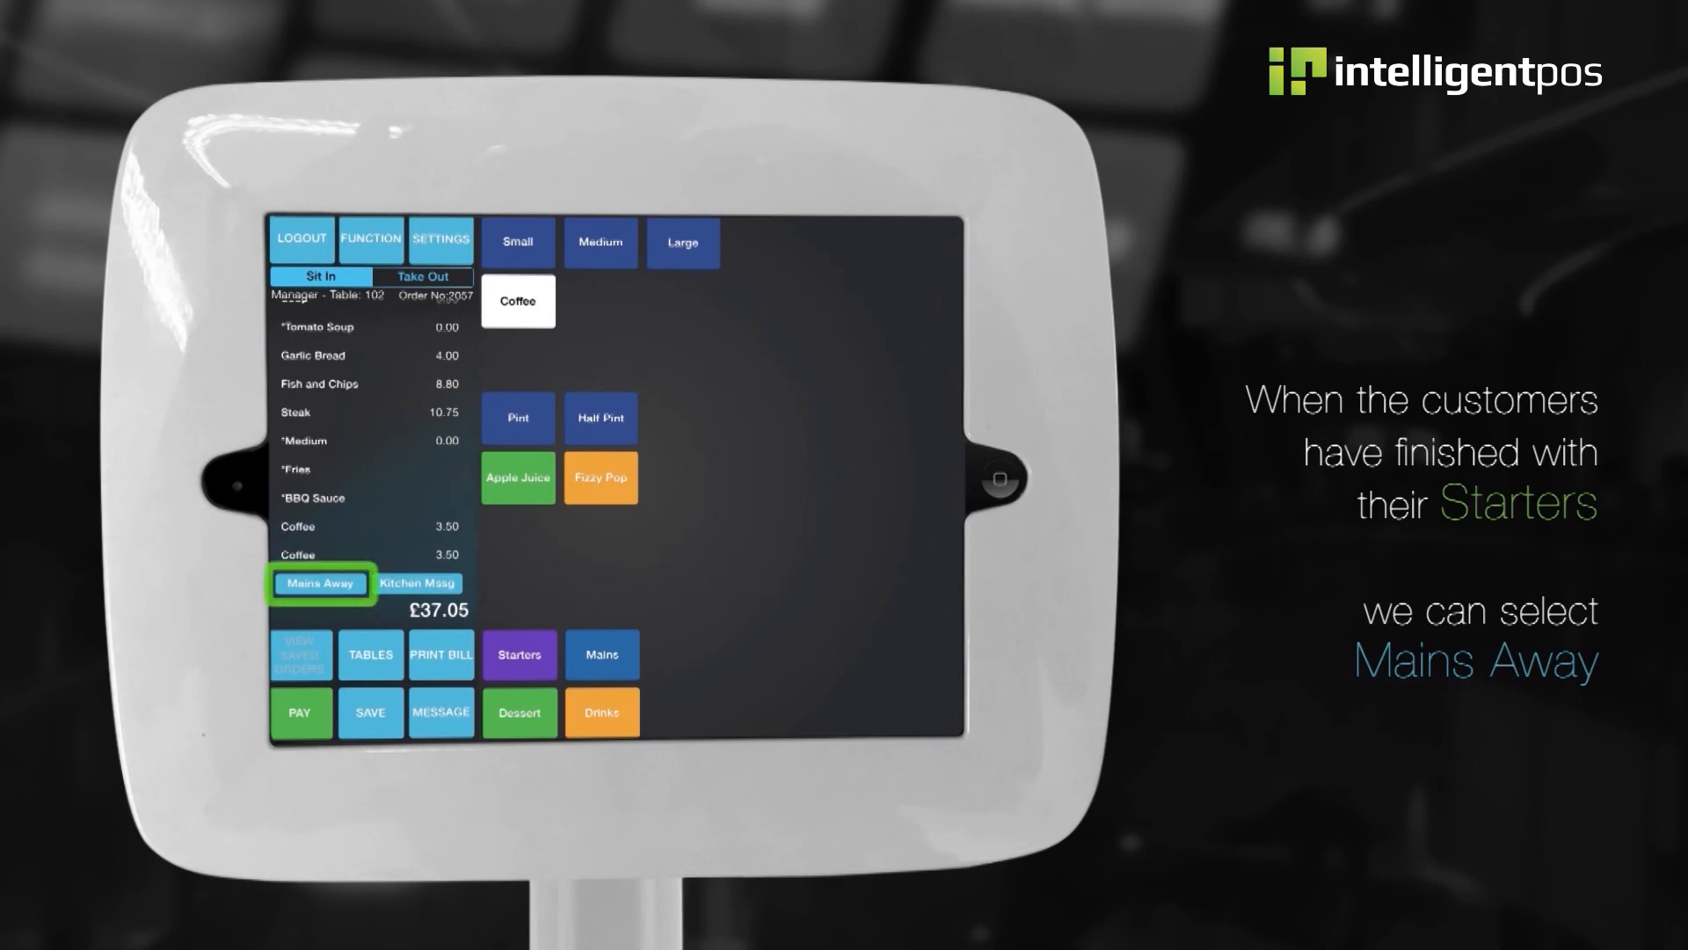
{"action": "left_click", "coordinate": [320, 584]}
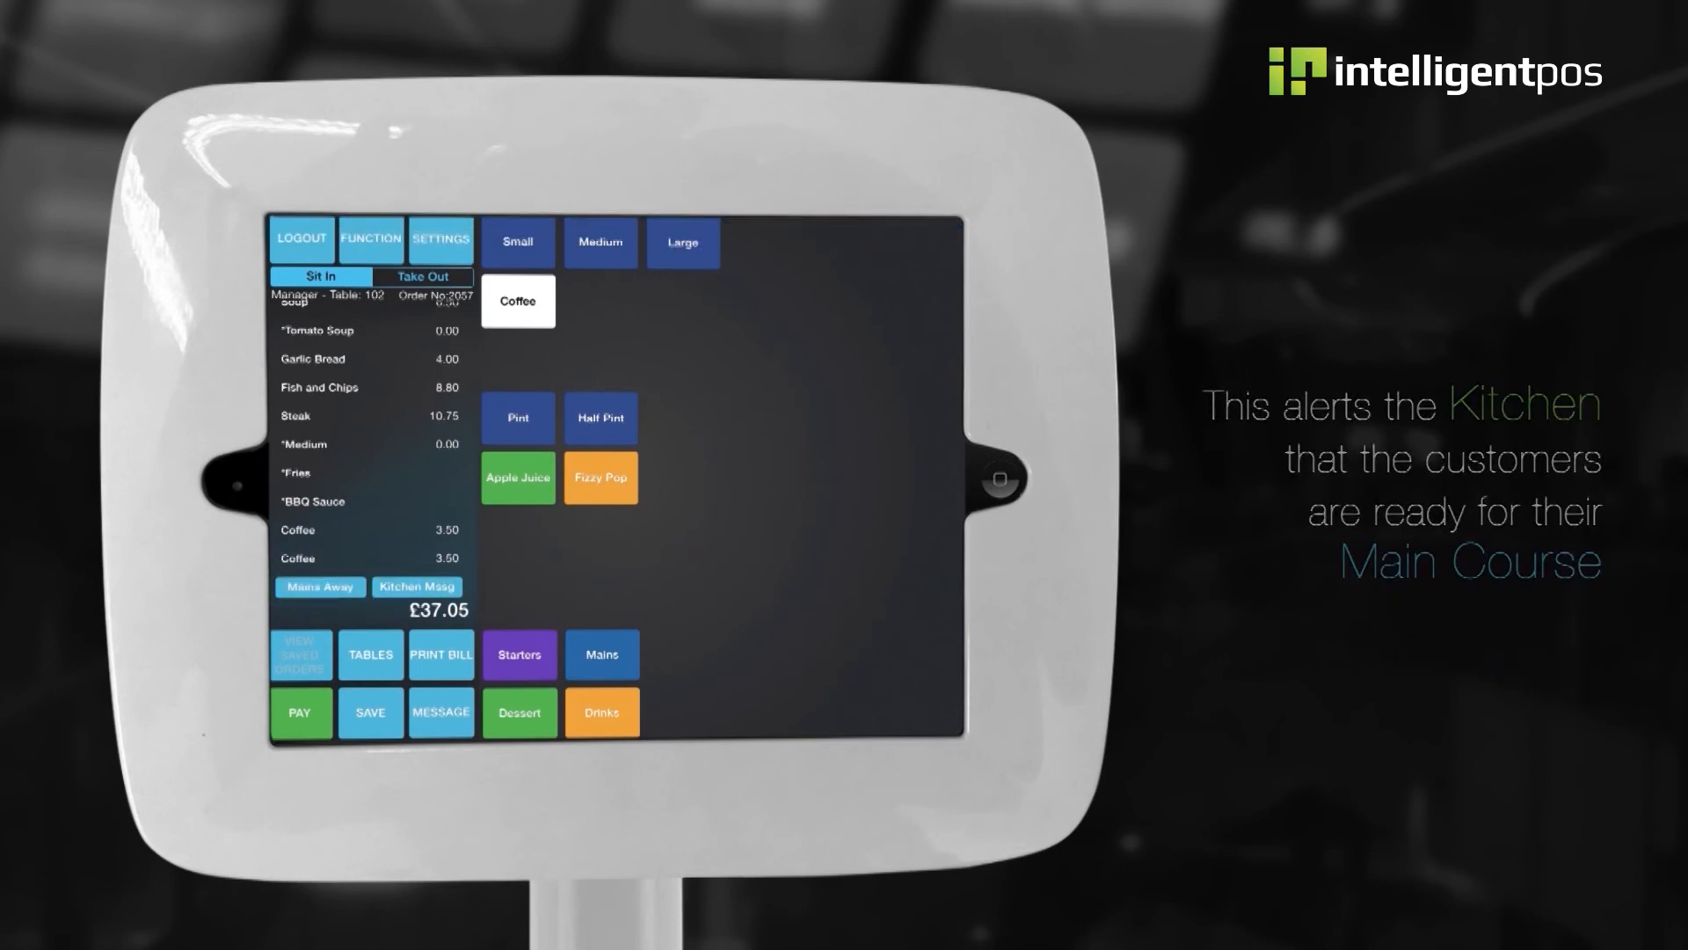
{"action": "left_click", "coordinate": [417, 588]}
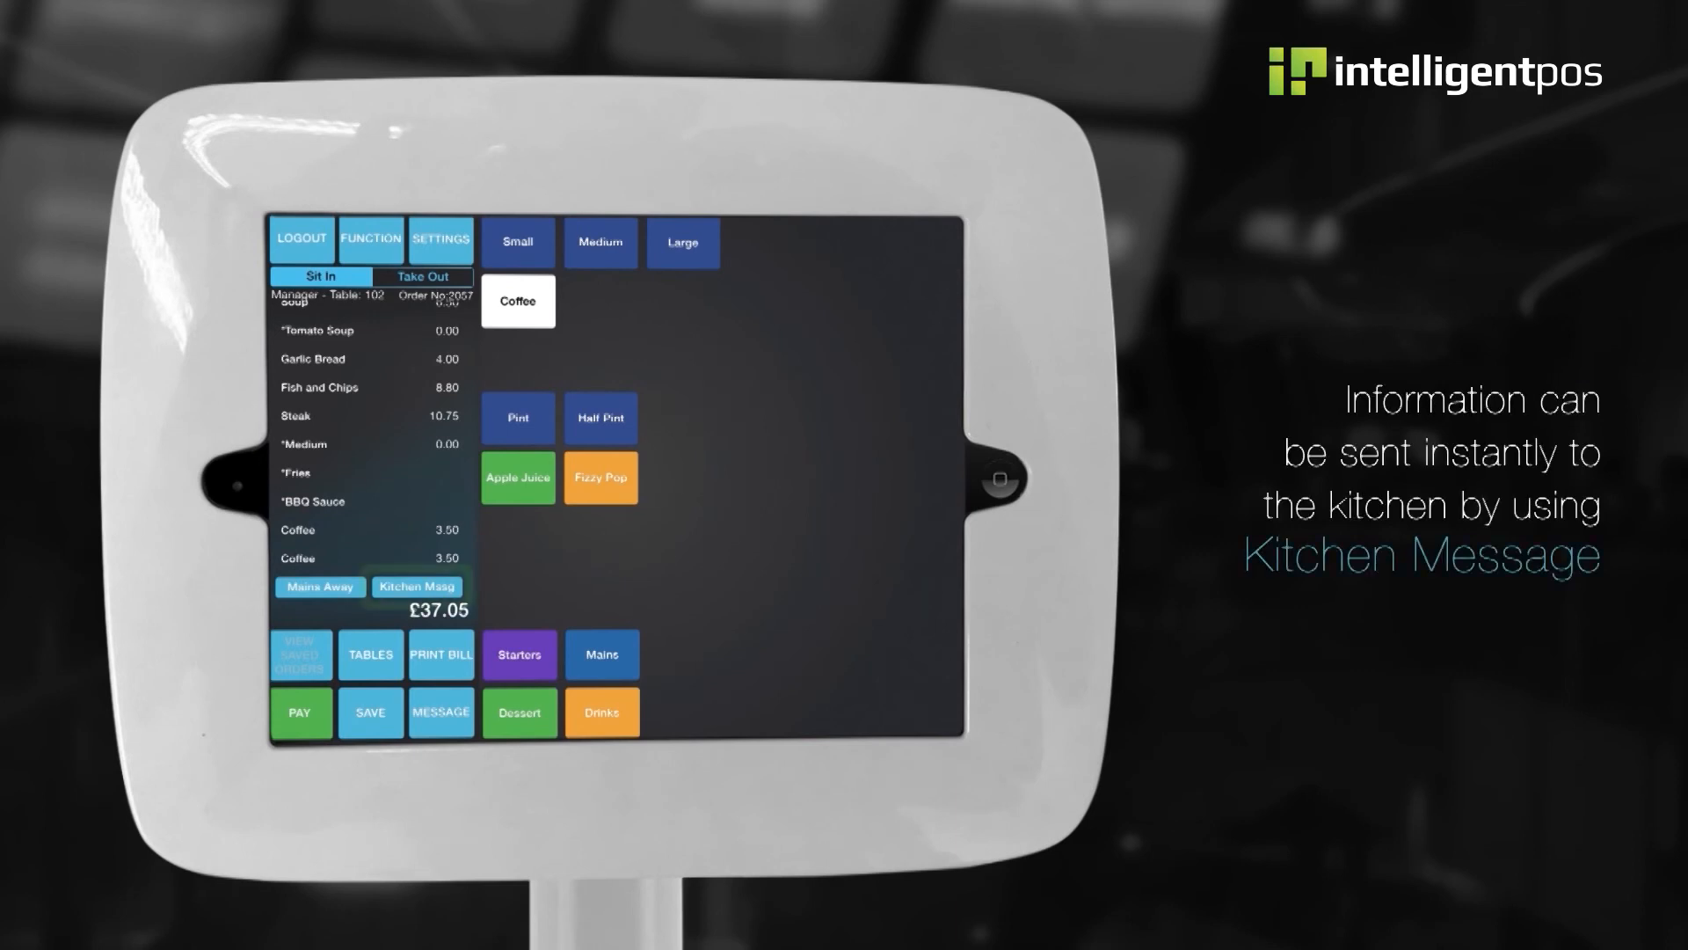
{"action": "left_click", "coordinate": [419, 588]}
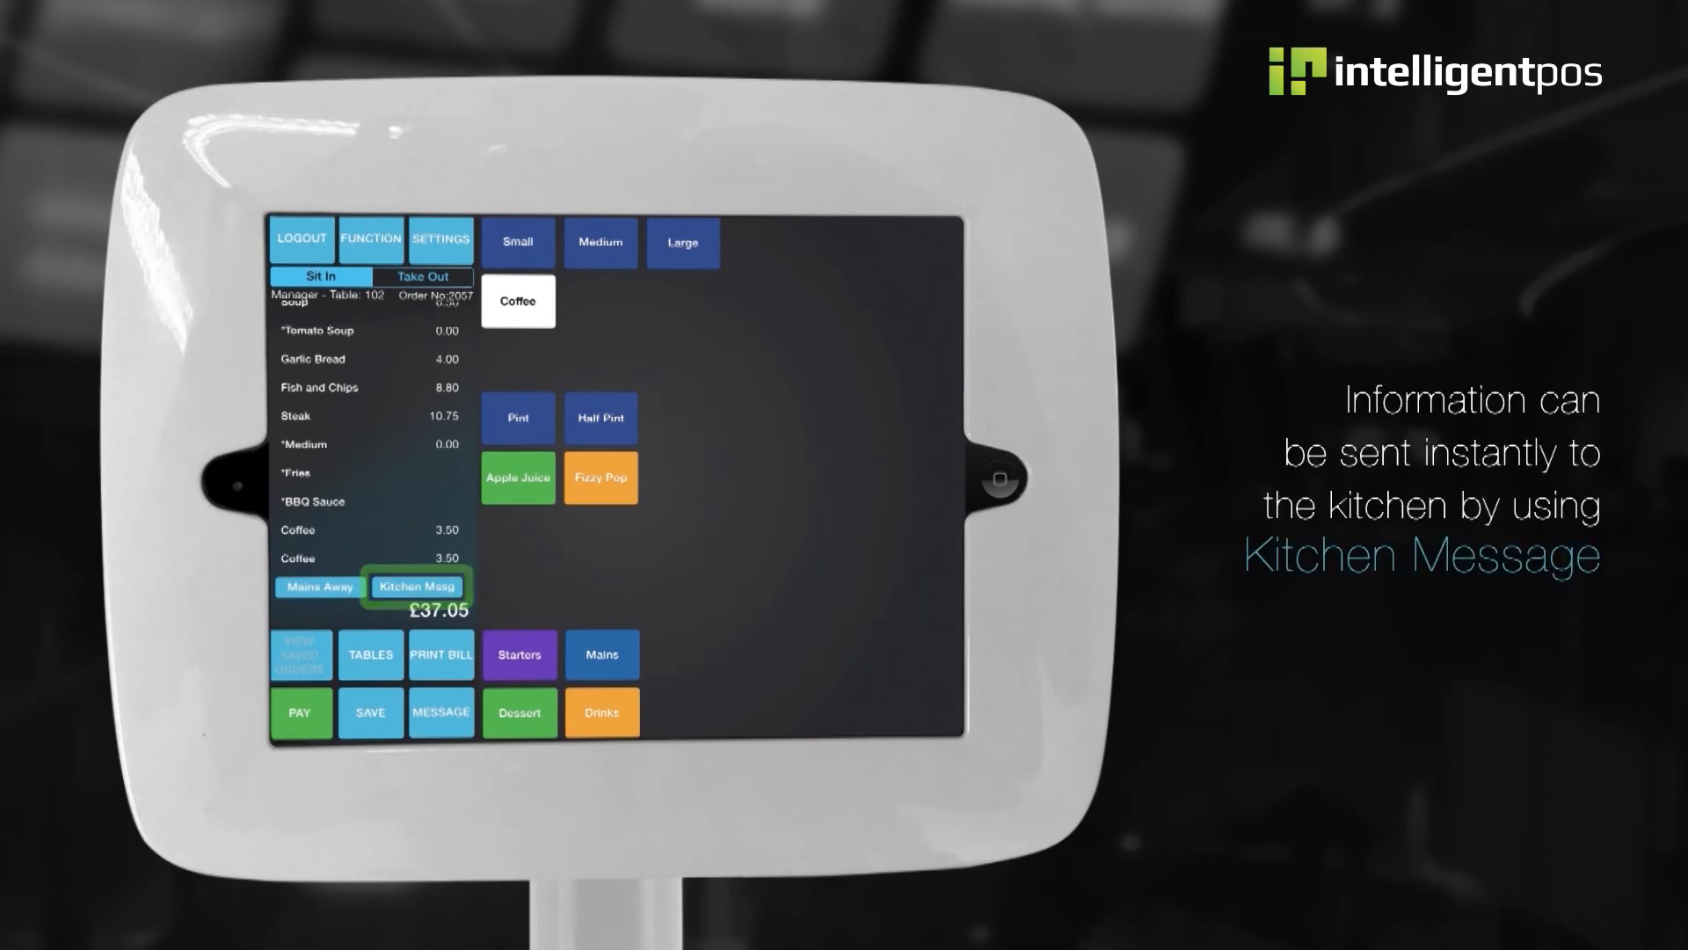
- Enter the kitchen message "table 102 in a hurry" and finish editing
{"action": "left_click", "coordinate": [418, 586]}
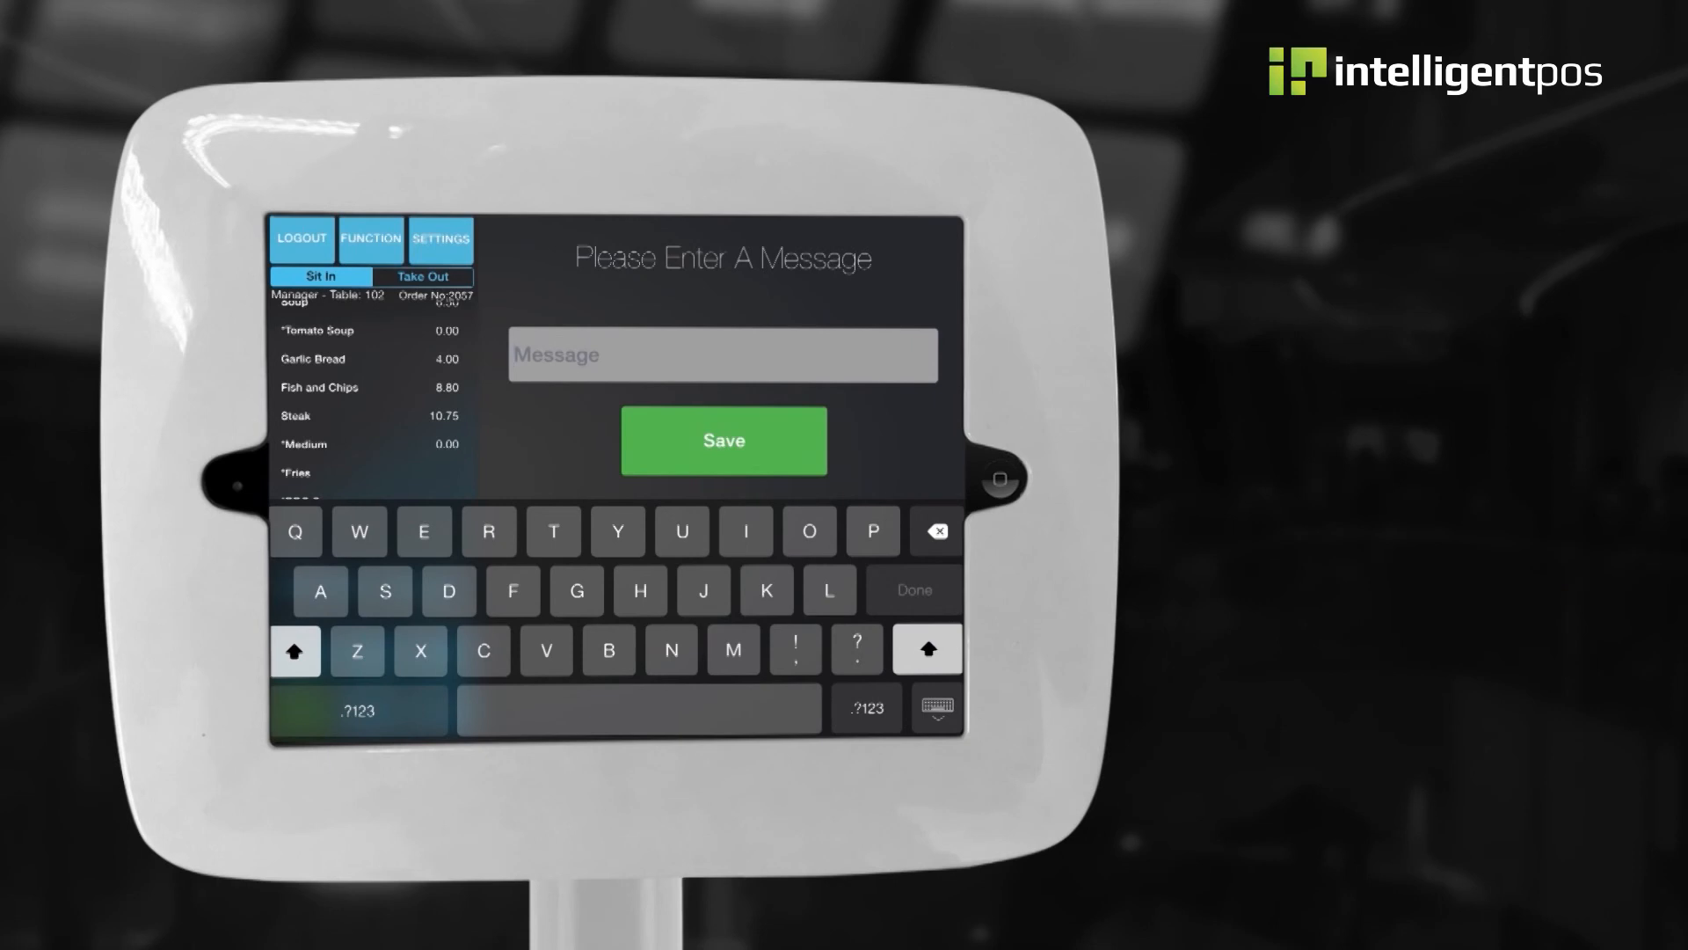
{"action": "type", "text": "table"}
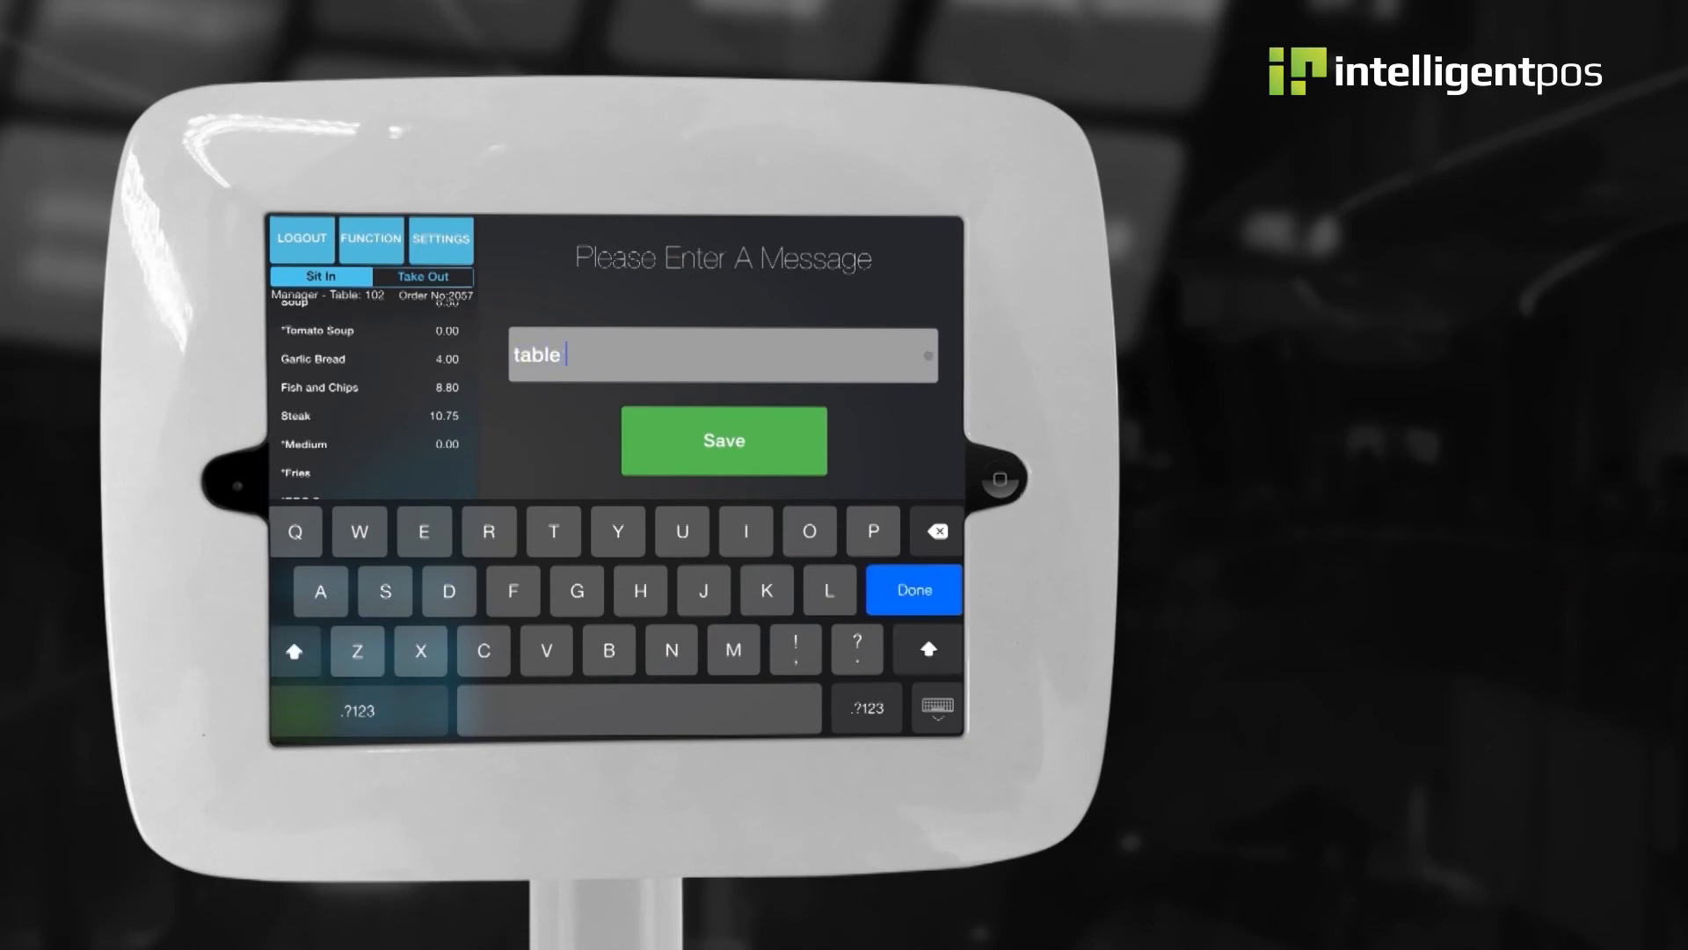
{"action": "type", "text": "102 in"}
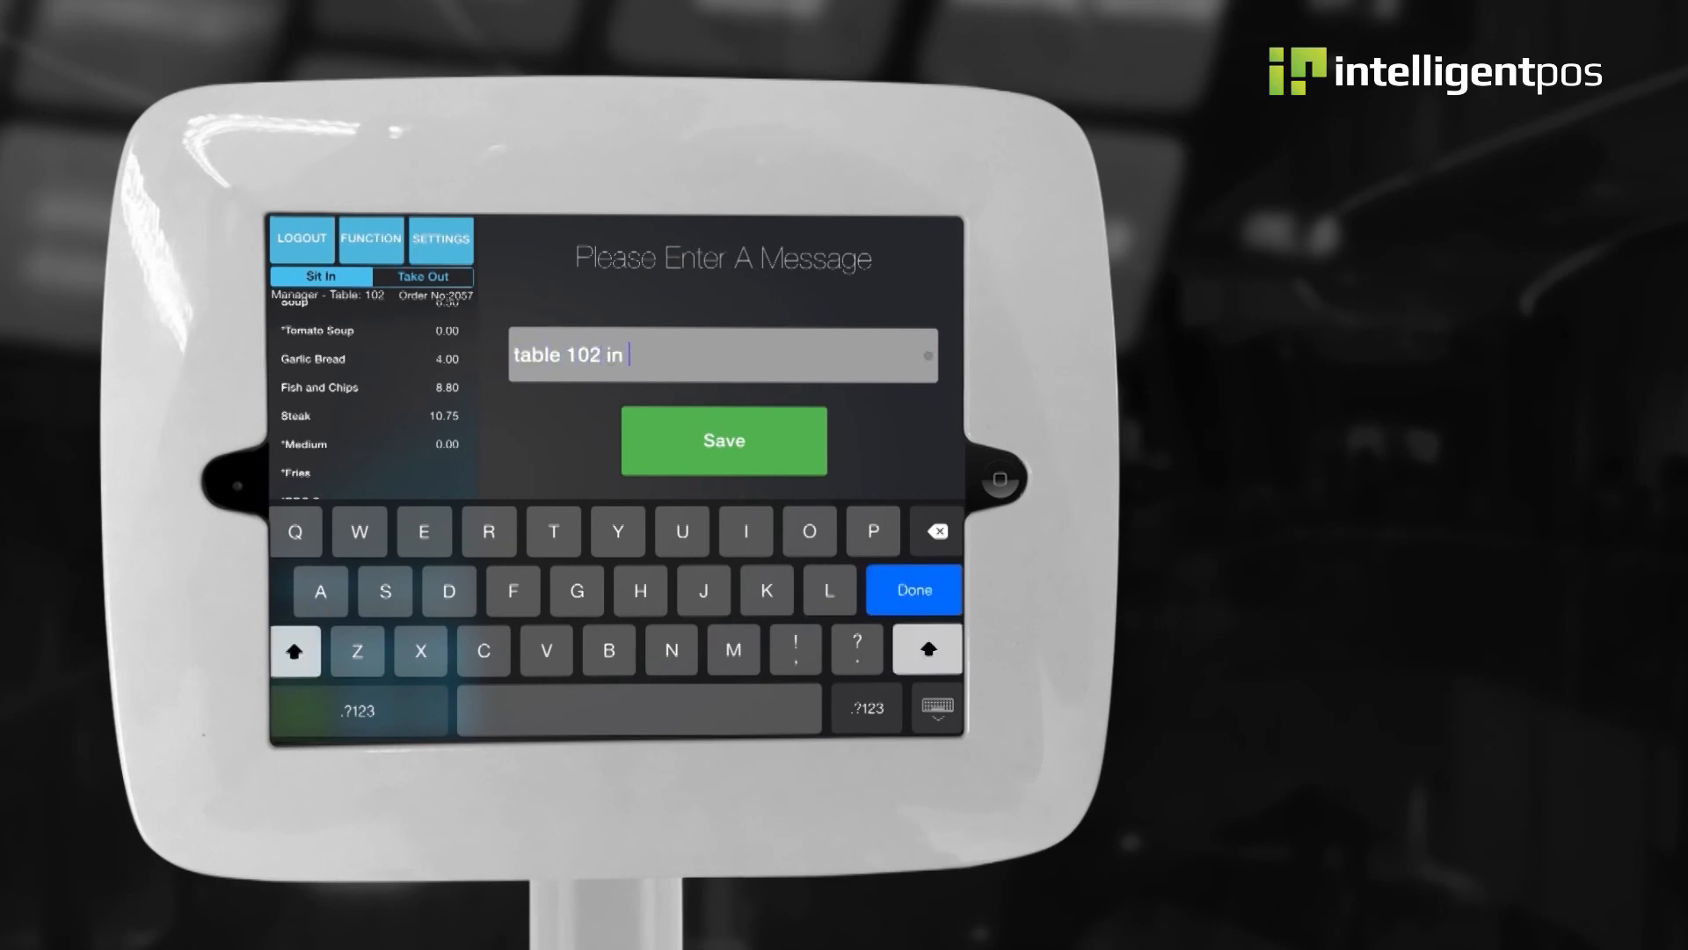
{"action": "type", "text": "a hurry"}
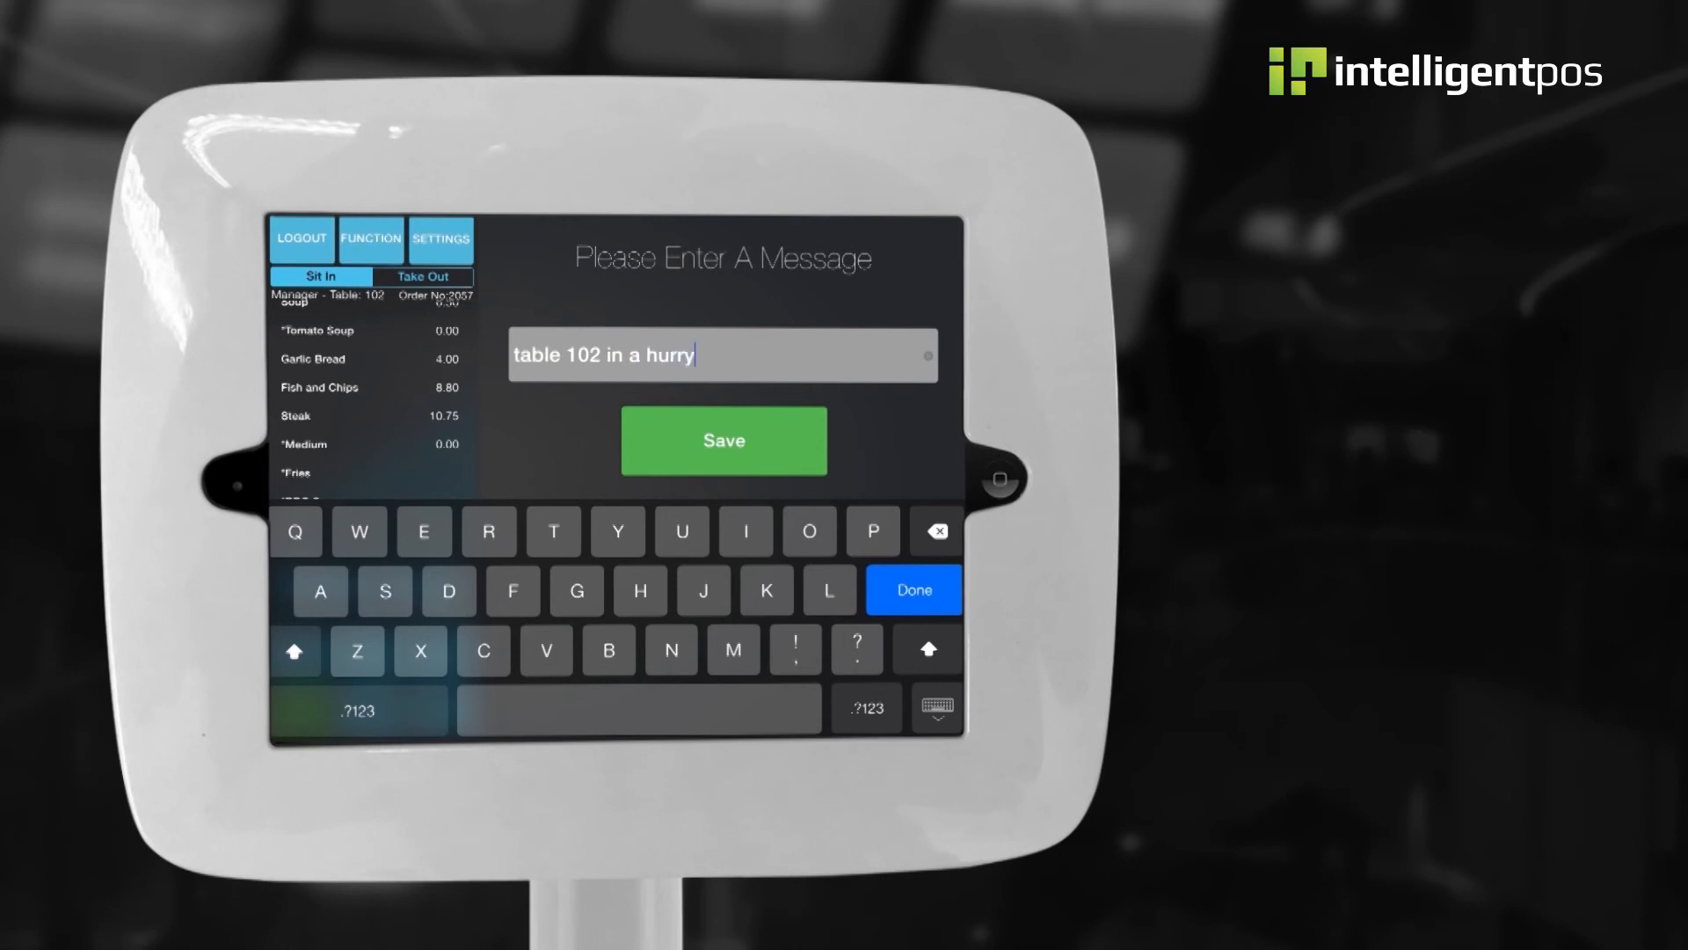
{"action": "left_click", "coordinate": [723, 440]}
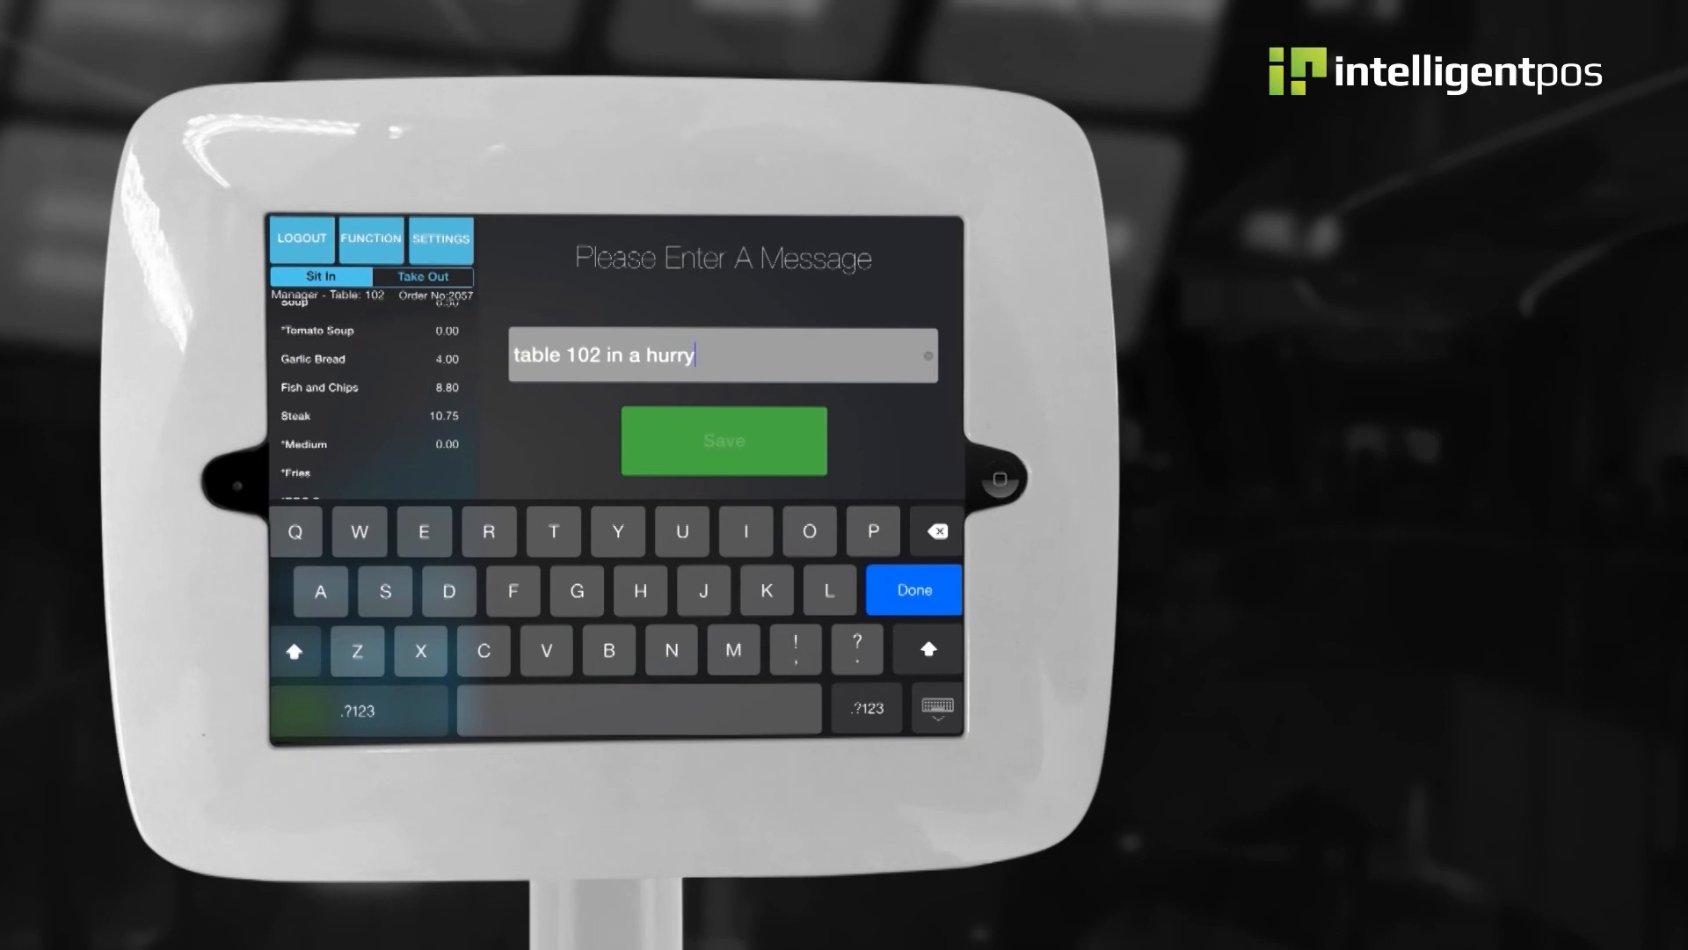
- Save and print the message so it is listed on table 102's £37.05 order
{"action": "left_click", "coordinate": [721, 441]}
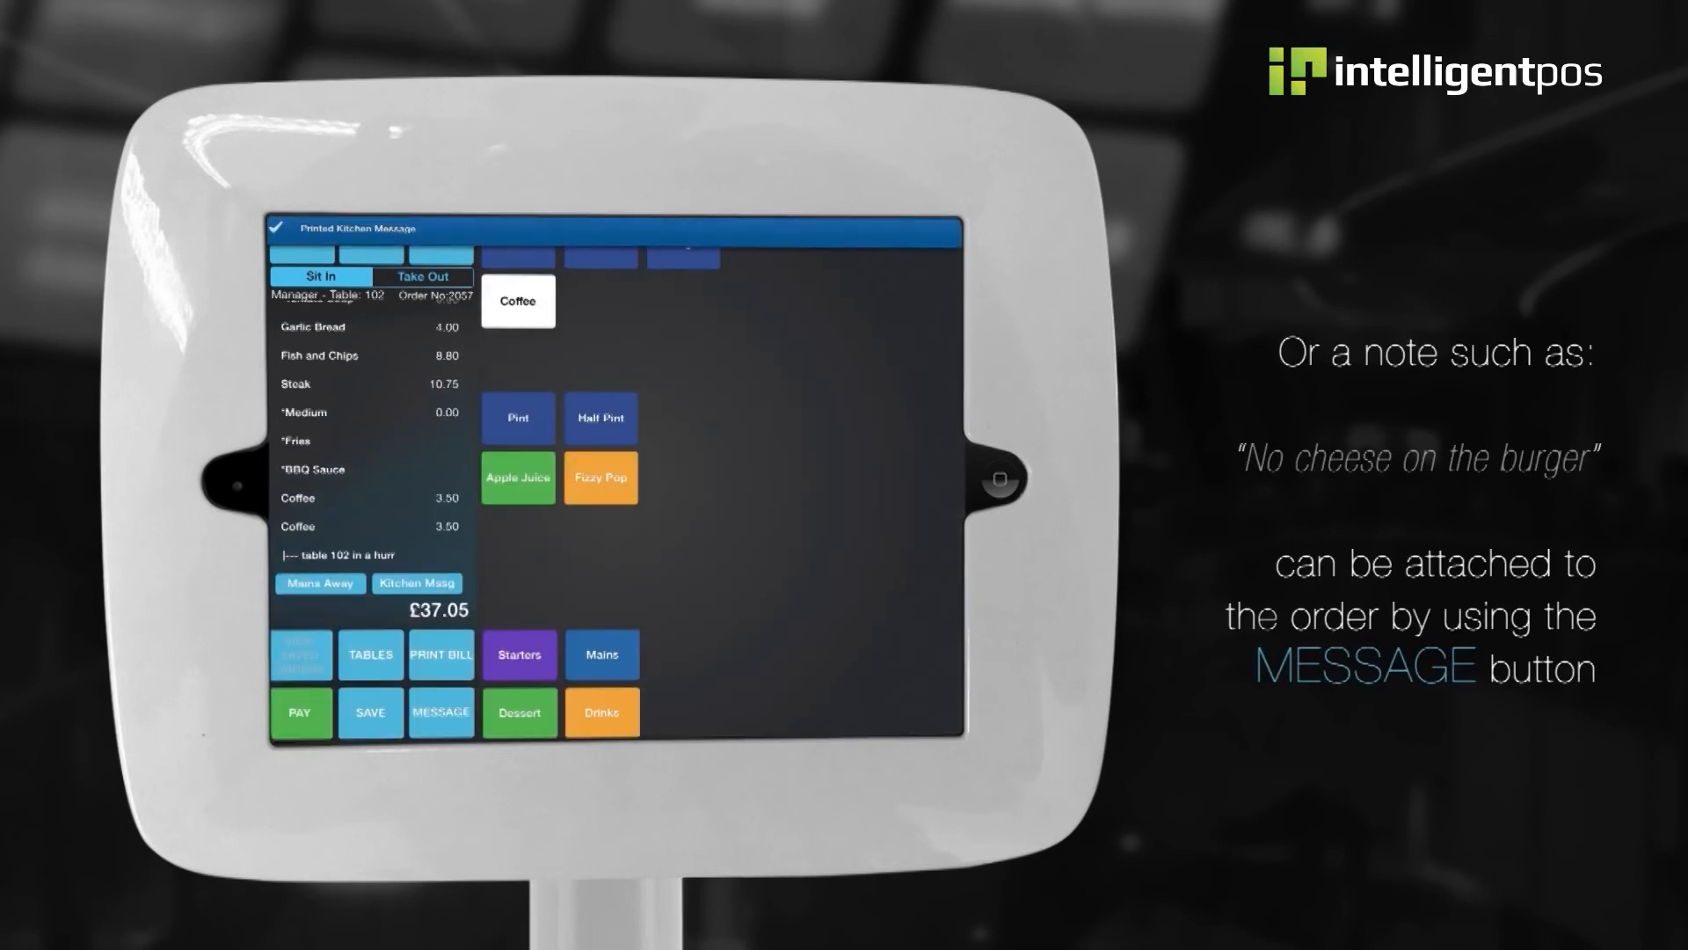
{"action": "left_click", "coordinate": [440, 712]}
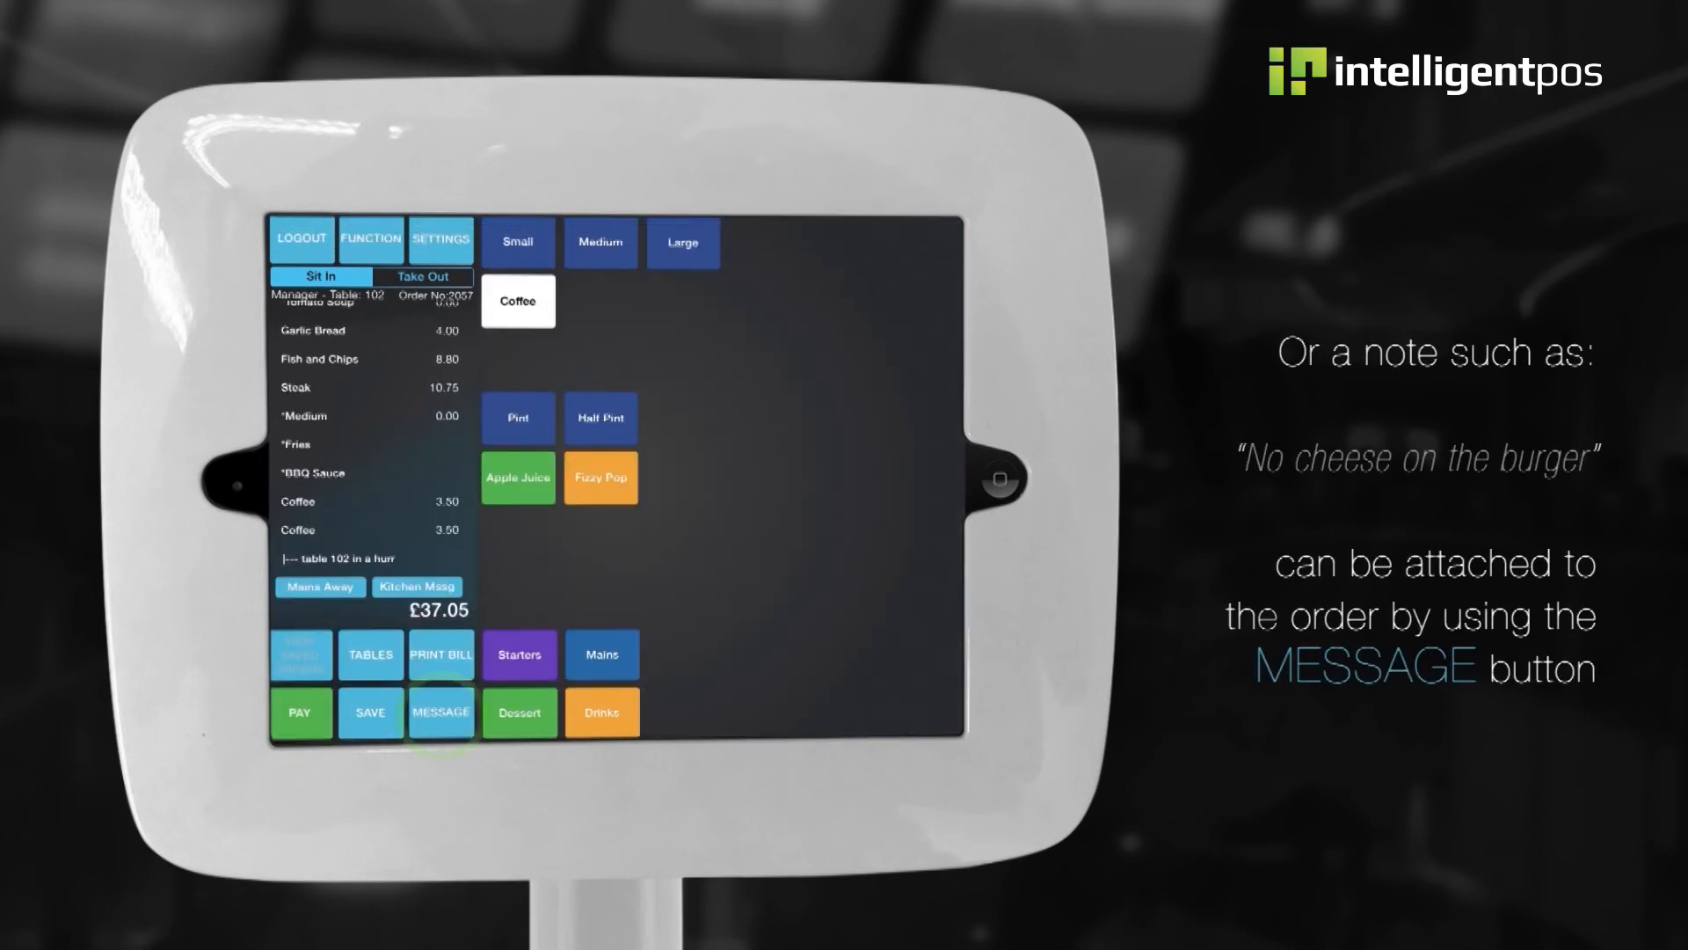
{"action": "left_click", "coordinate": [440, 712]}
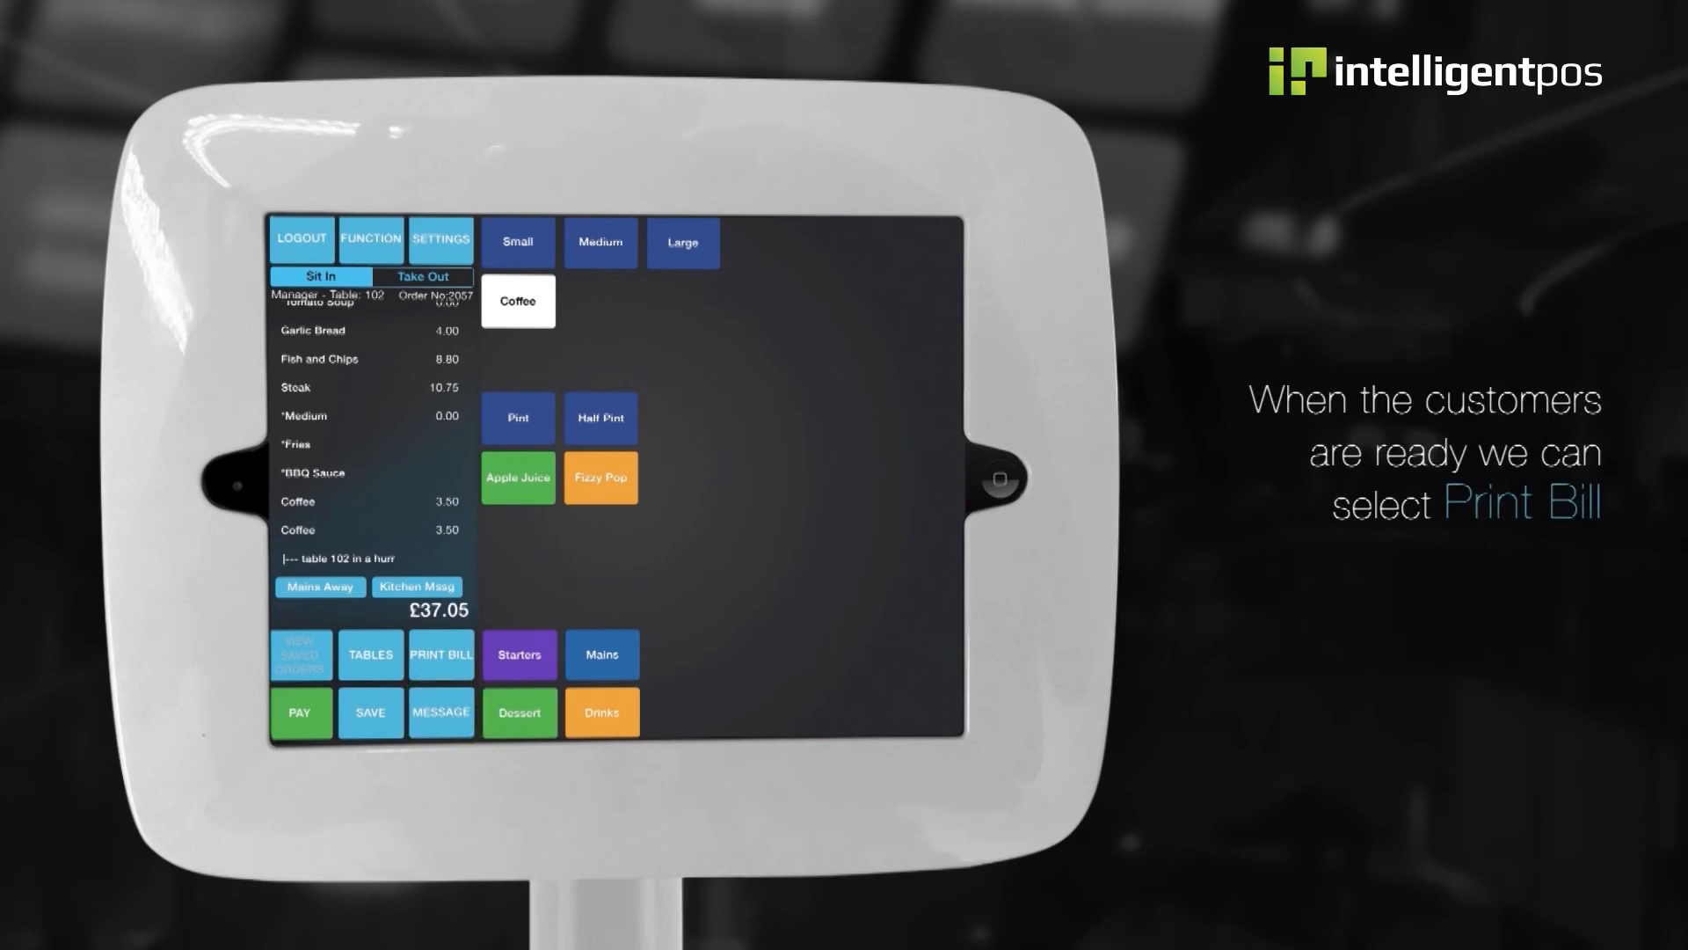
{"action": "left_click", "coordinate": [440, 654]}
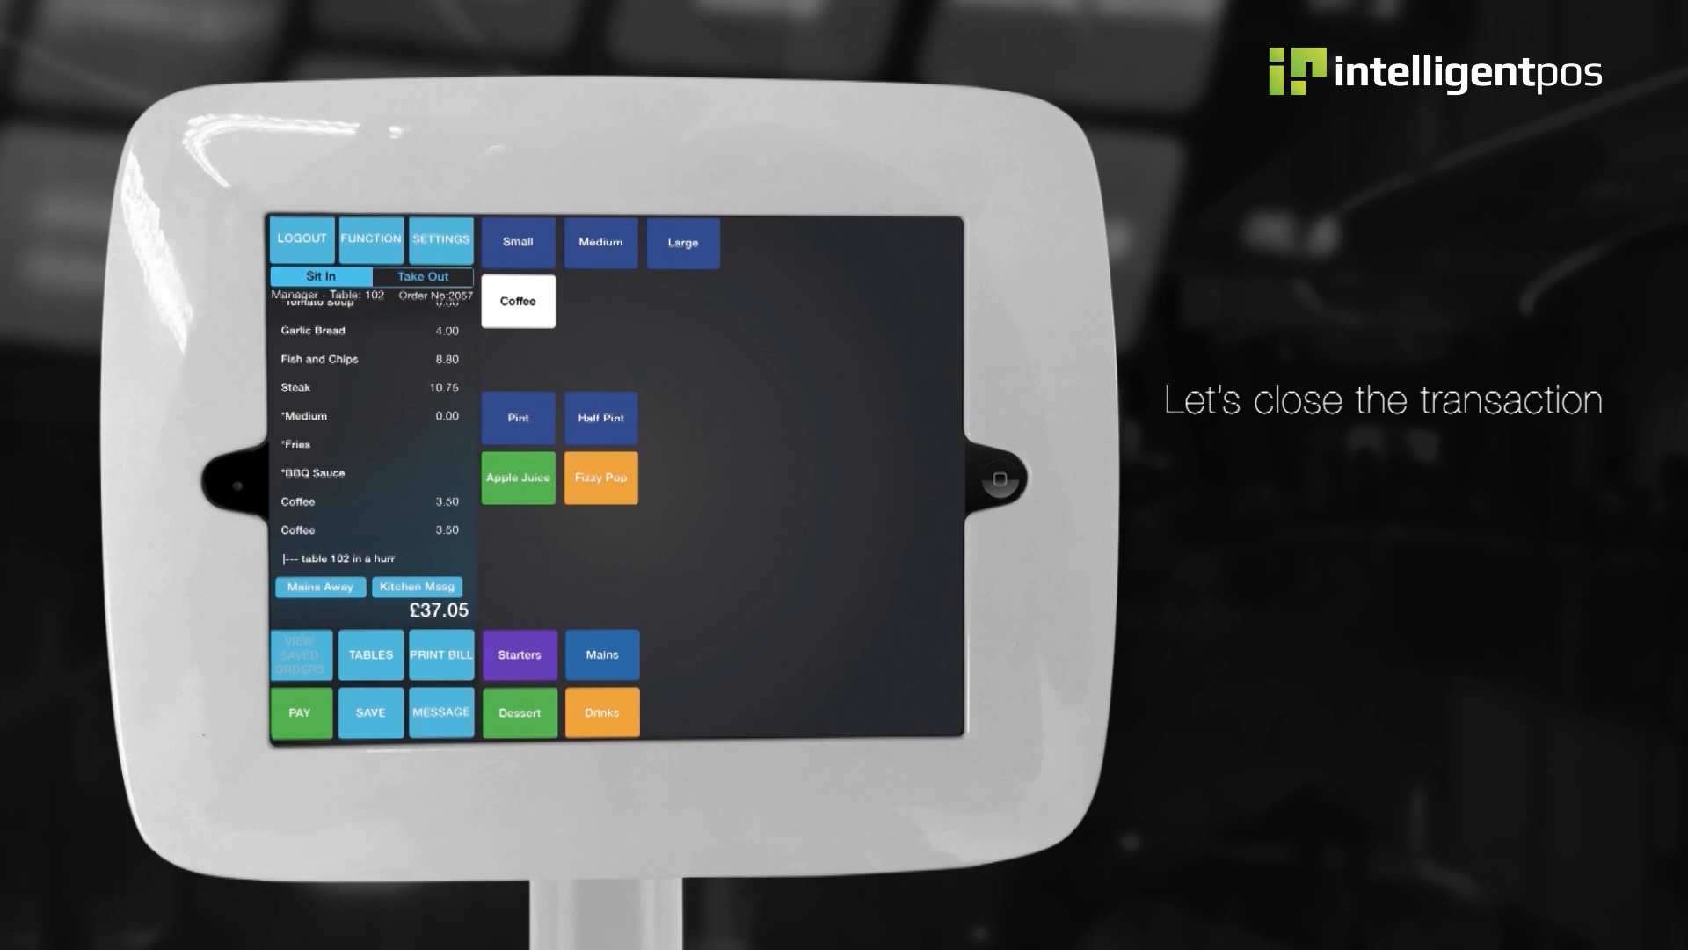
- Pay table 102's £37.05 bill with £40.00 tendered, showing £2.95 change due
{"action": "left_click", "coordinate": [301, 712]}
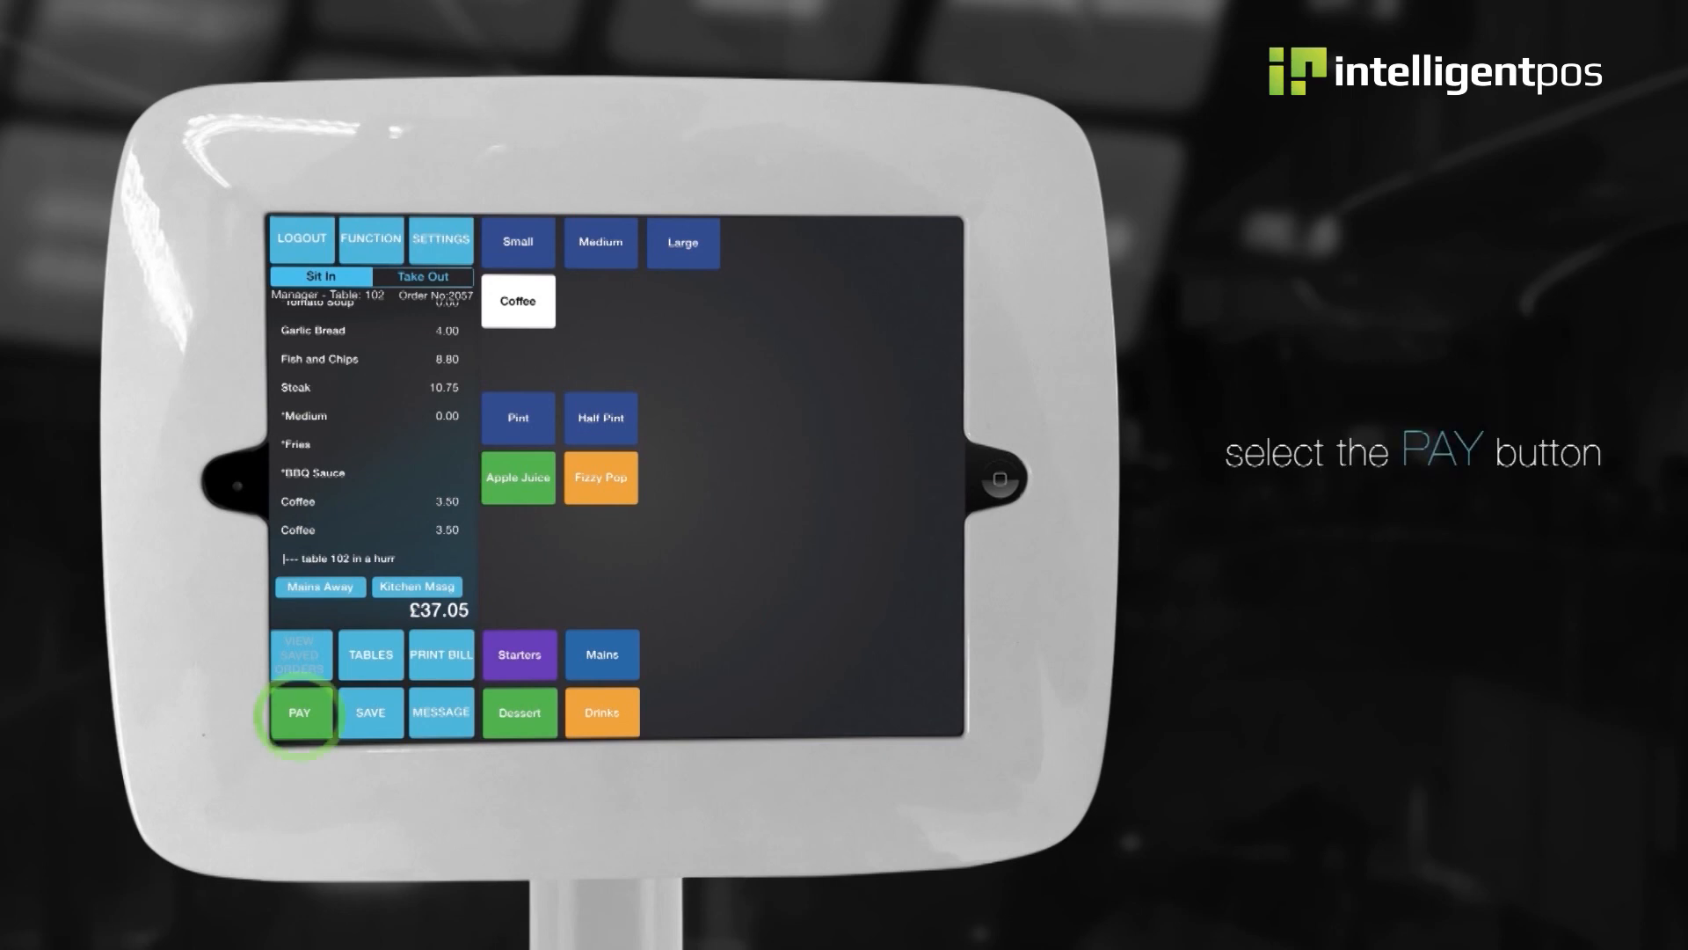
{"action": "left_click", "coordinate": [301, 712]}
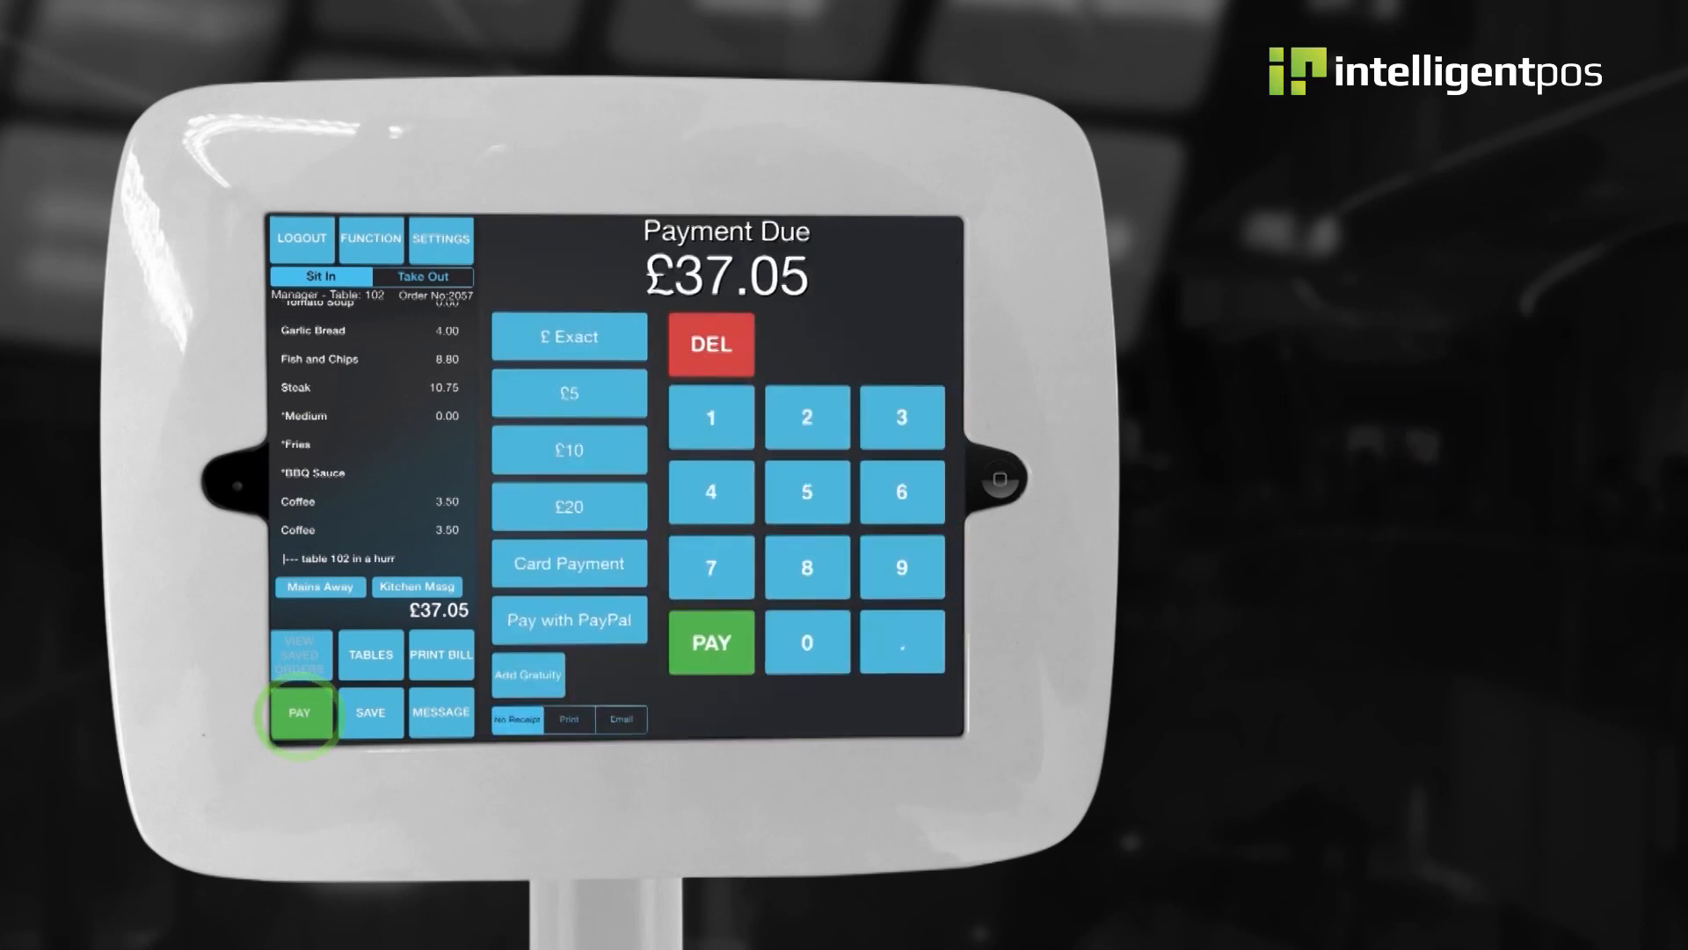
{"action": "left_click", "coordinate": [570, 720]}
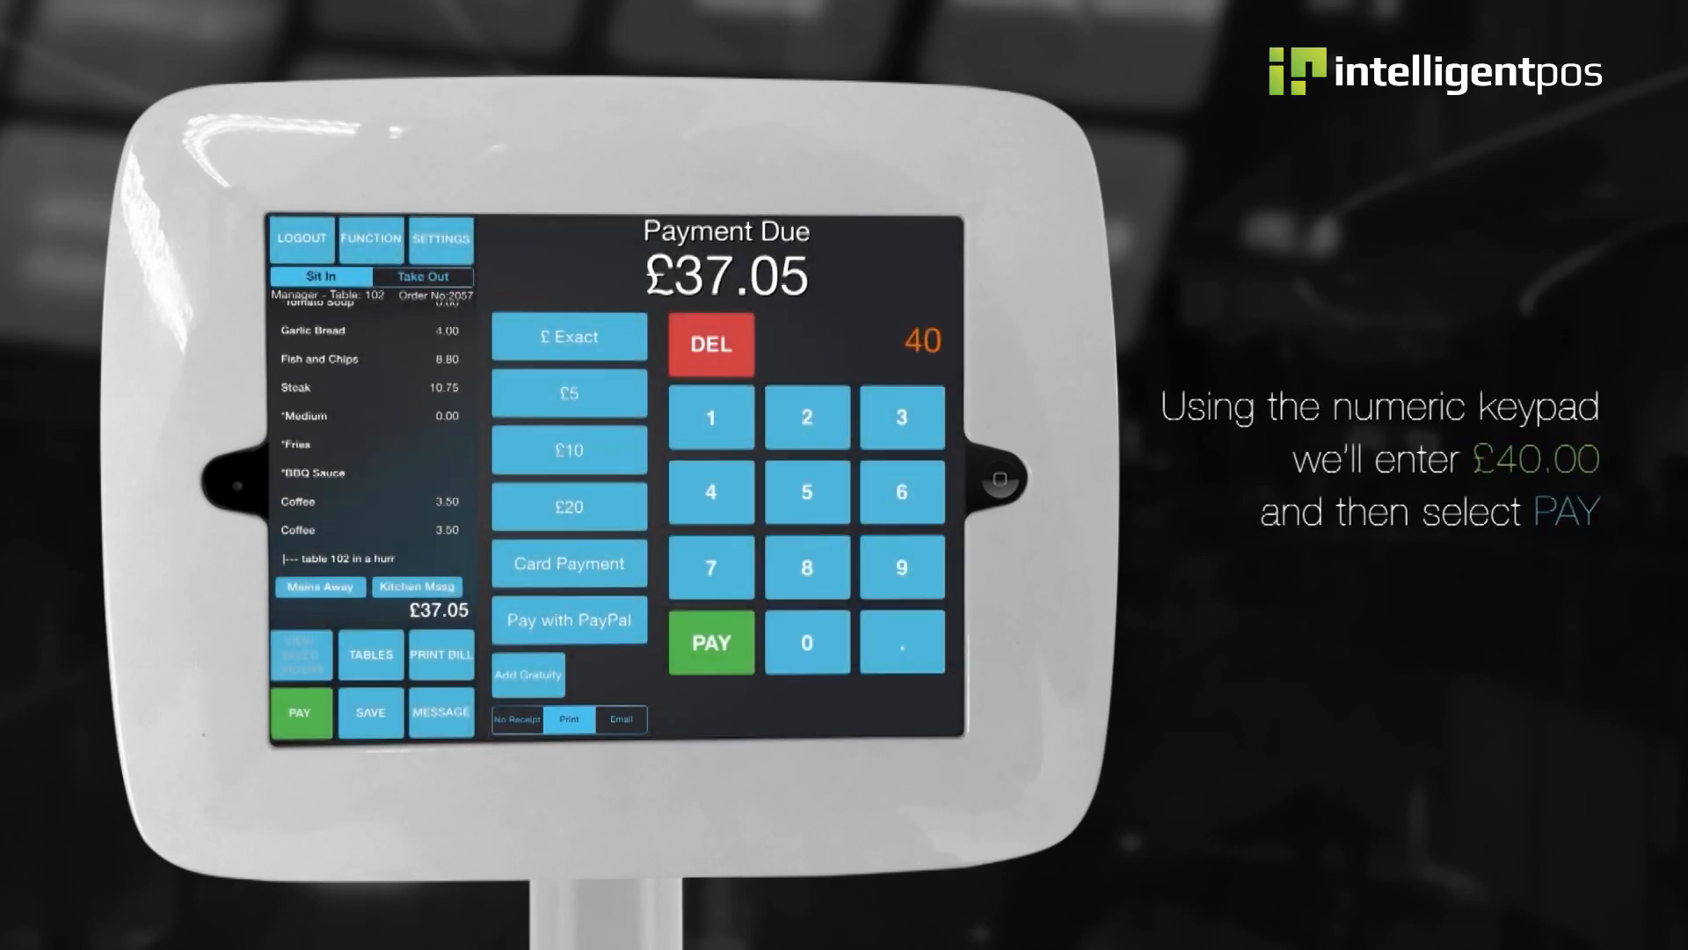
{"action": "left_click", "coordinate": [709, 643]}
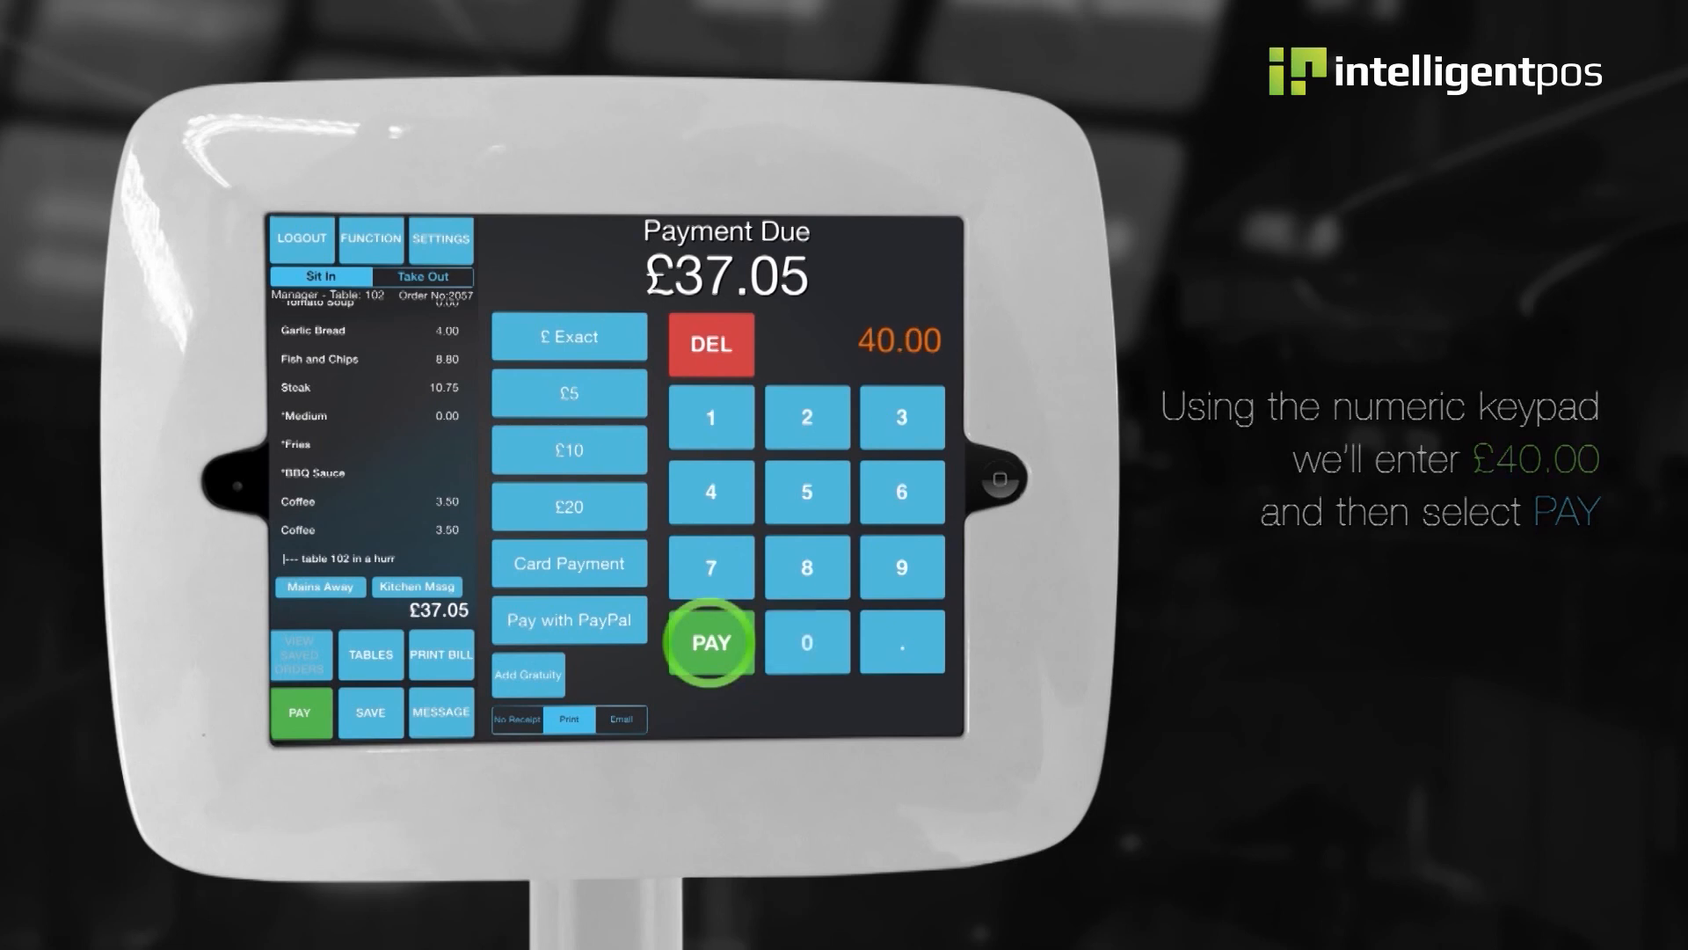
{"action": "left_click", "coordinate": [708, 643]}
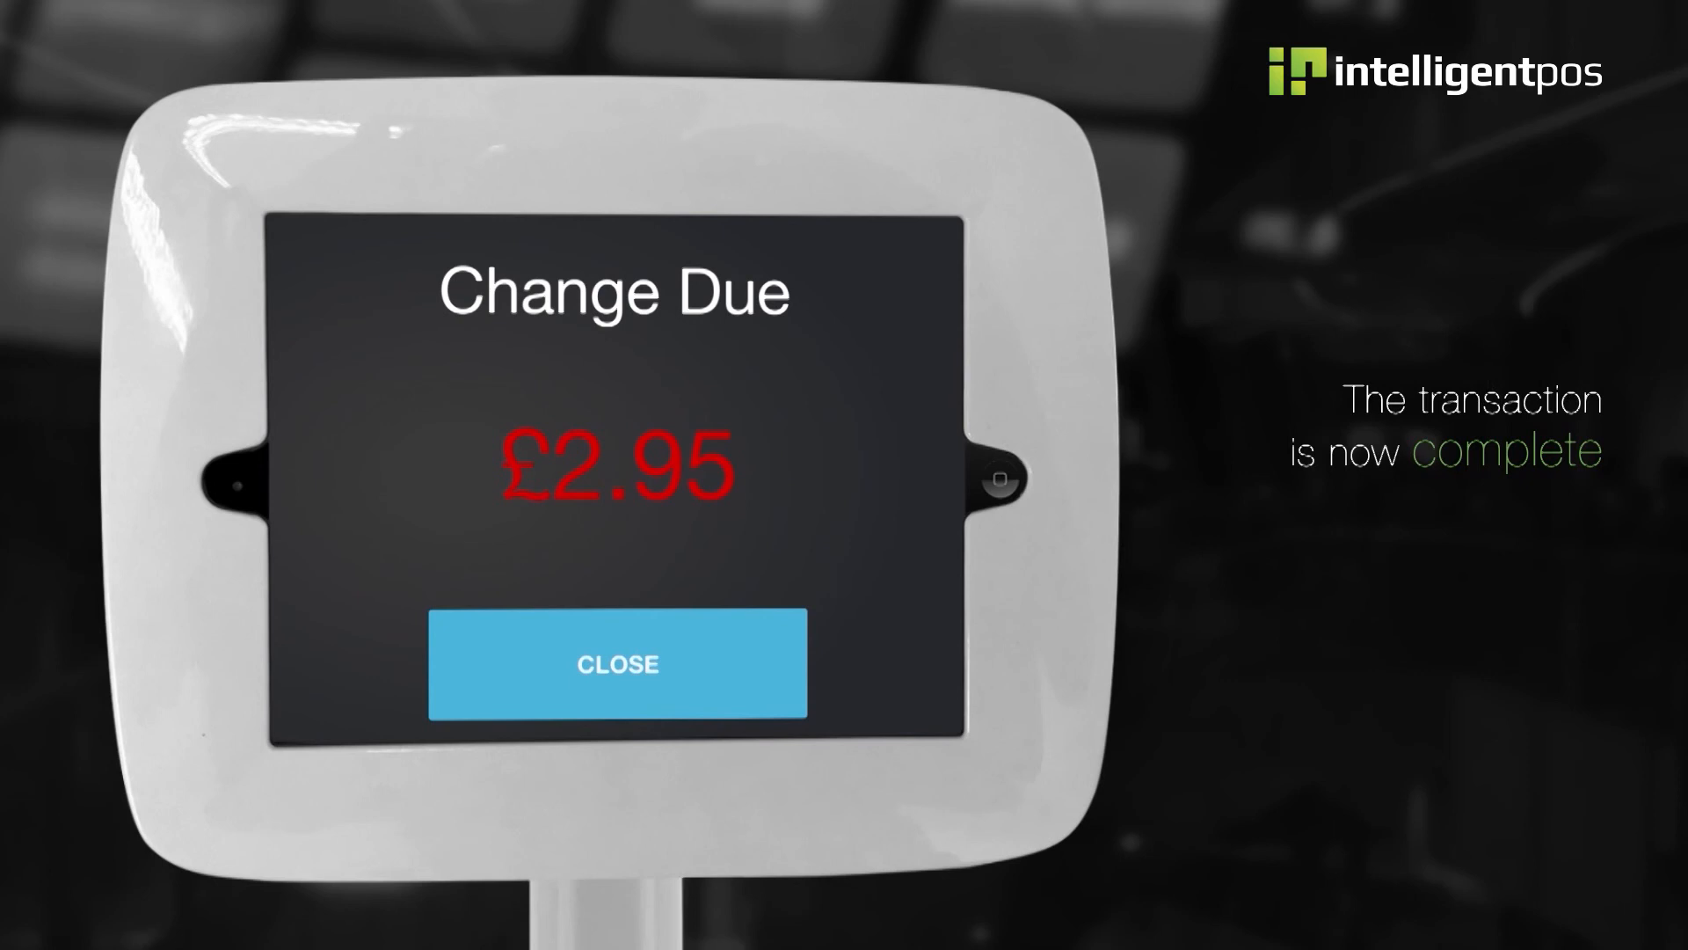